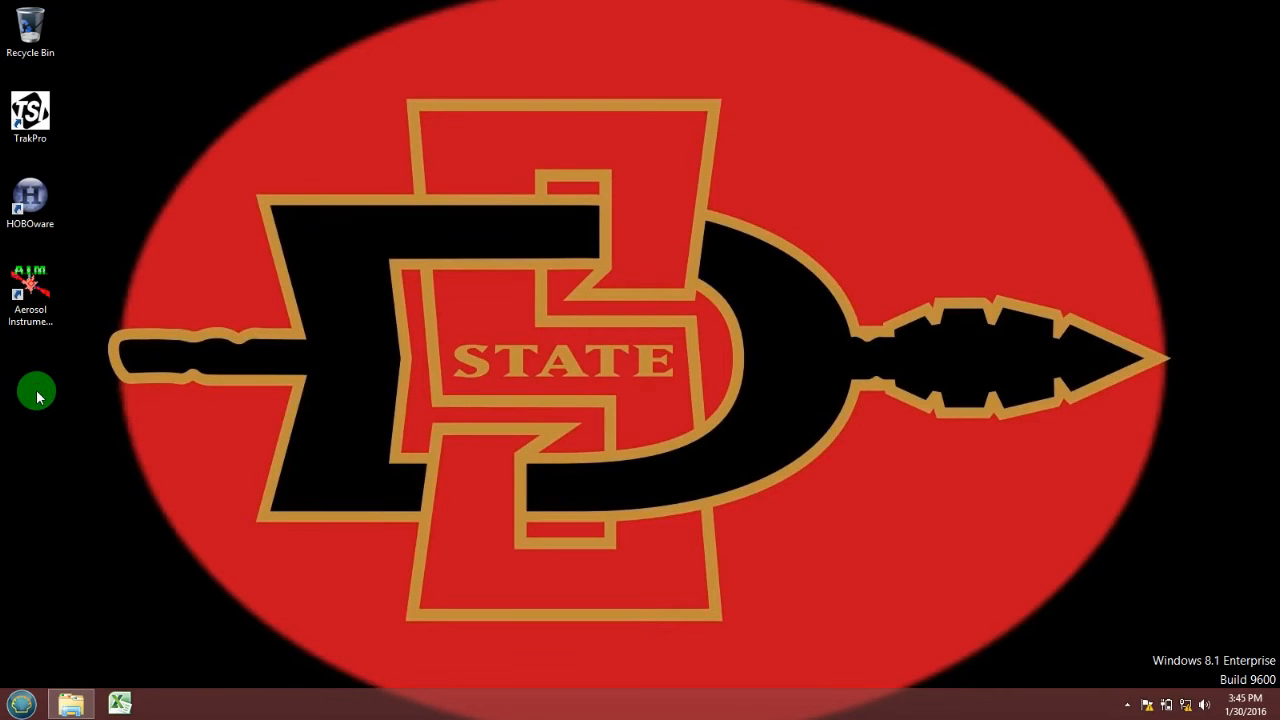
# Step: Create a new desktop folder and name it White
pyautogui.rightClick(36, 390)
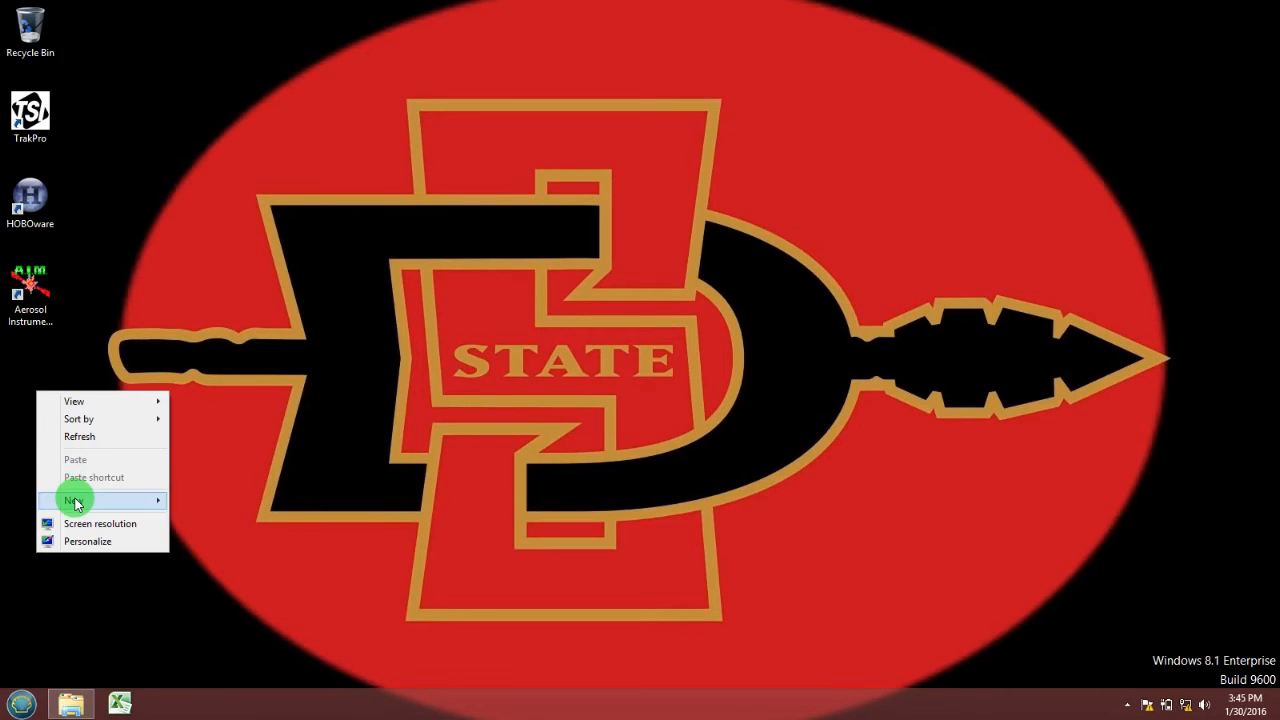
pyautogui.click(68, 500)
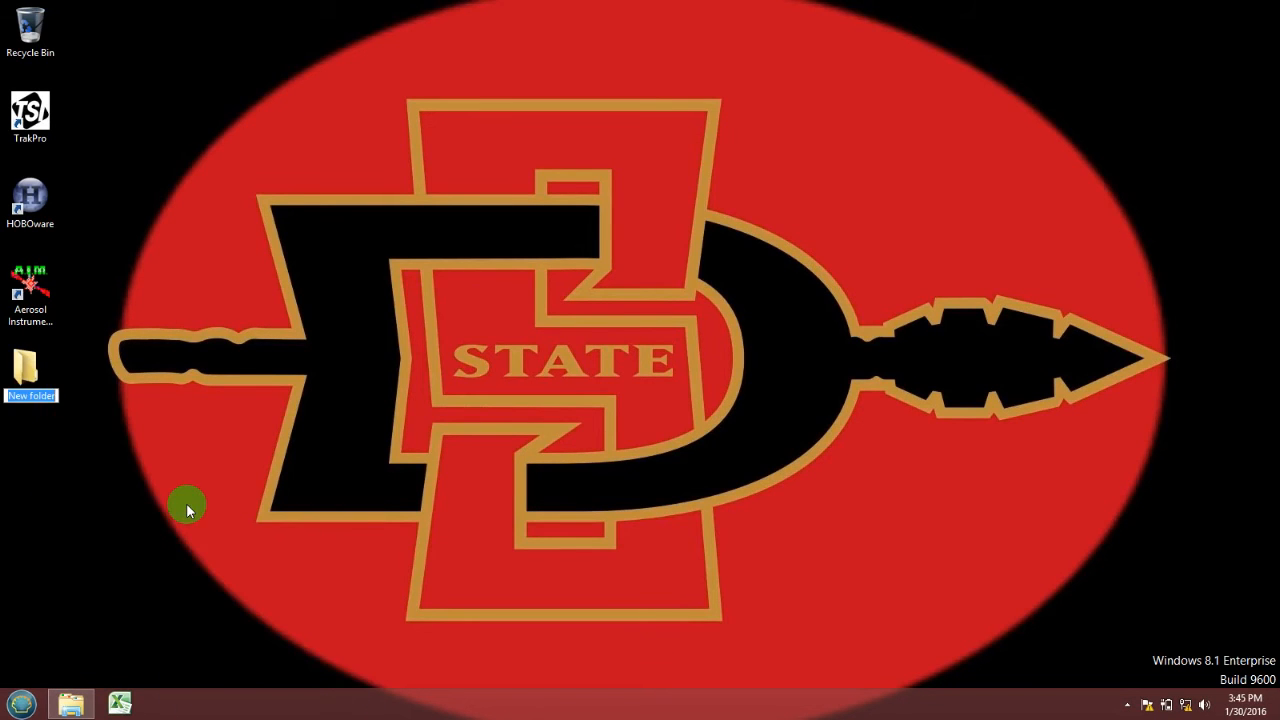
pyautogui.write('White 1-30-16')
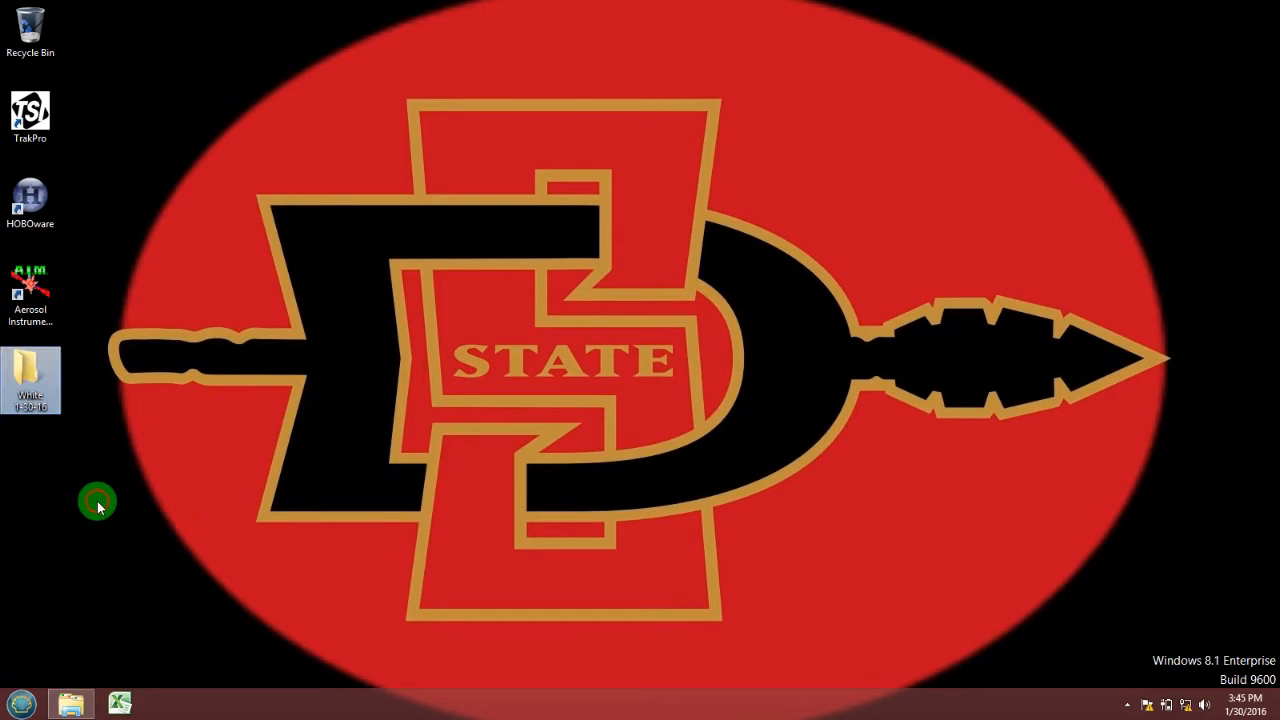
pyautogui.moveTo(30, 380)
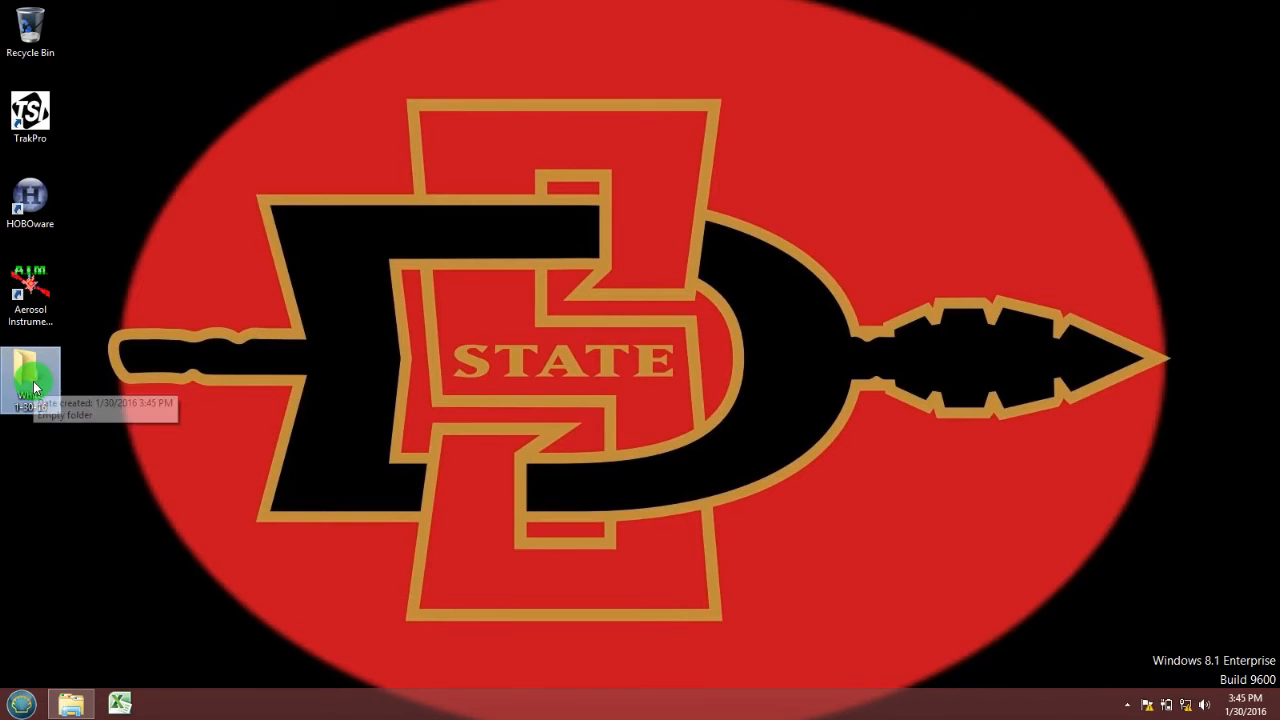
# Step: Inside the White folder, create a subfolder named for the DustTrak data
pyautogui.doubleClick(30, 376)
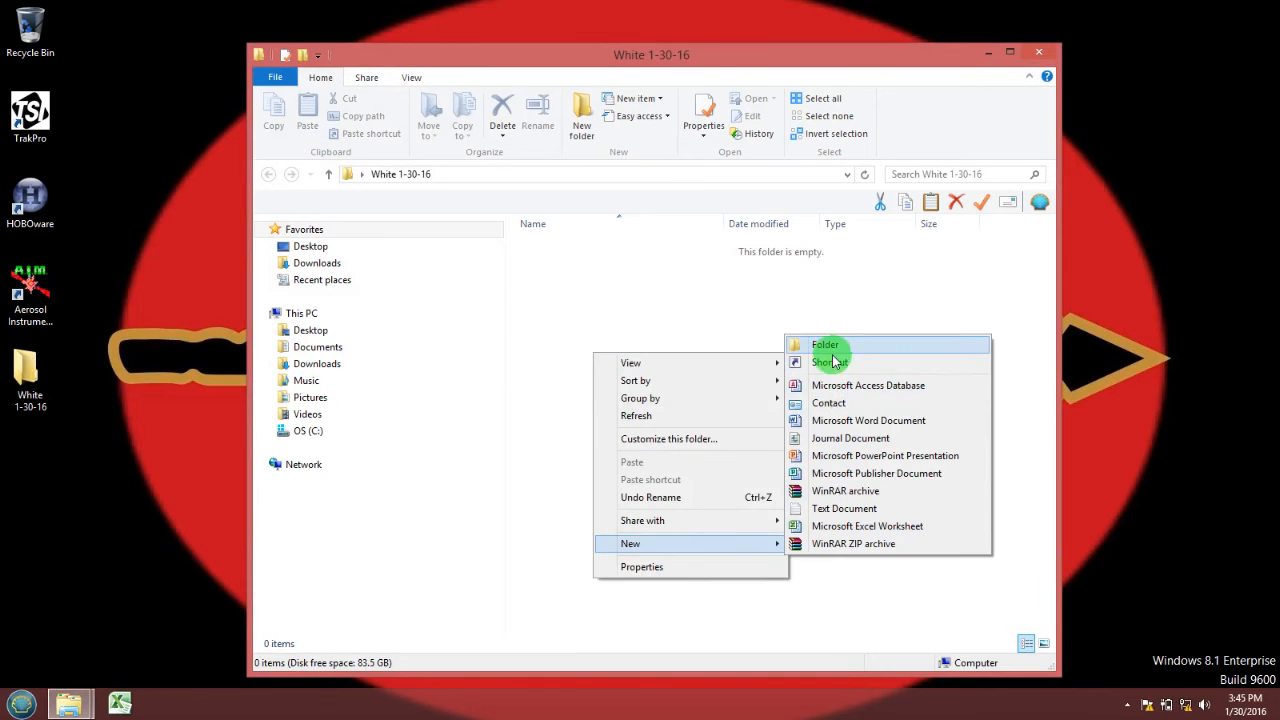
pyautogui.click(824, 344)
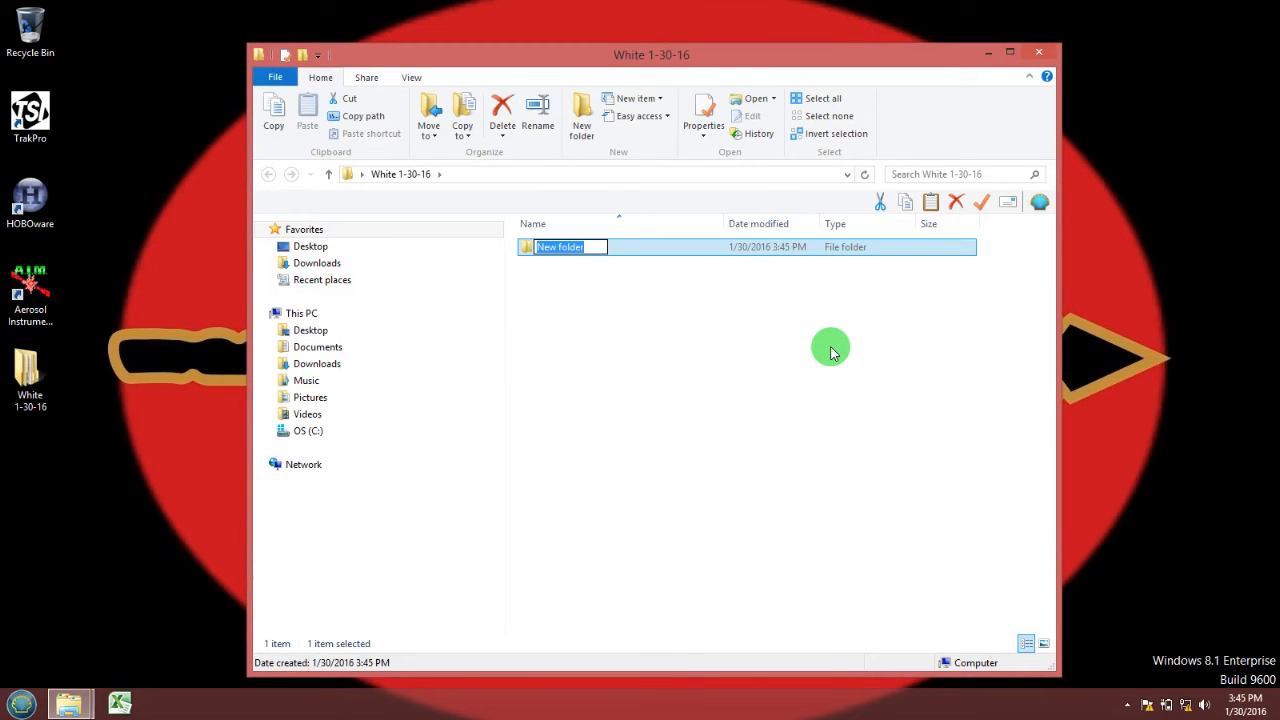
pyautogui.write('DustT')
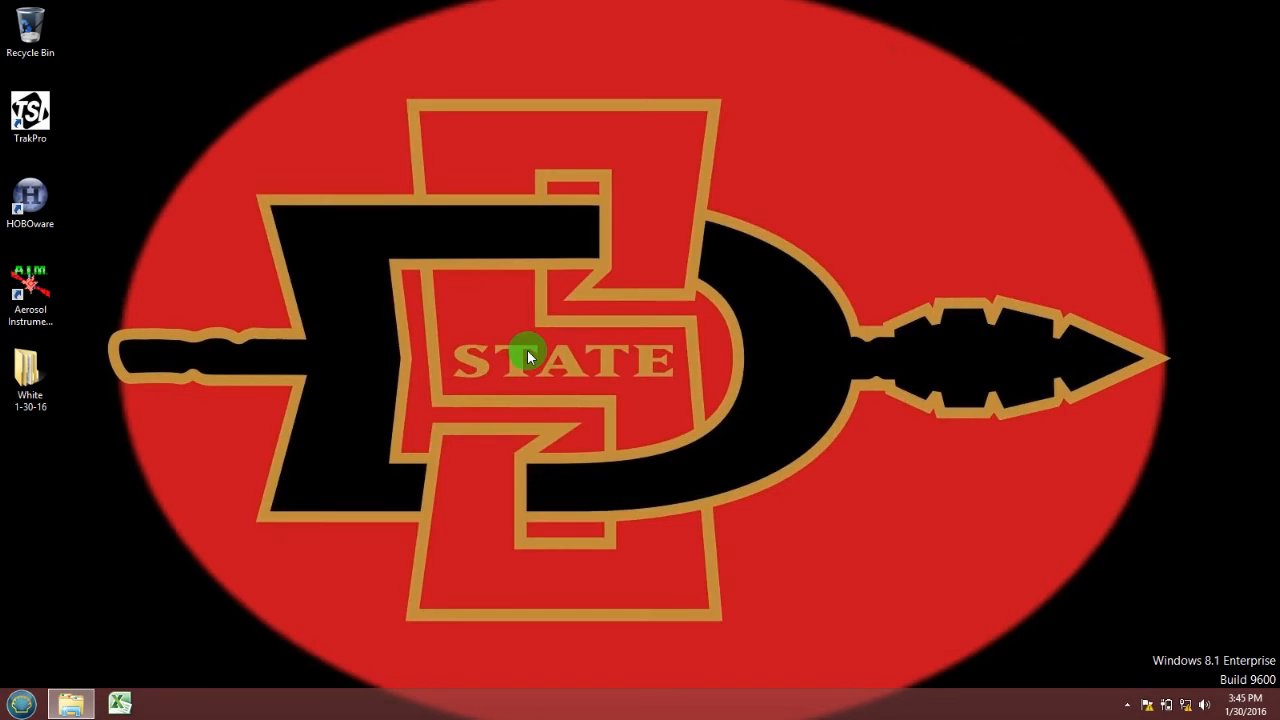
pyautogui.moveTo(102, 376)
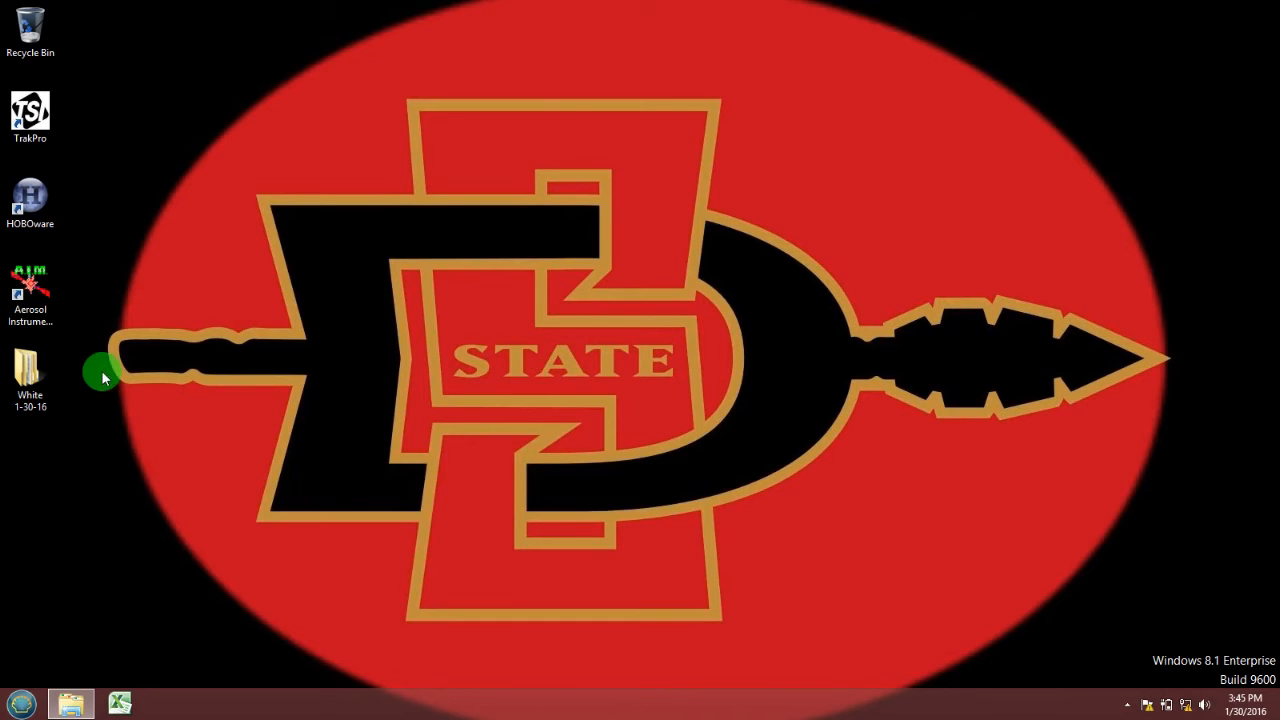
# Step: Launch TrakPro from its desktop shortcut
pyautogui.click(30, 110)
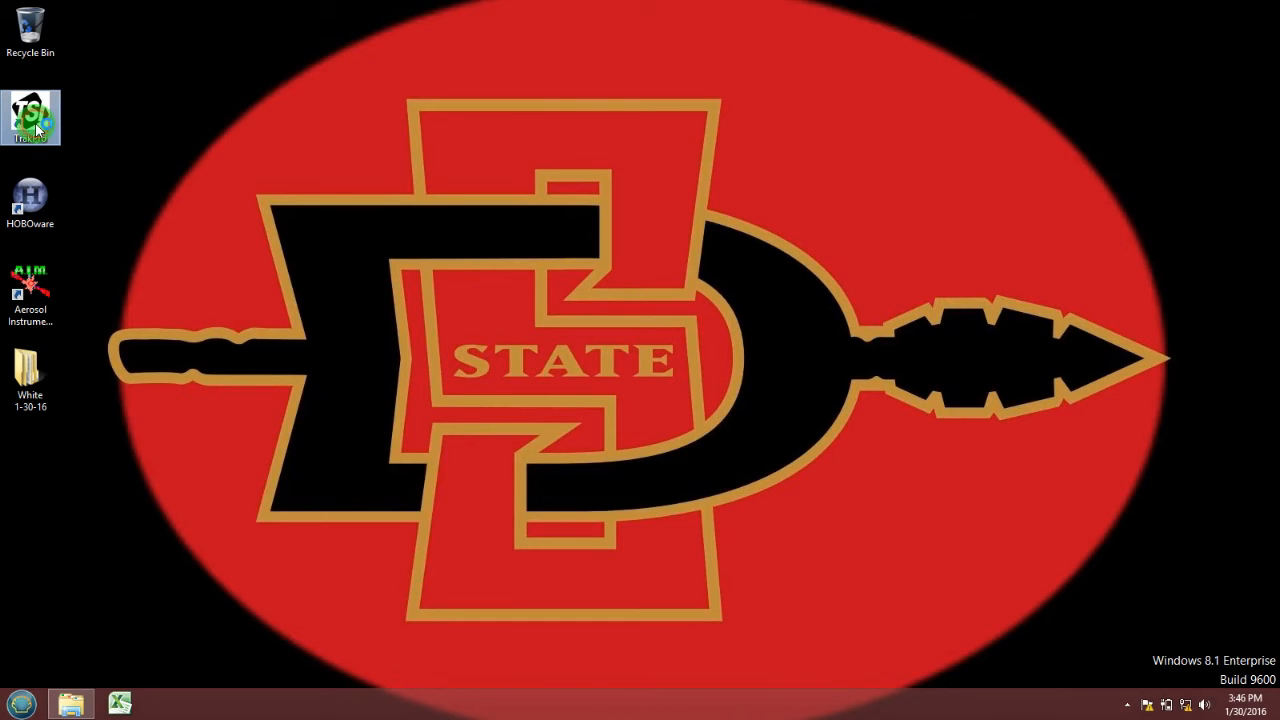
pyautogui.moveTo(32, 116)
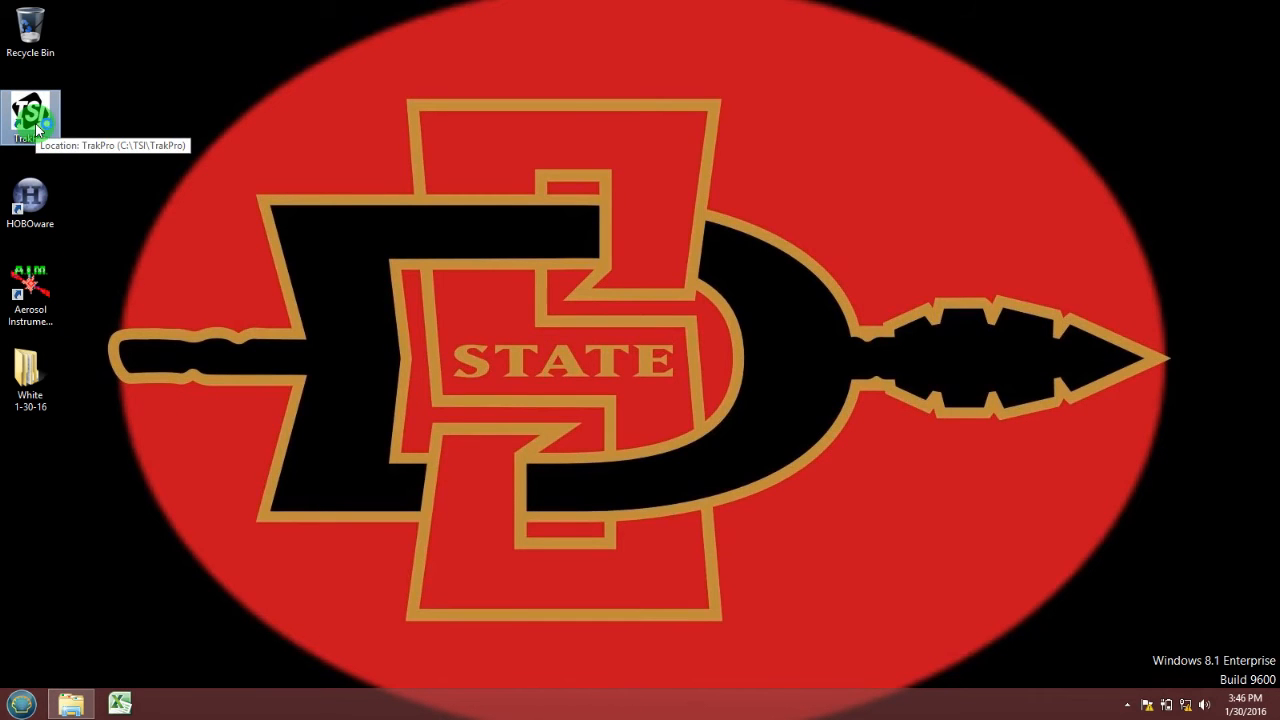
pyautogui.doubleClick(30, 112)
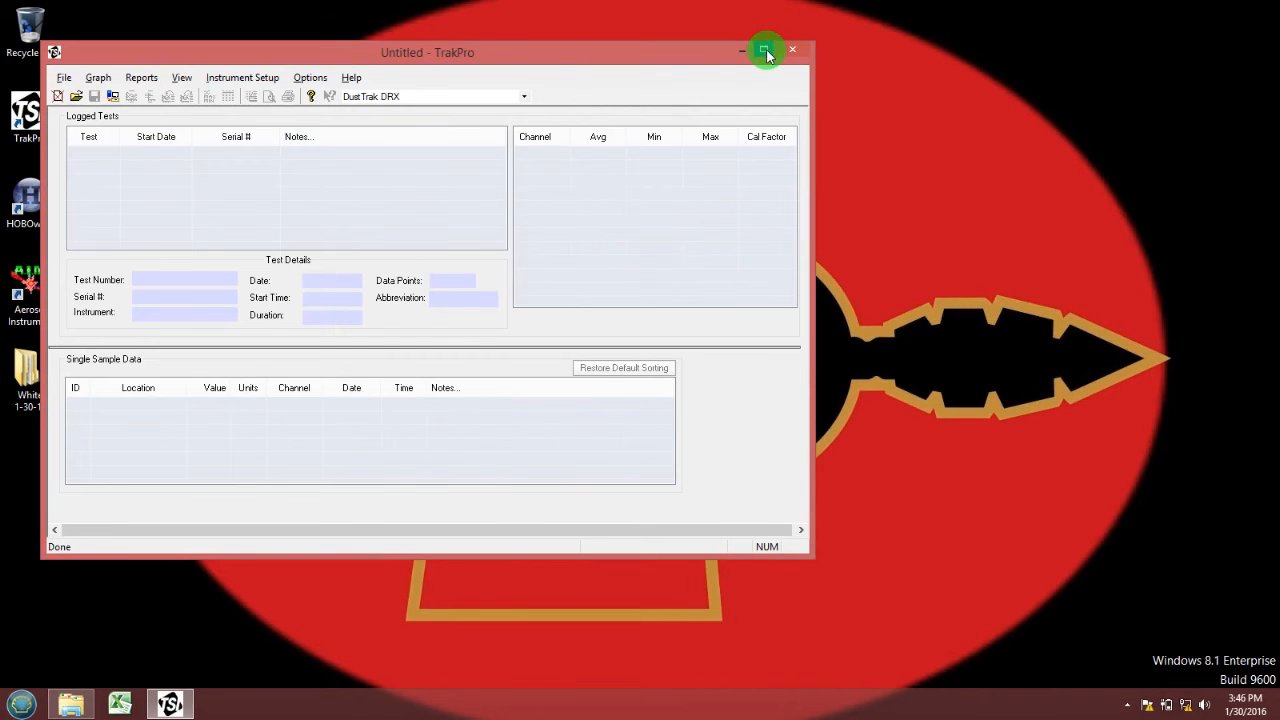
# Step: Maximize TrakPro and choose DustTrak DRX as the instrument type
pyautogui.click(764, 50)
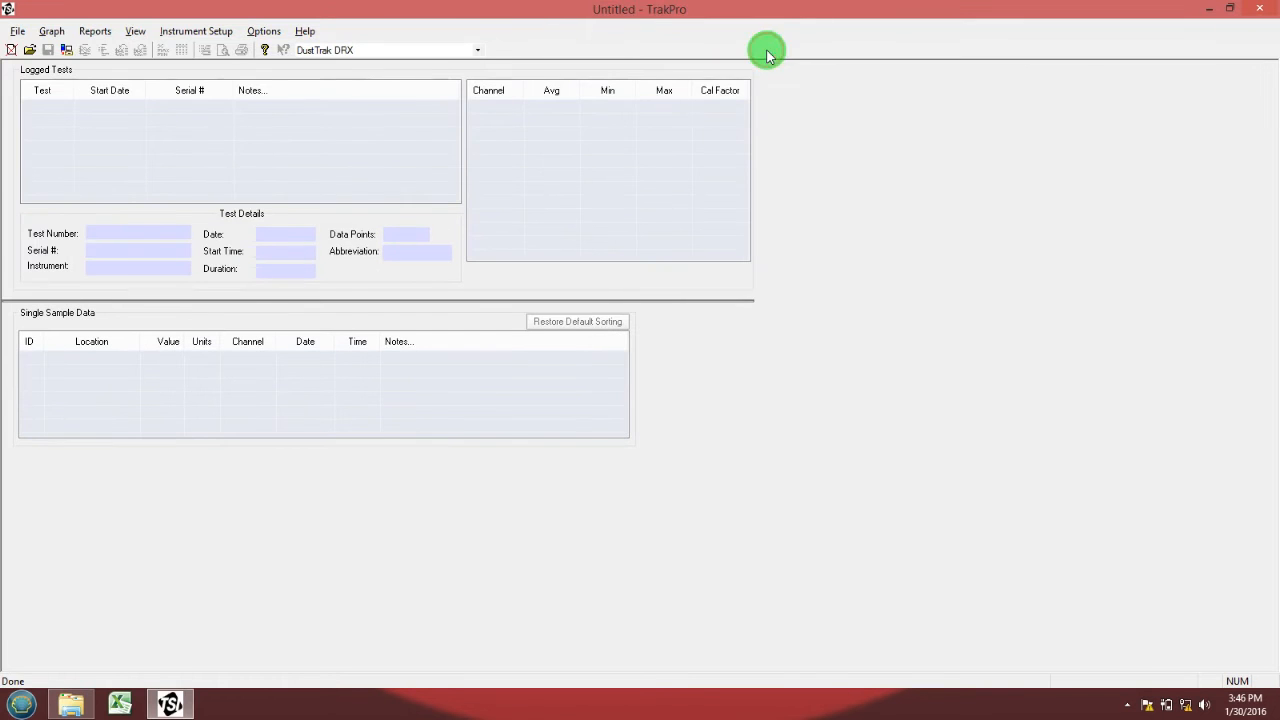
pyautogui.click(476, 50)
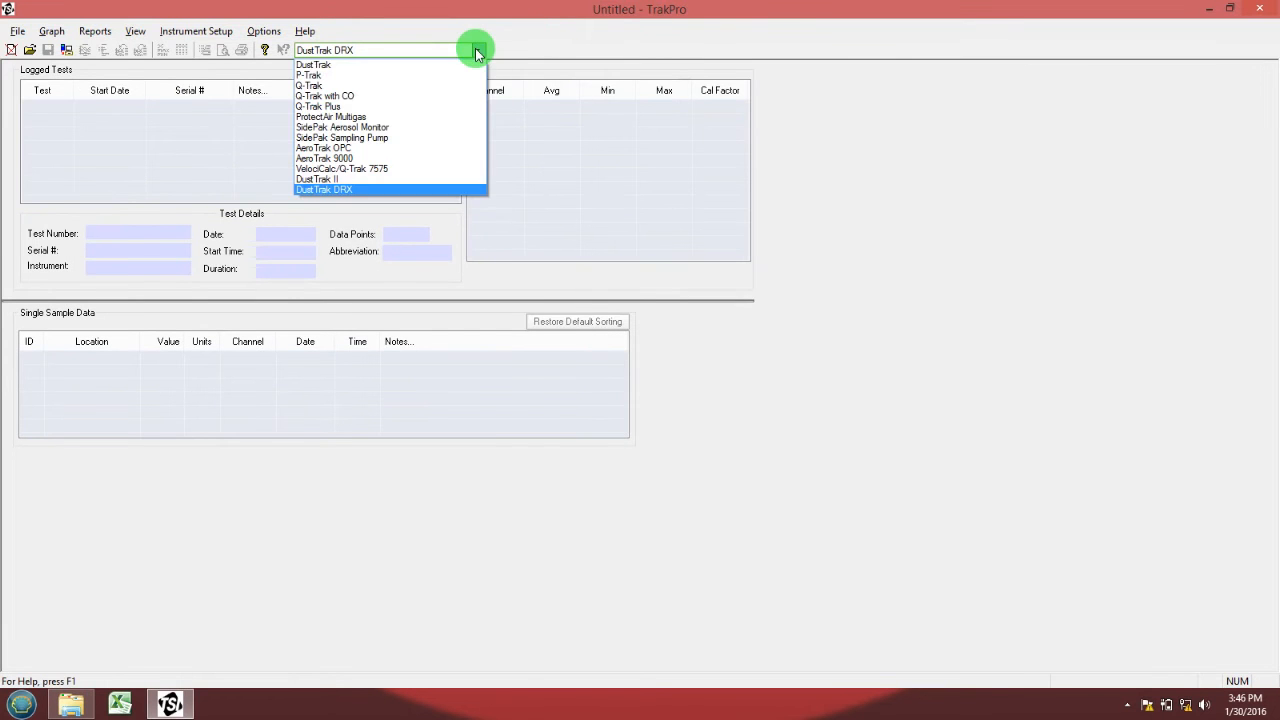
pyautogui.moveTo(444, 188)
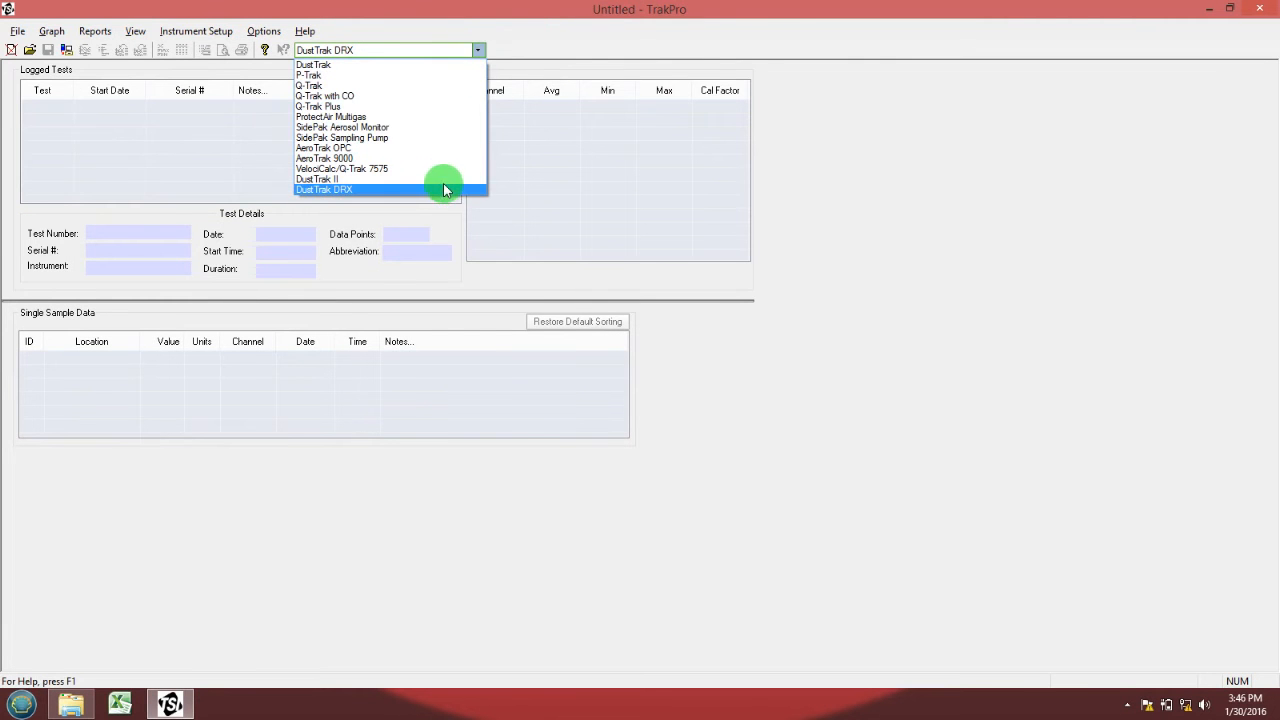
pyautogui.click(324, 188)
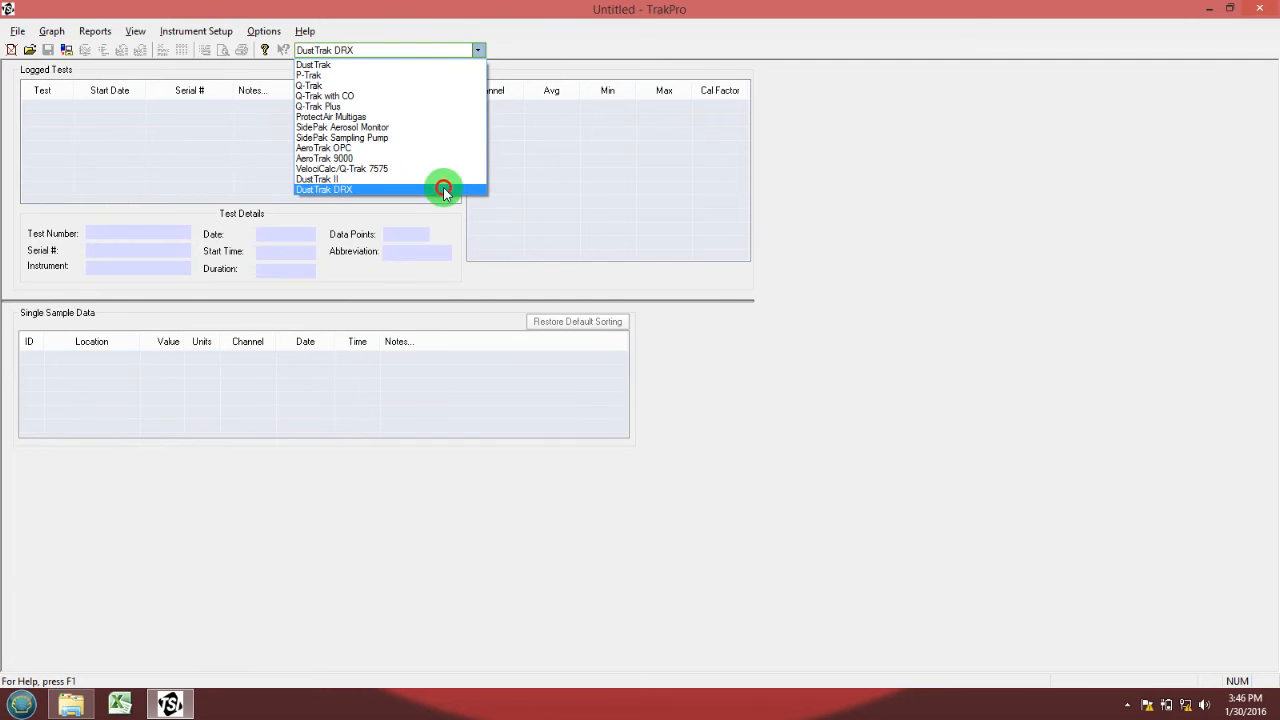
pyautogui.click(324, 188)
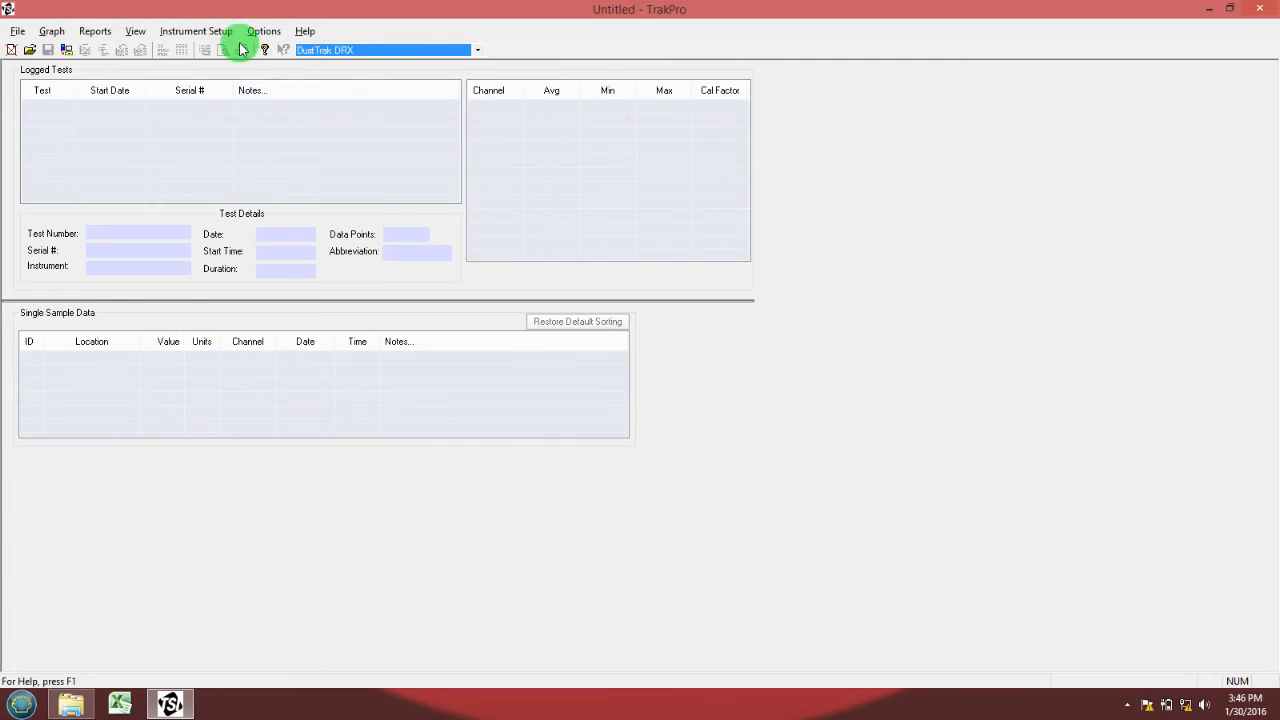
pyautogui.click(196, 30)
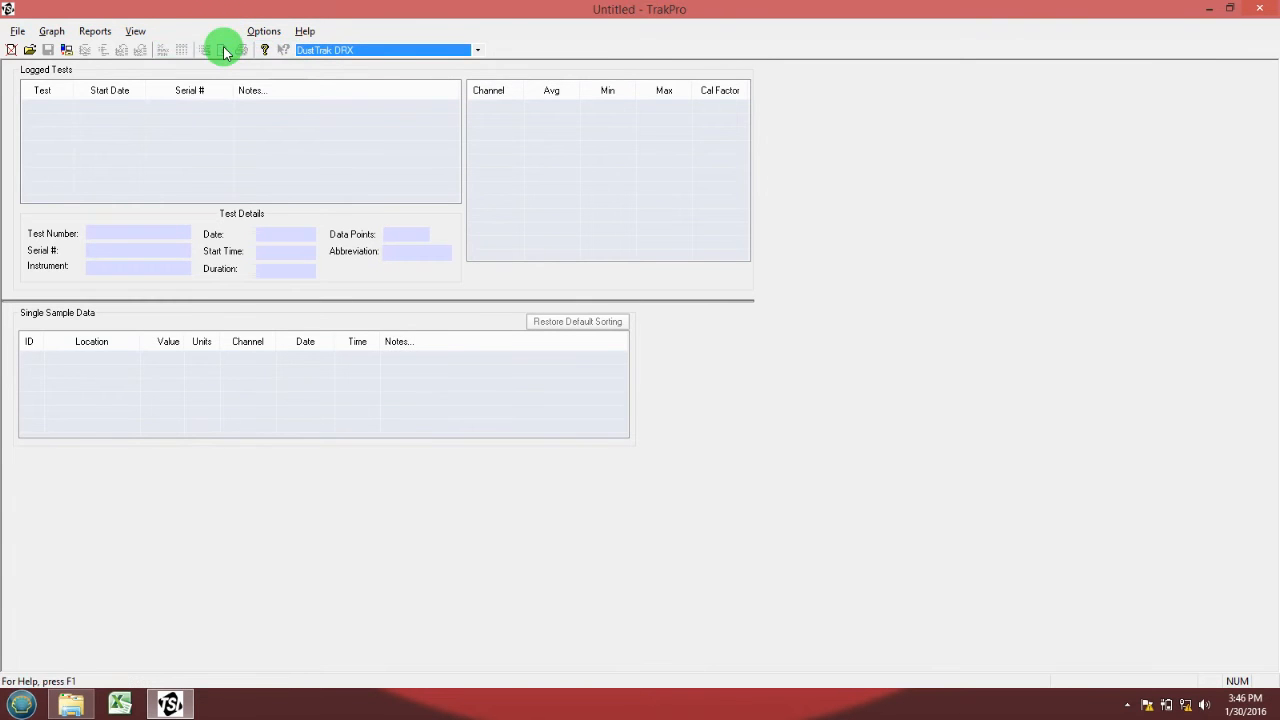
pyautogui.click(224, 50)
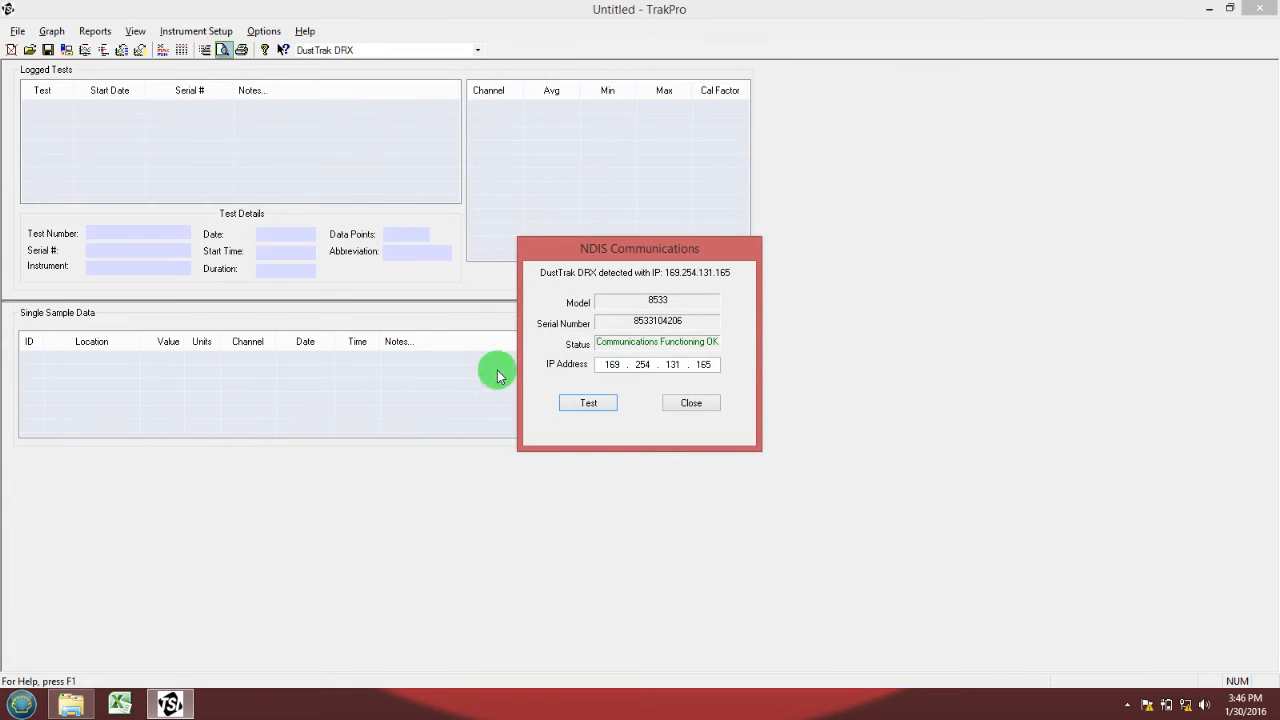
pyautogui.moveTo(740, 356)
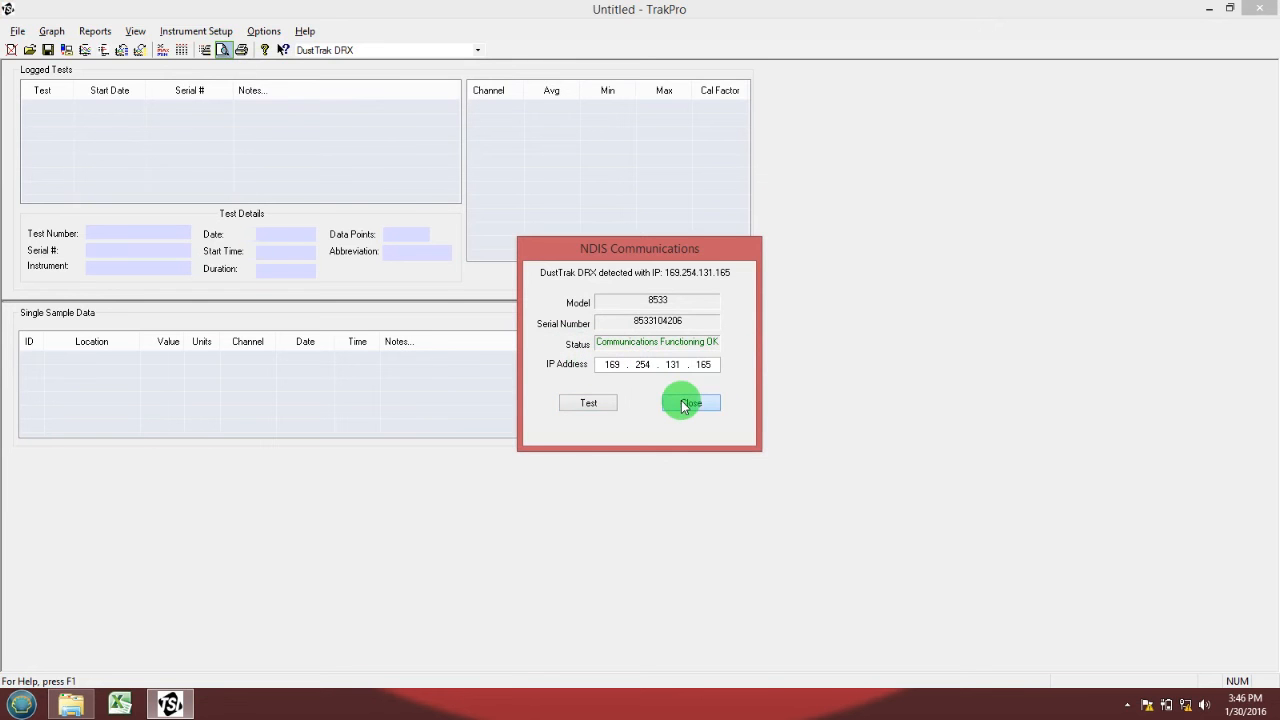
pyautogui.click(690, 402)
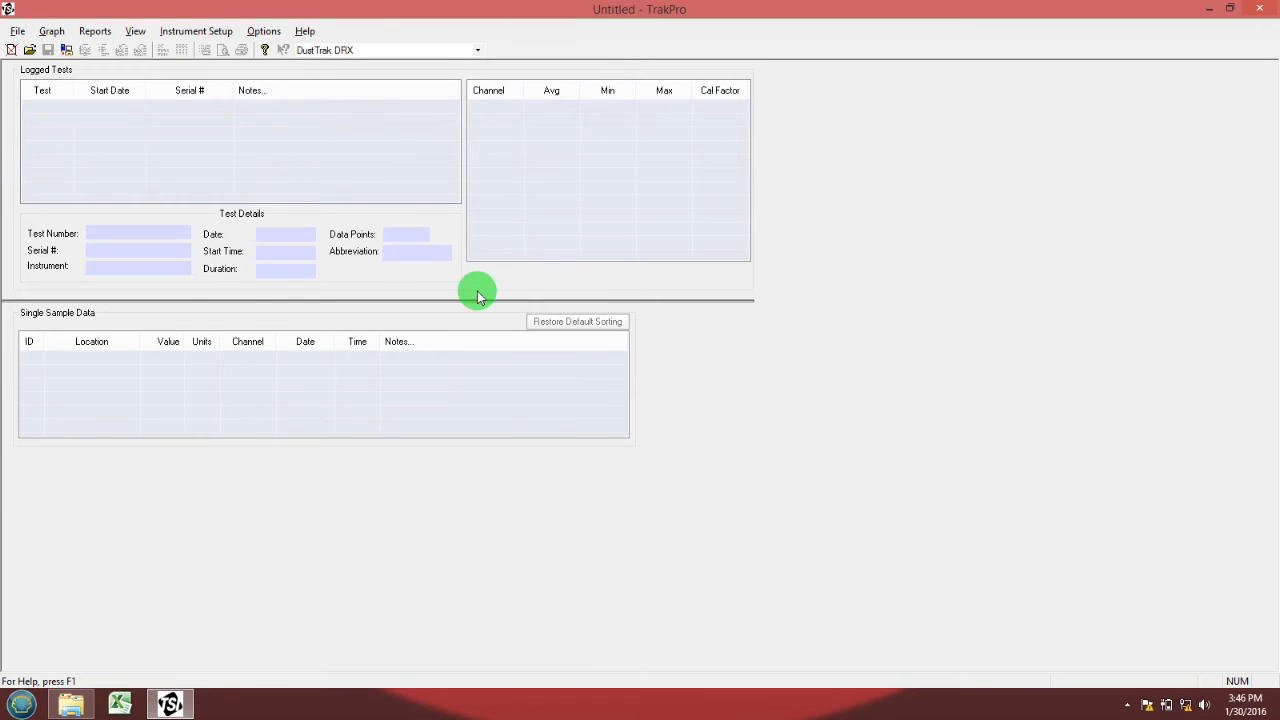
pyautogui.moveTo(148, 72)
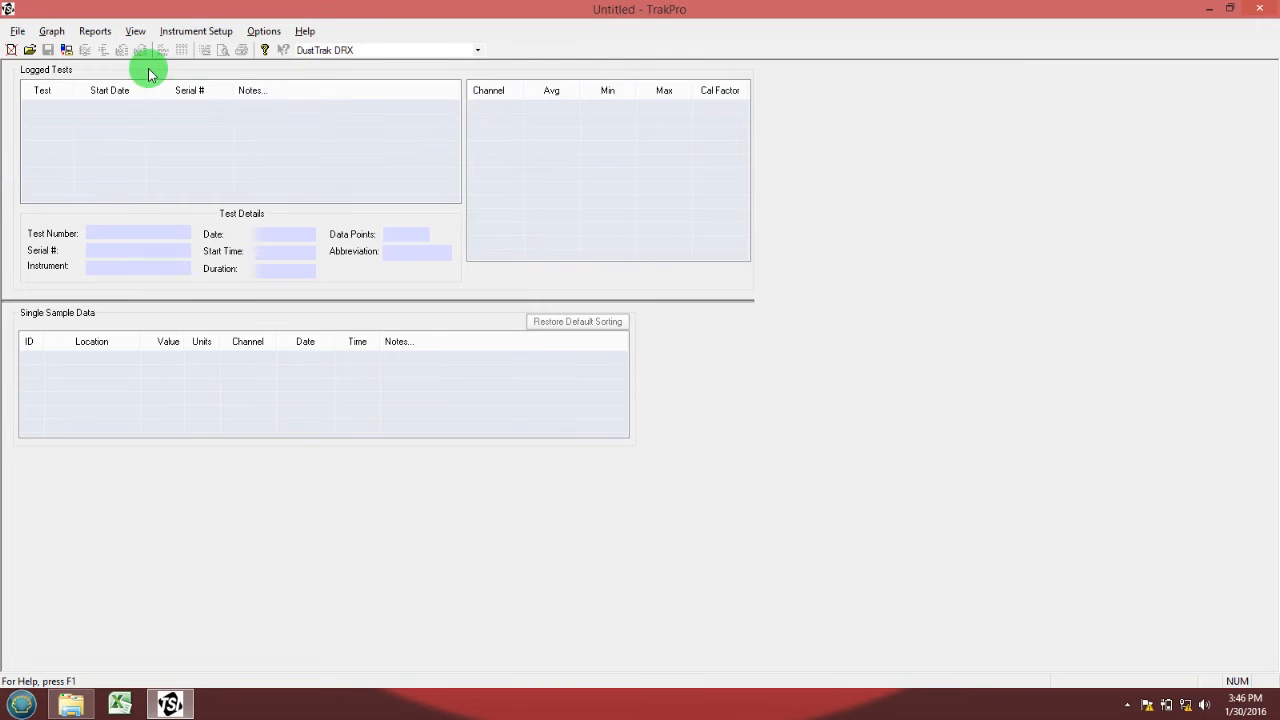
# Step: Start receiving stored tests from the DustTrak DRX via the File menu
pyautogui.click(16, 32)
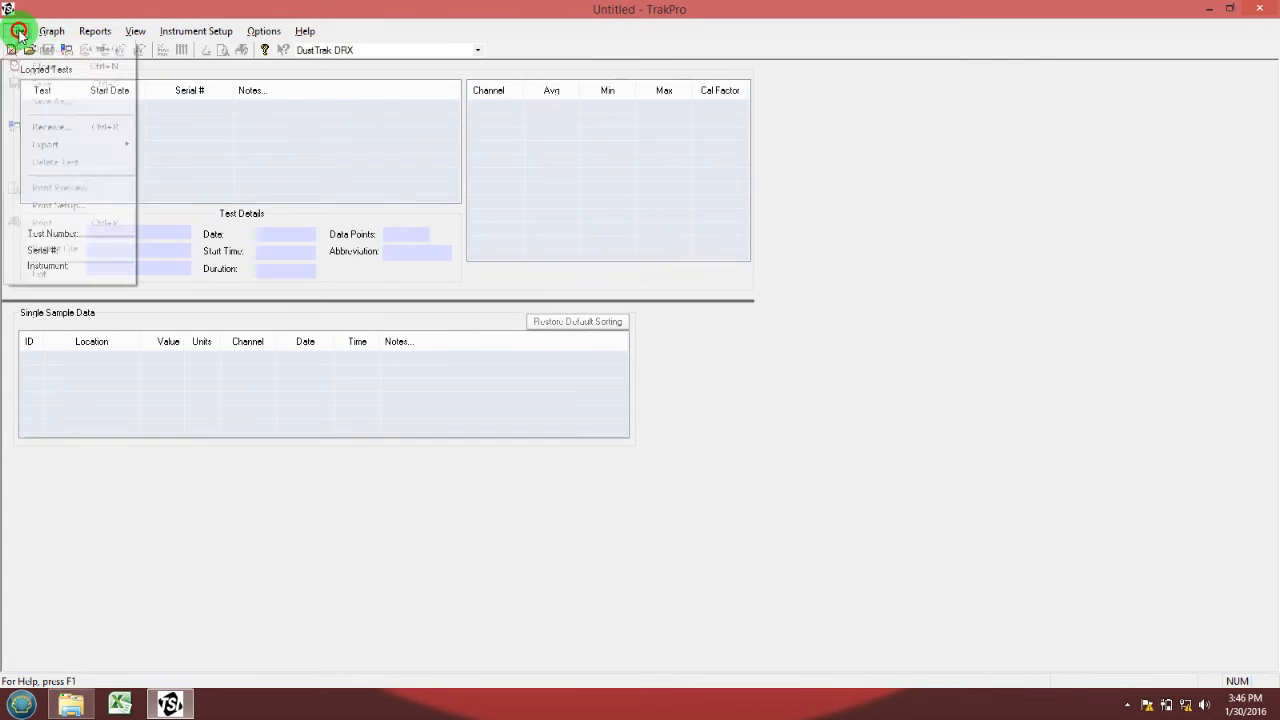
pyautogui.click(52, 32)
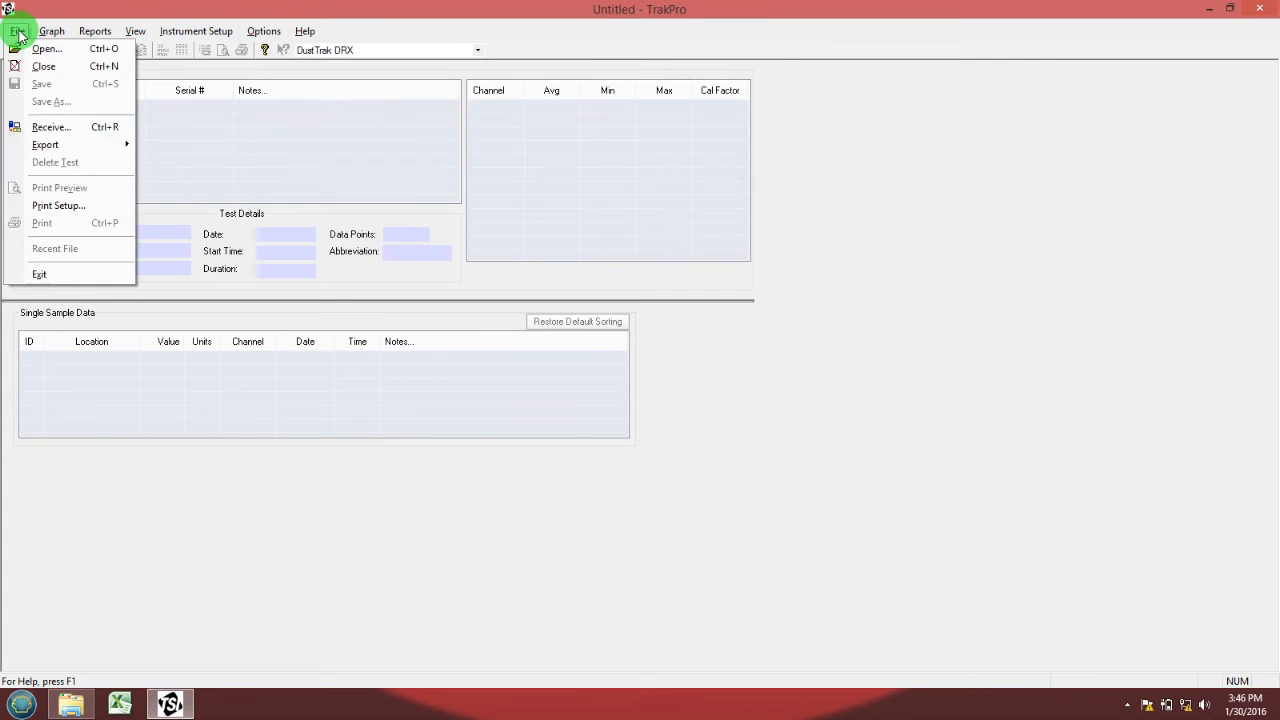
pyautogui.moveTo(52, 128)
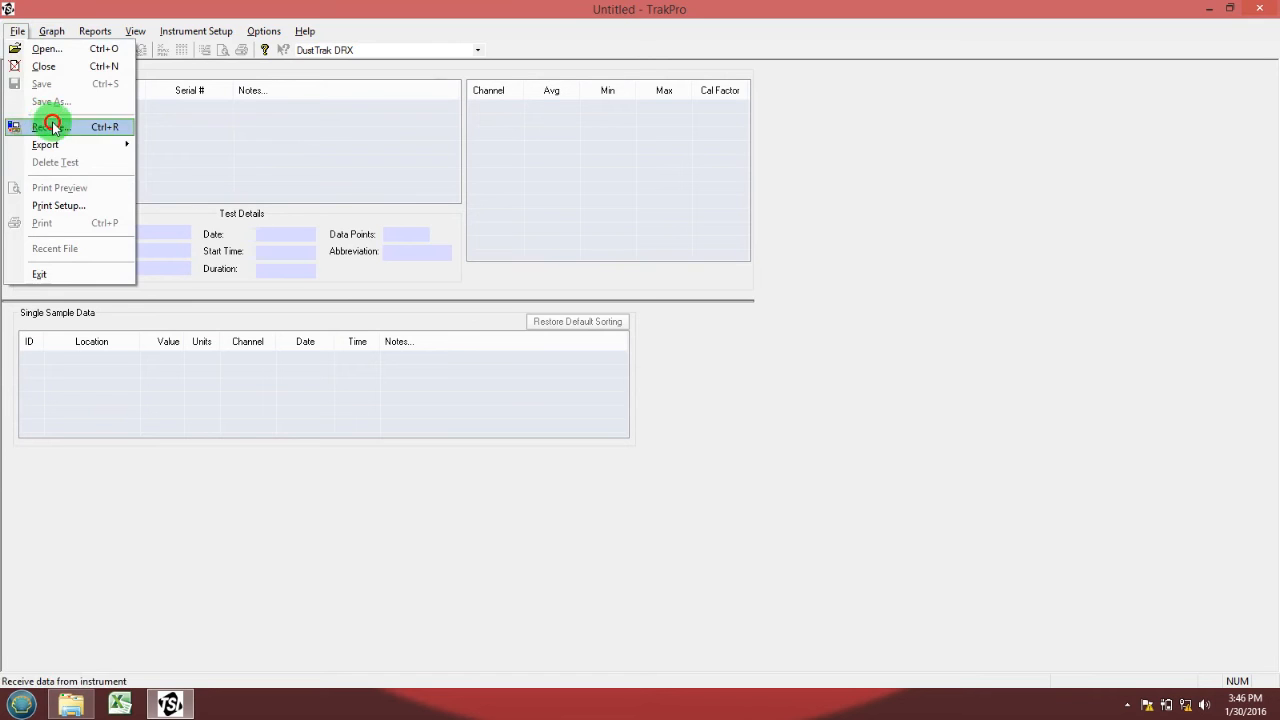
pyautogui.click(52, 126)
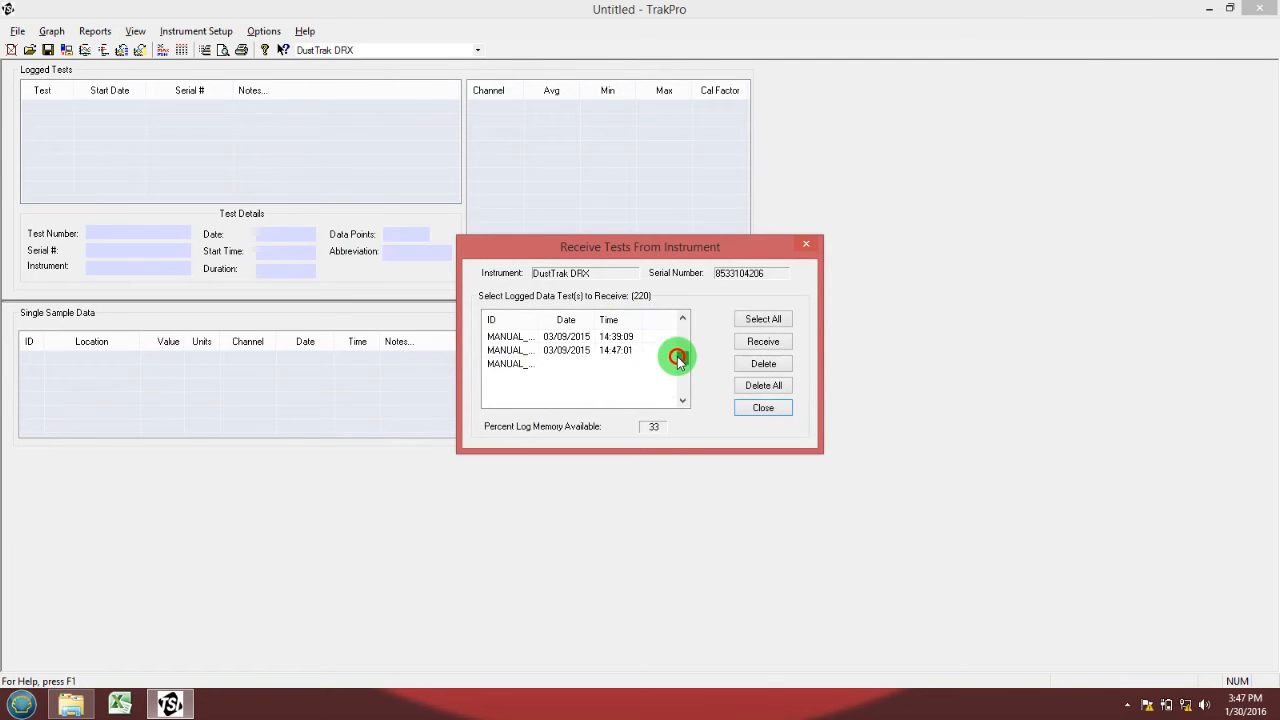
# Step: Select logged MANUAL test 147, receive it, and close the receive window
pyautogui.scroll(-3)
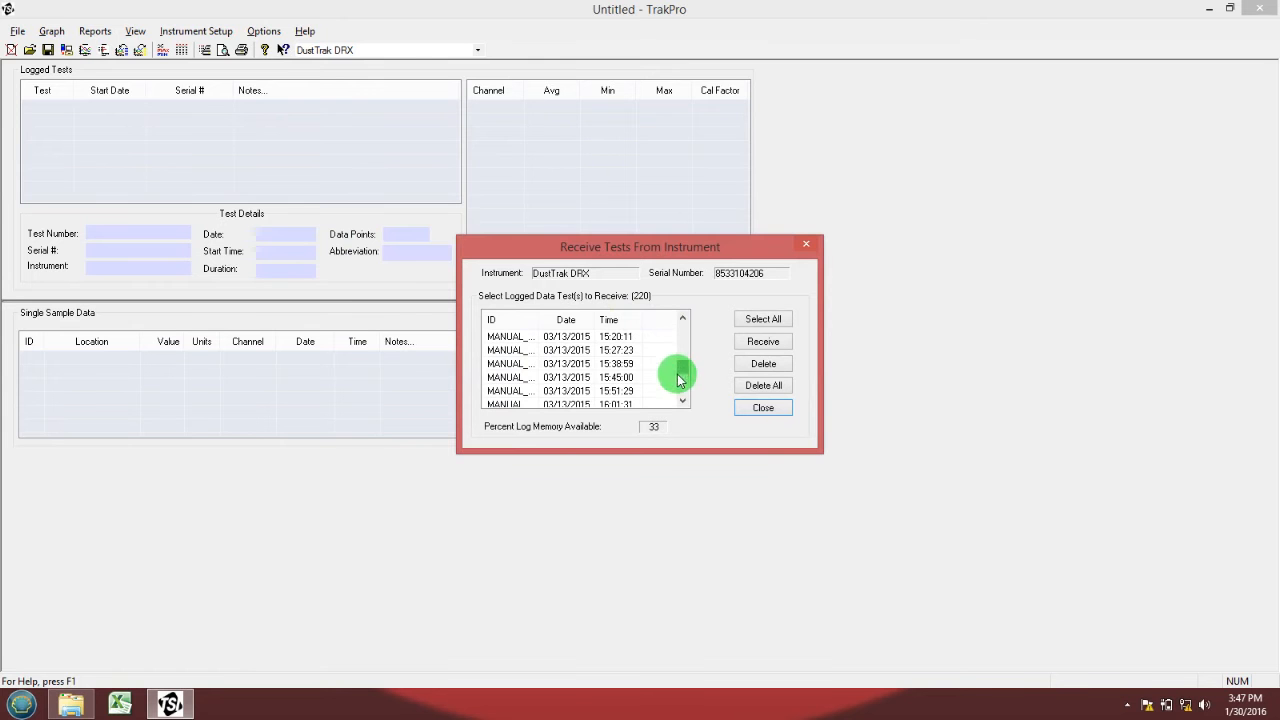
pyautogui.click(564, 376)
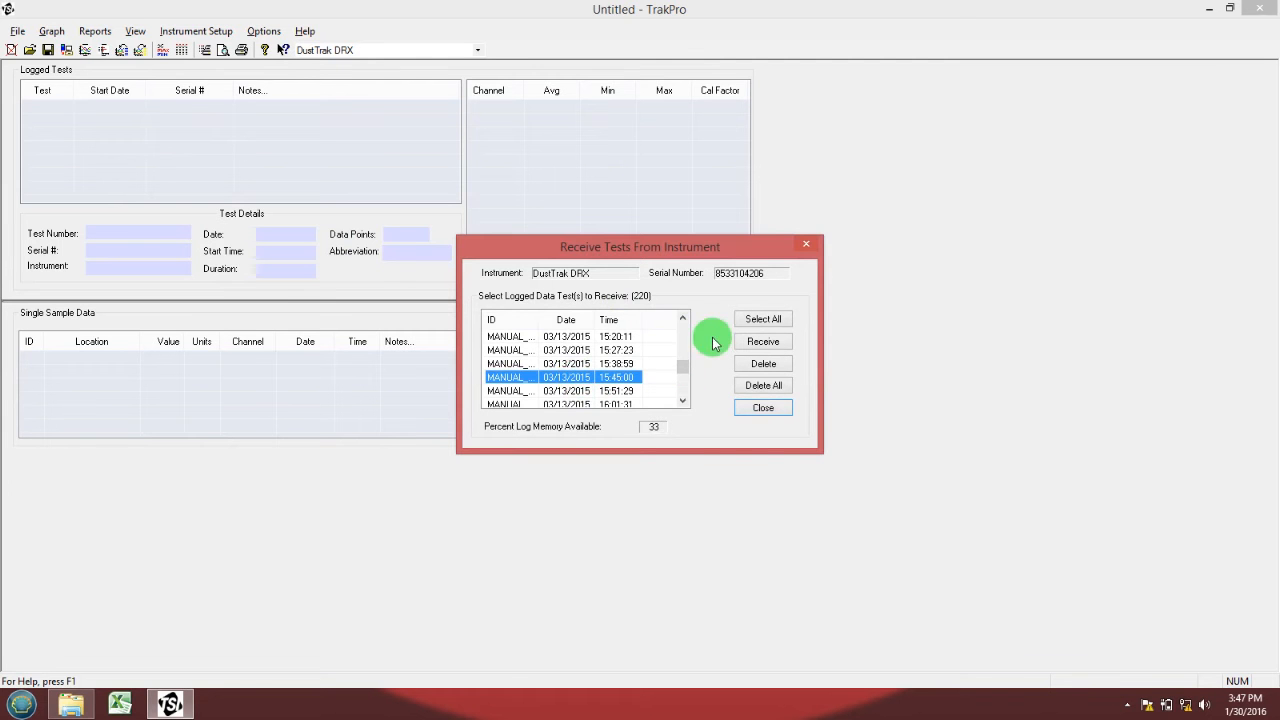
pyautogui.click(762, 340)
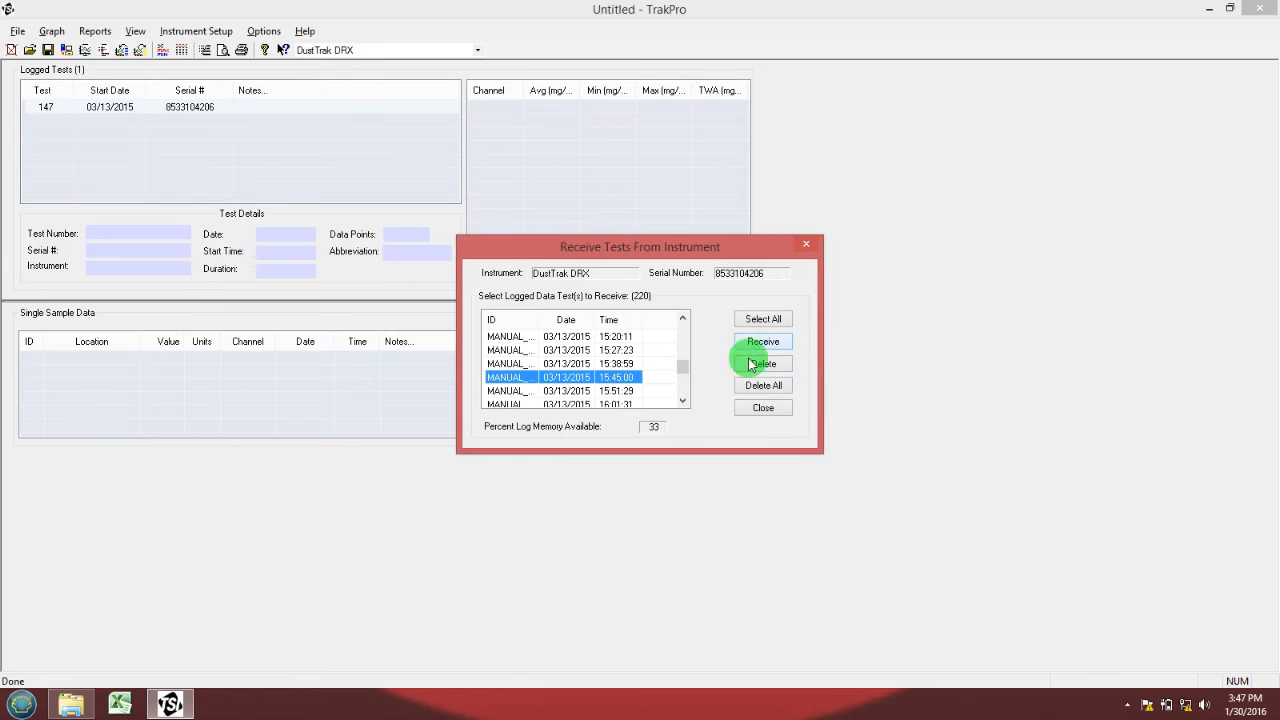
pyautogui.click(764, 408)
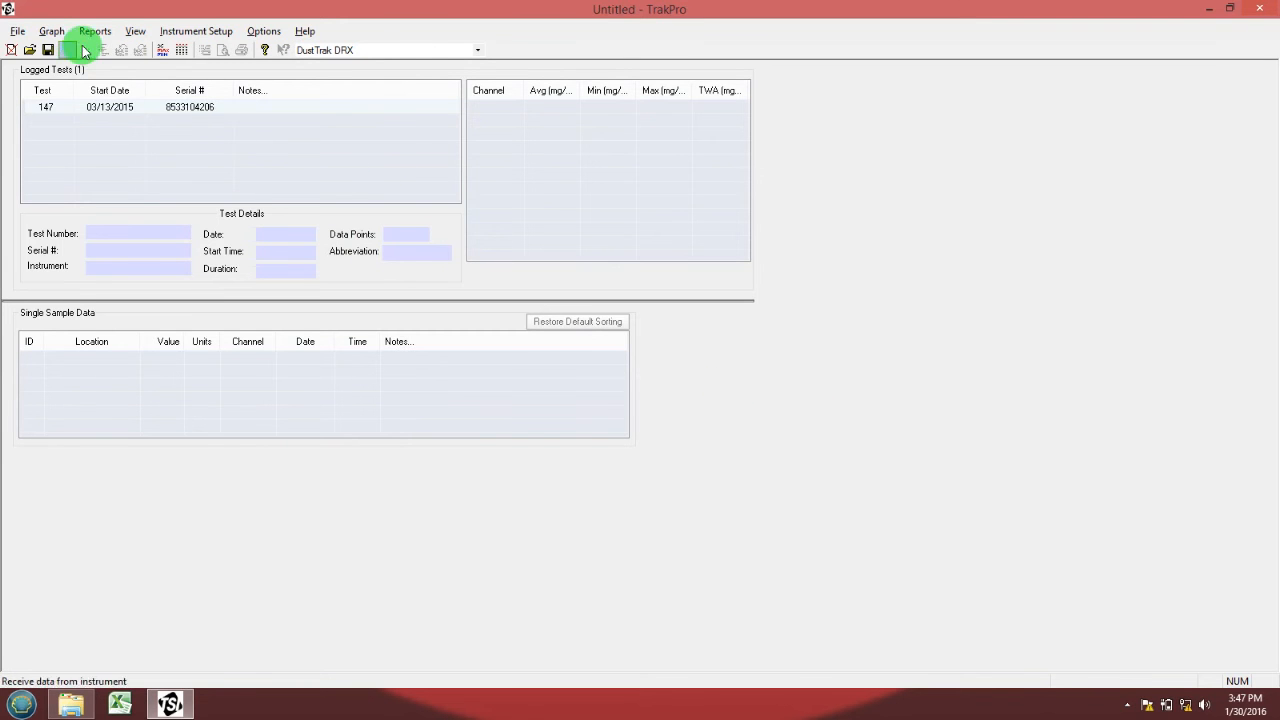
# Step: Begin Export Test Data and select test 147 with the Comma delimiter
pyautogui.click(16, 32)
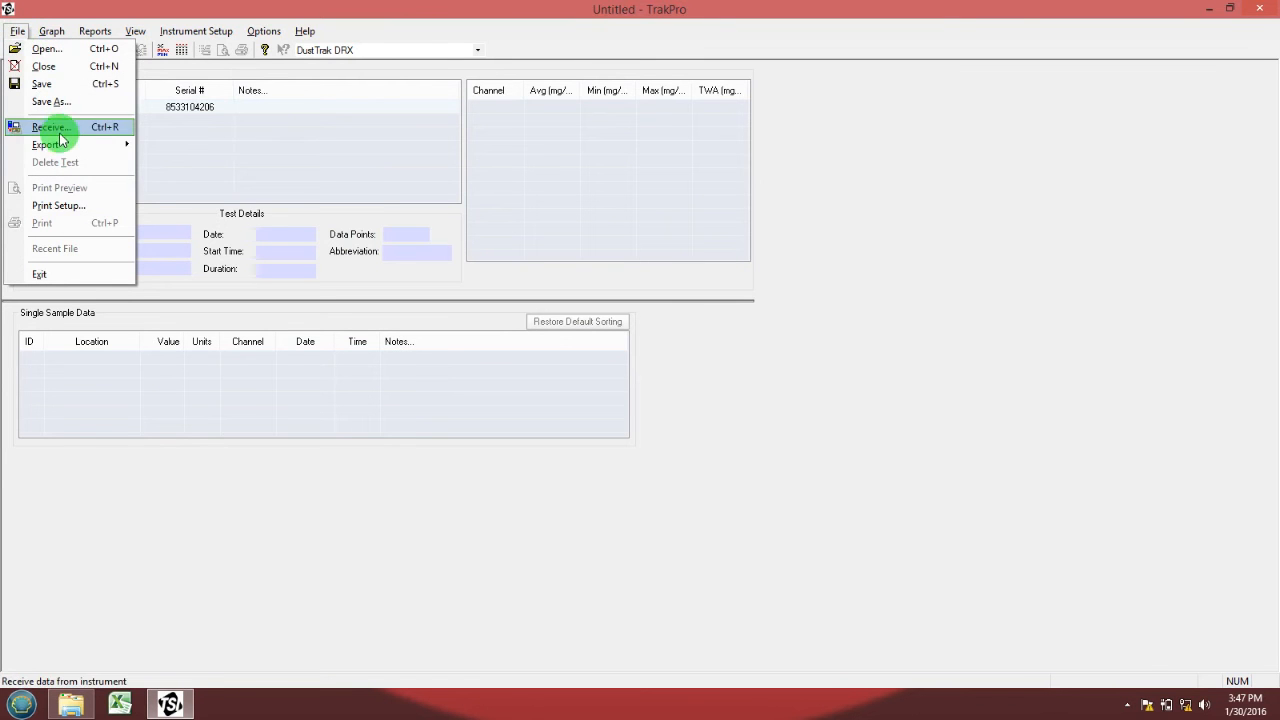
pyautogui.moveTo(44, 144)
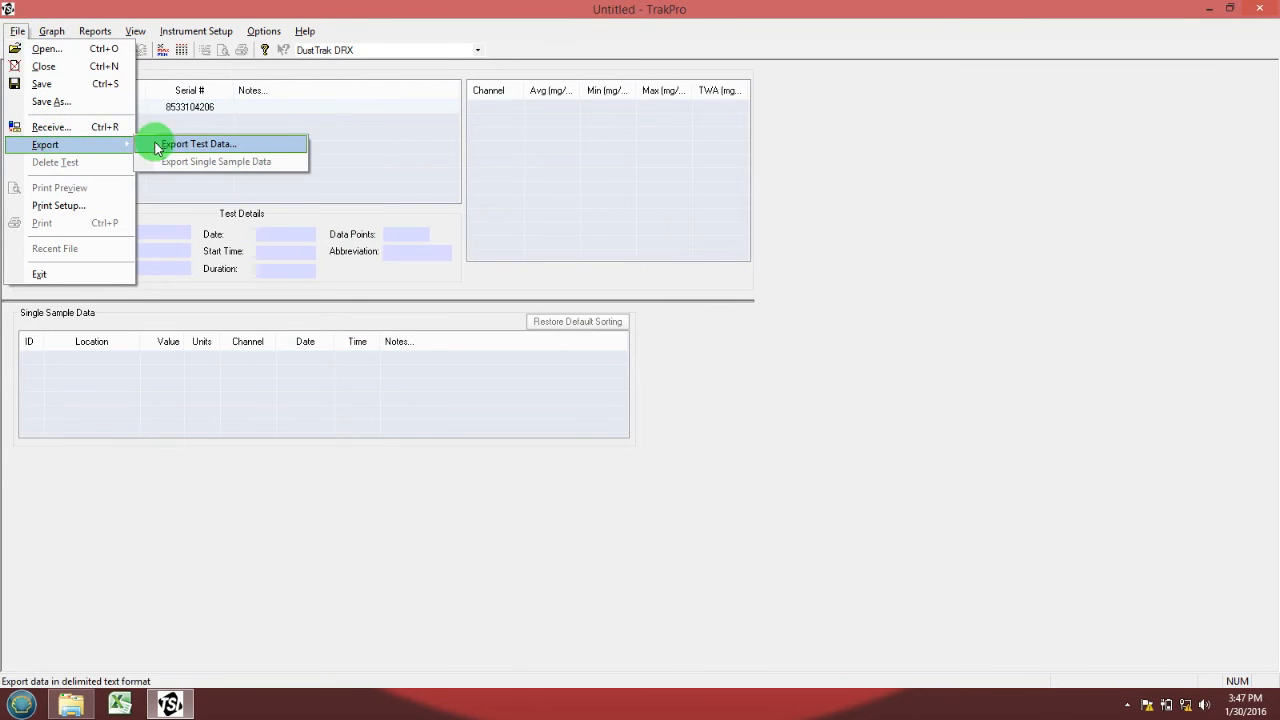
pyautogui.click(200, 144)
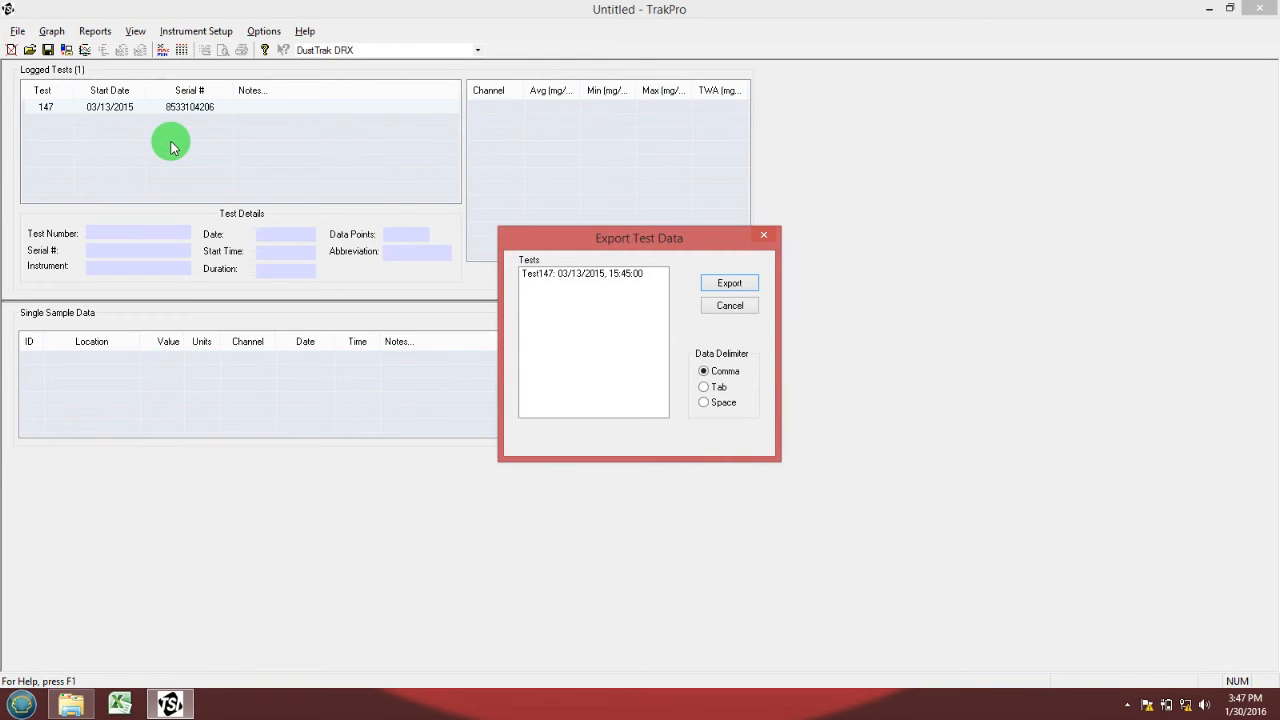
pyautogui.click(582, 272)
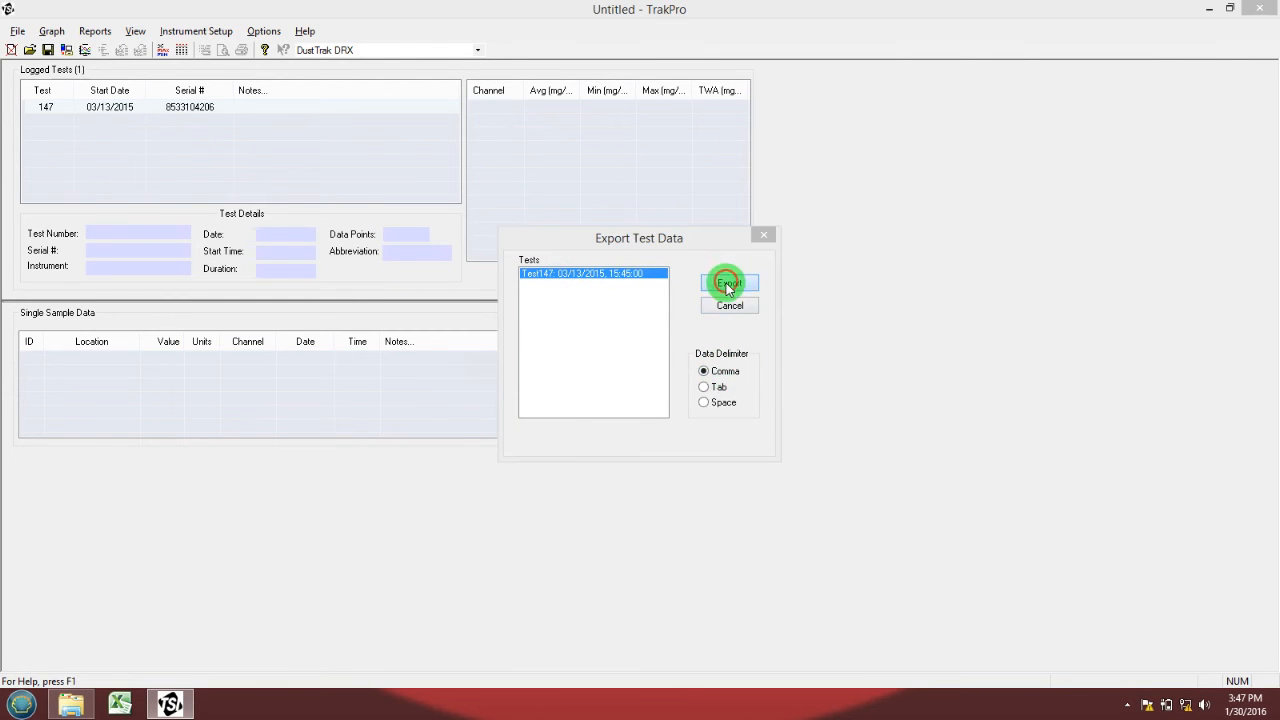
# Step: Export the test and browse into White 1-30-16 > DustTrak DRX Data
pyautogui.click(728, 284)
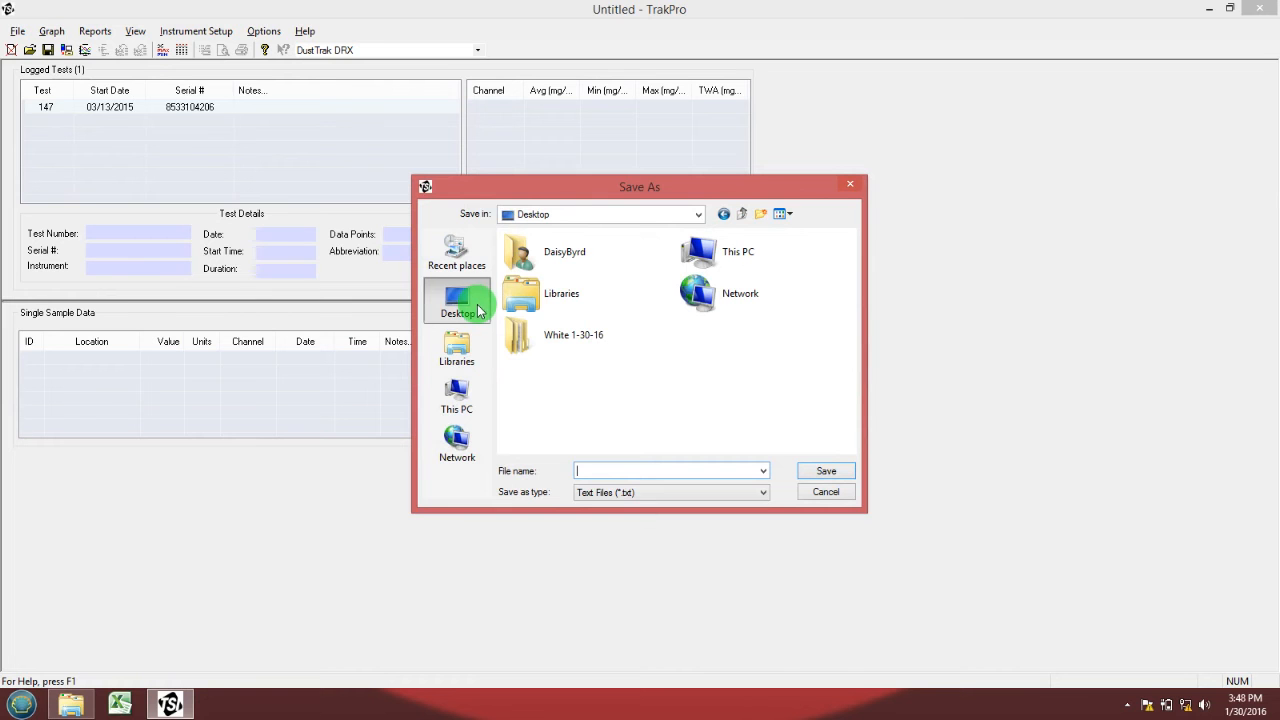
pyautogui.moveTo(484, 318)
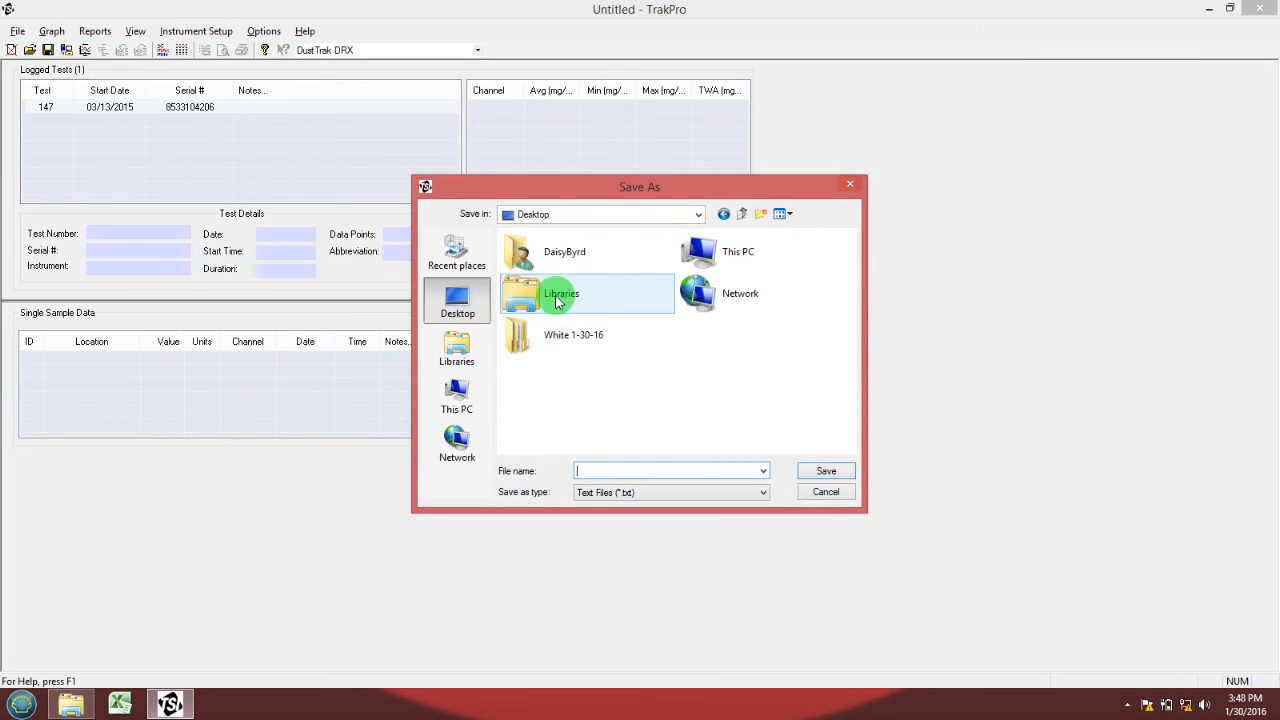
pyautogui.moveTo(564, 336)
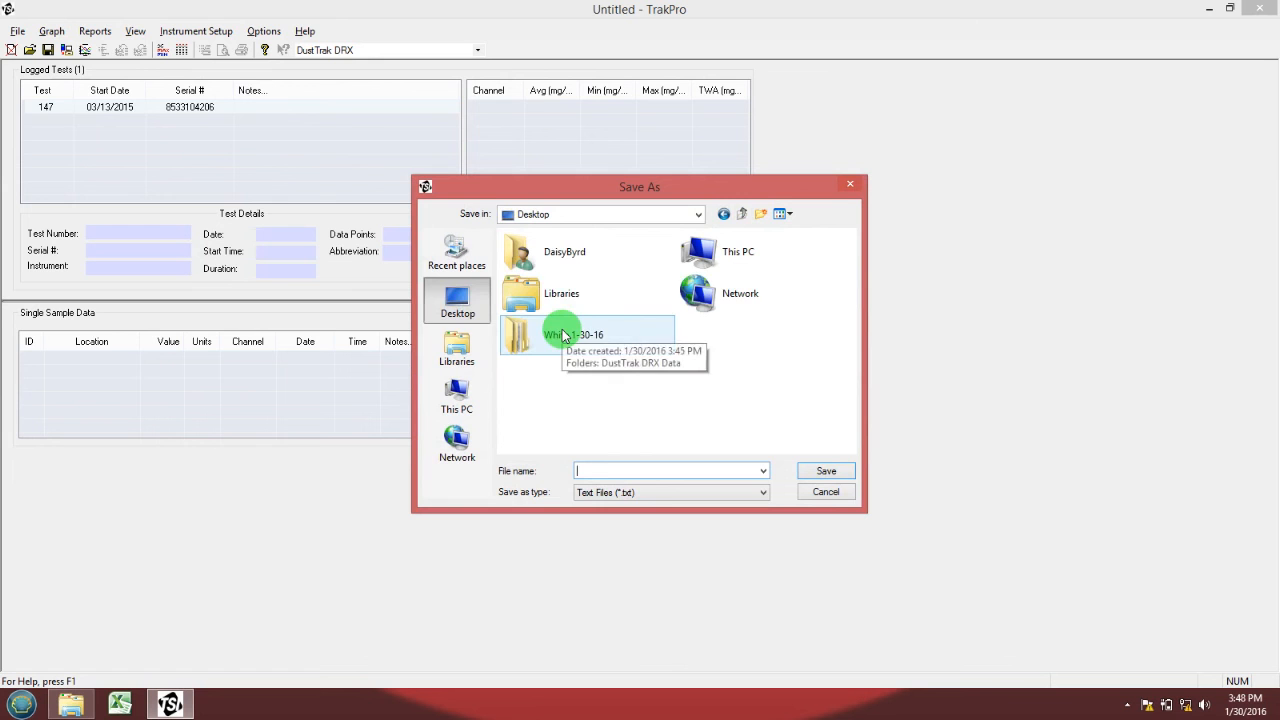
pyautogui.doubleClick(570, 334)
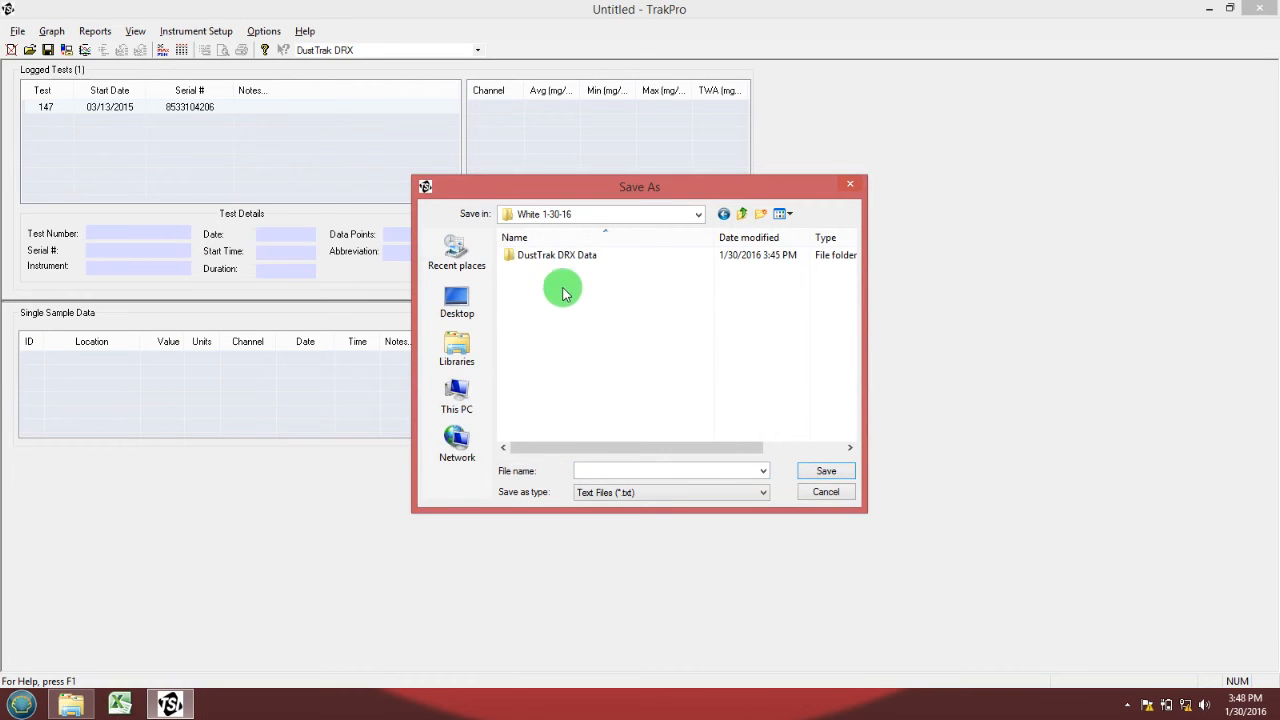
pyautogui.doubleClick(556, 256)
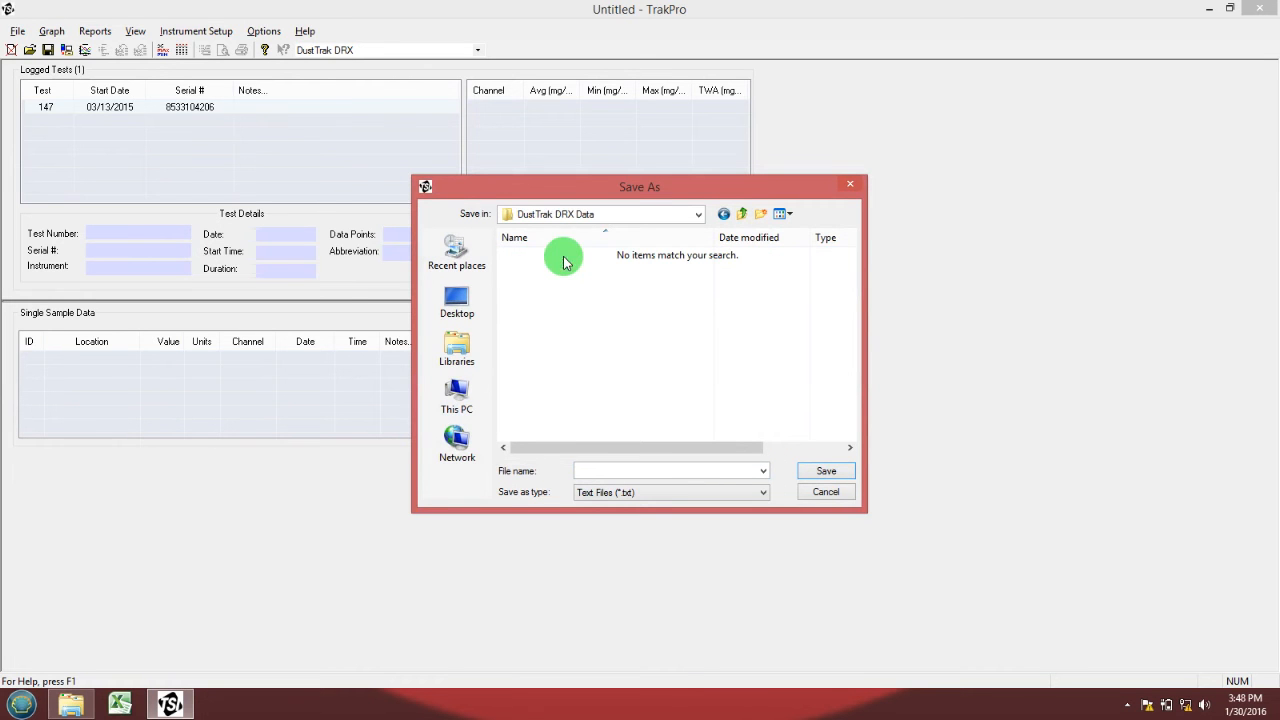
# Step: Save the export as White 1-30-16 DRX text, then close TrakPro's window
pyautogui.click(622, 470)
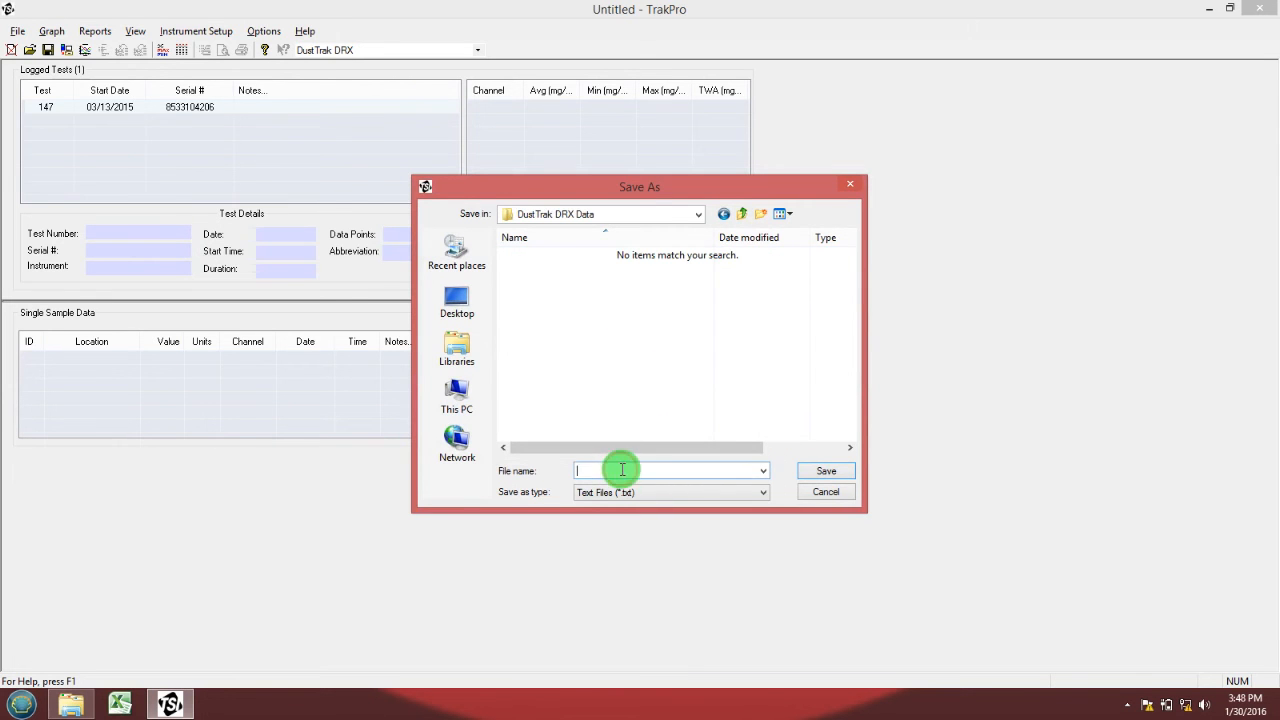
pyautogui.write('White 1-30-')
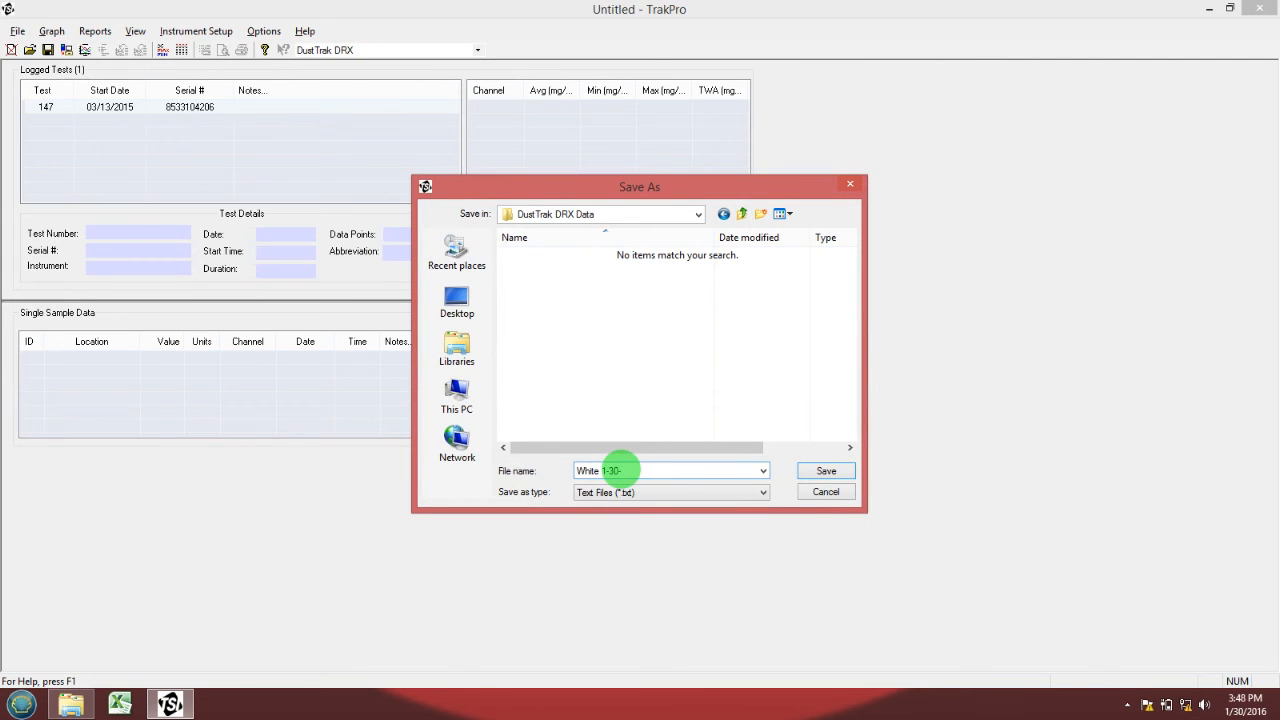
pyautogui.write('16 DRX')
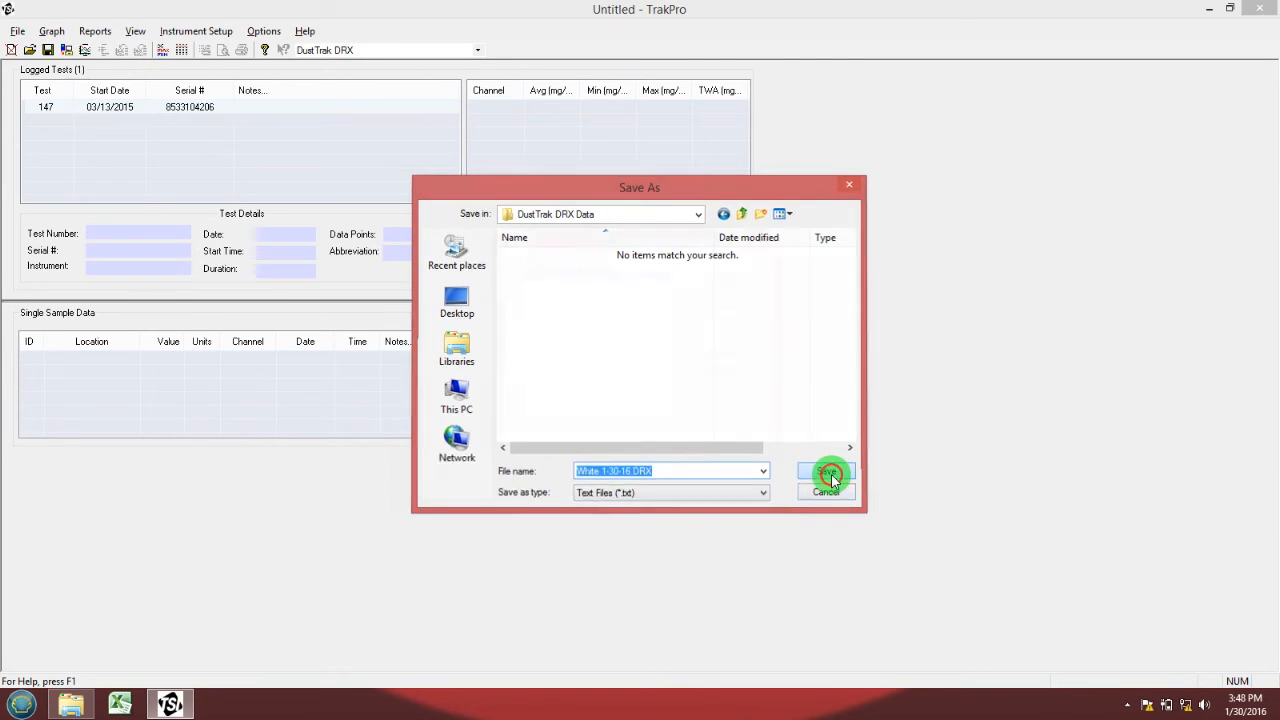
pyautogui.click(826, 472)
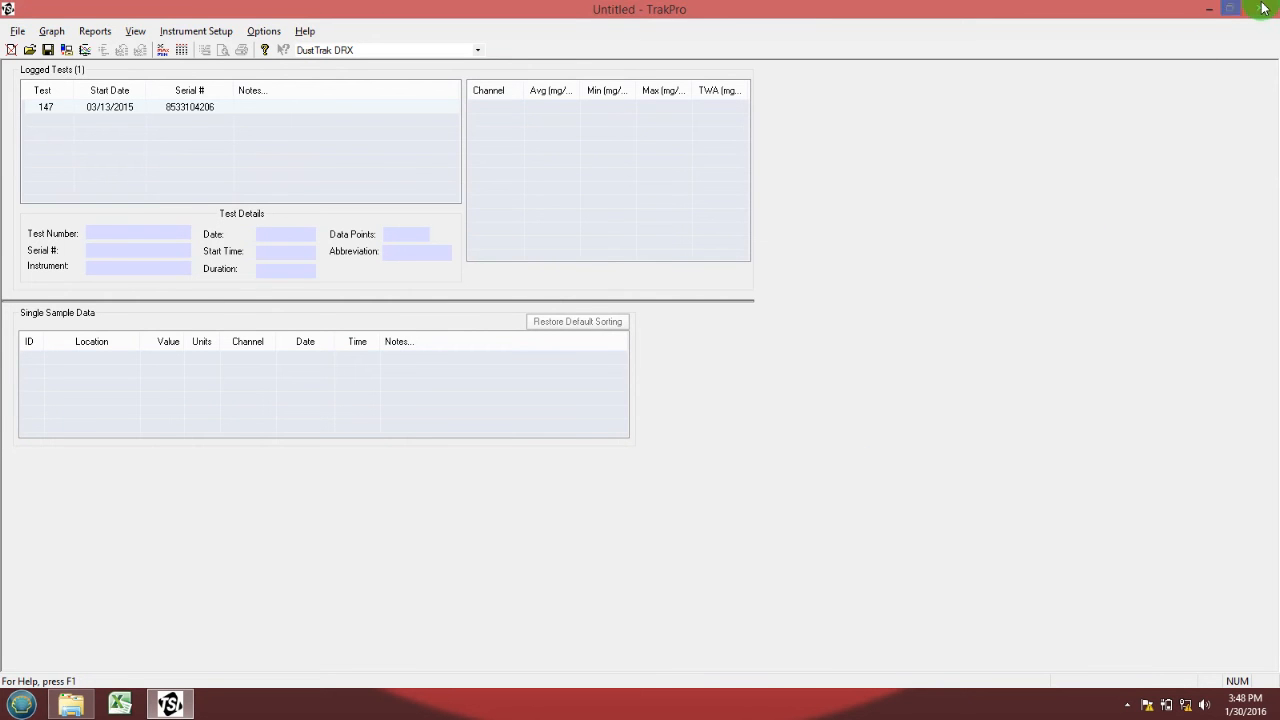
pyautogui.click(1262, 8)
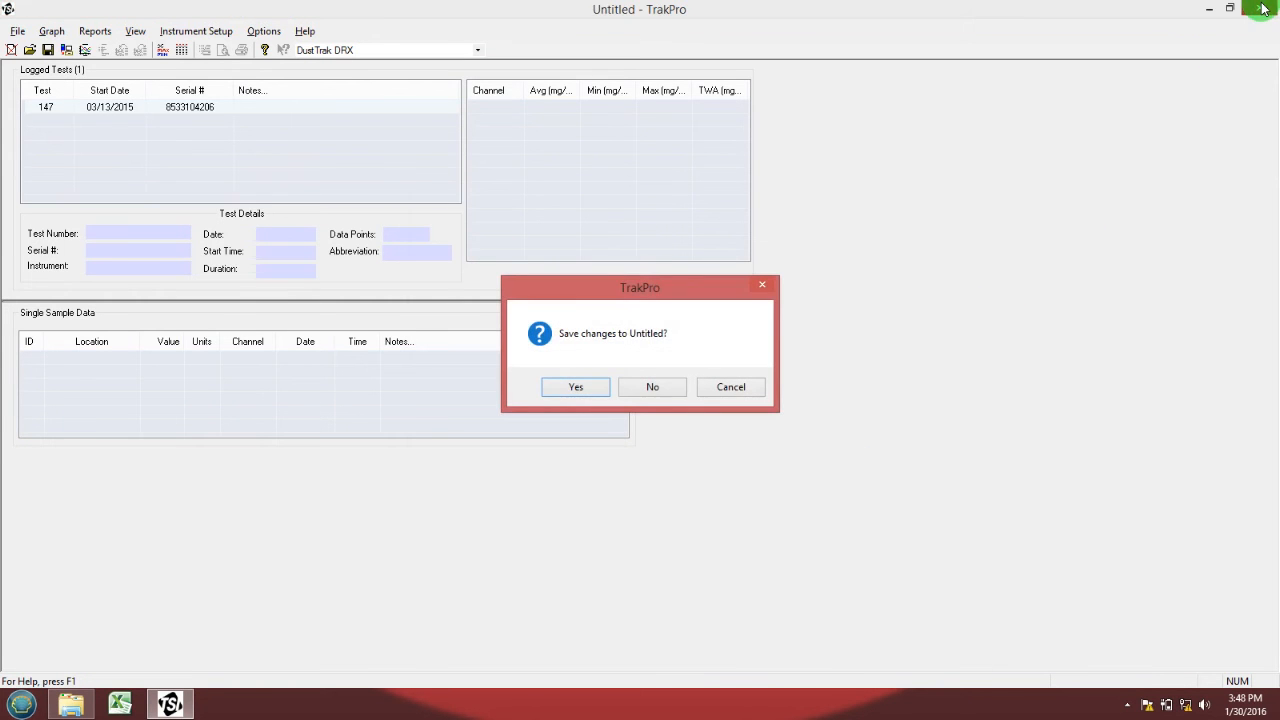
# Step: Close TrakPro without saving and open the White 1-30-16 desktop folder
pyautogui.click(652, 388)
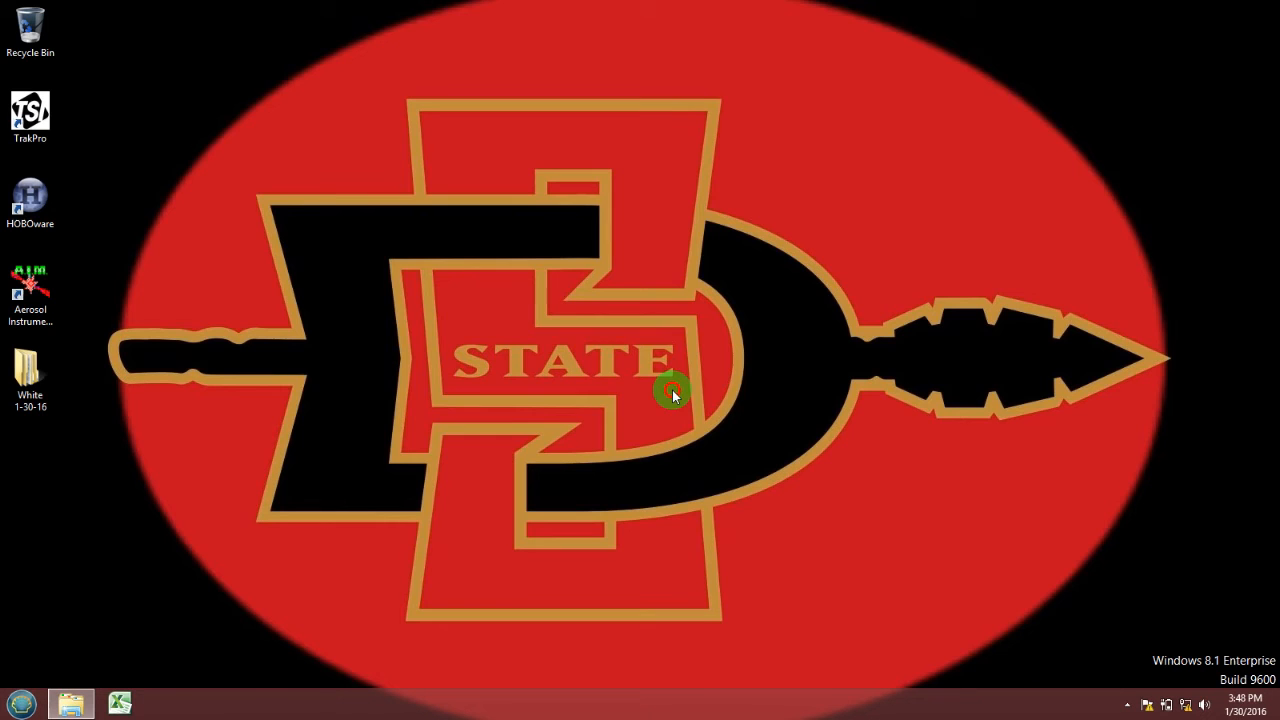
pyautogui.moveTo(324, 456)
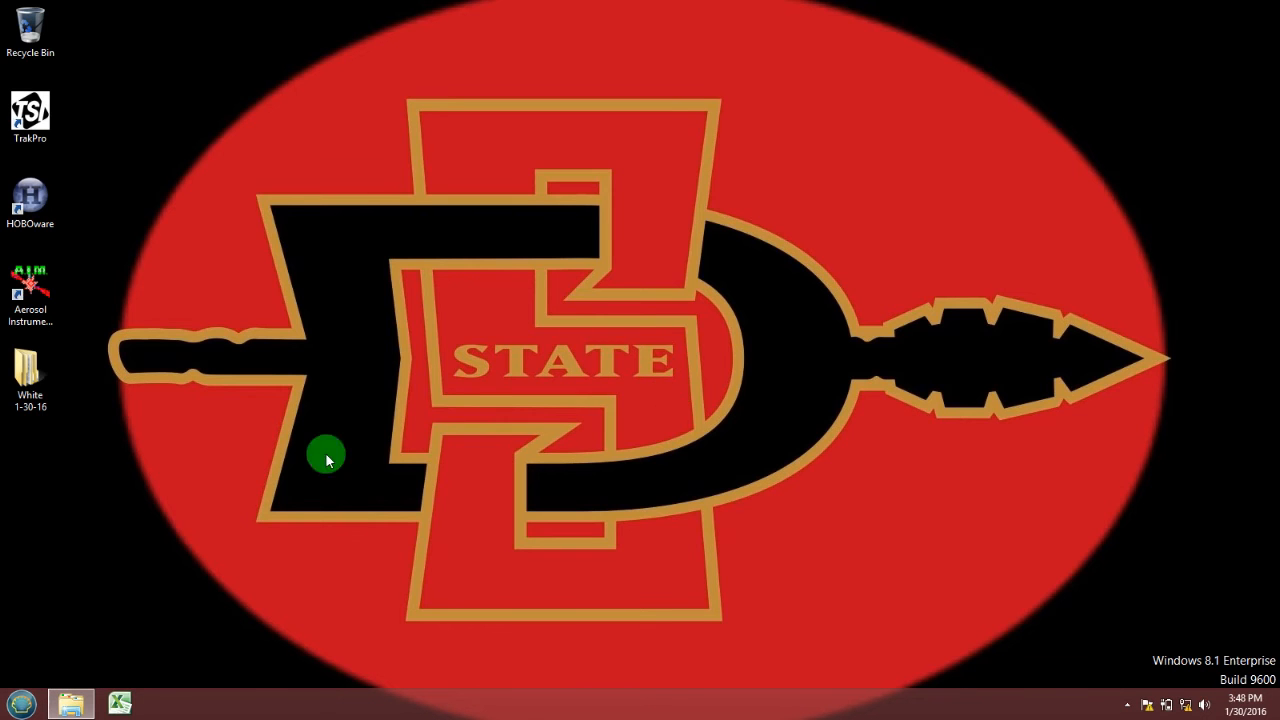
pyautogui.click(30, 376)
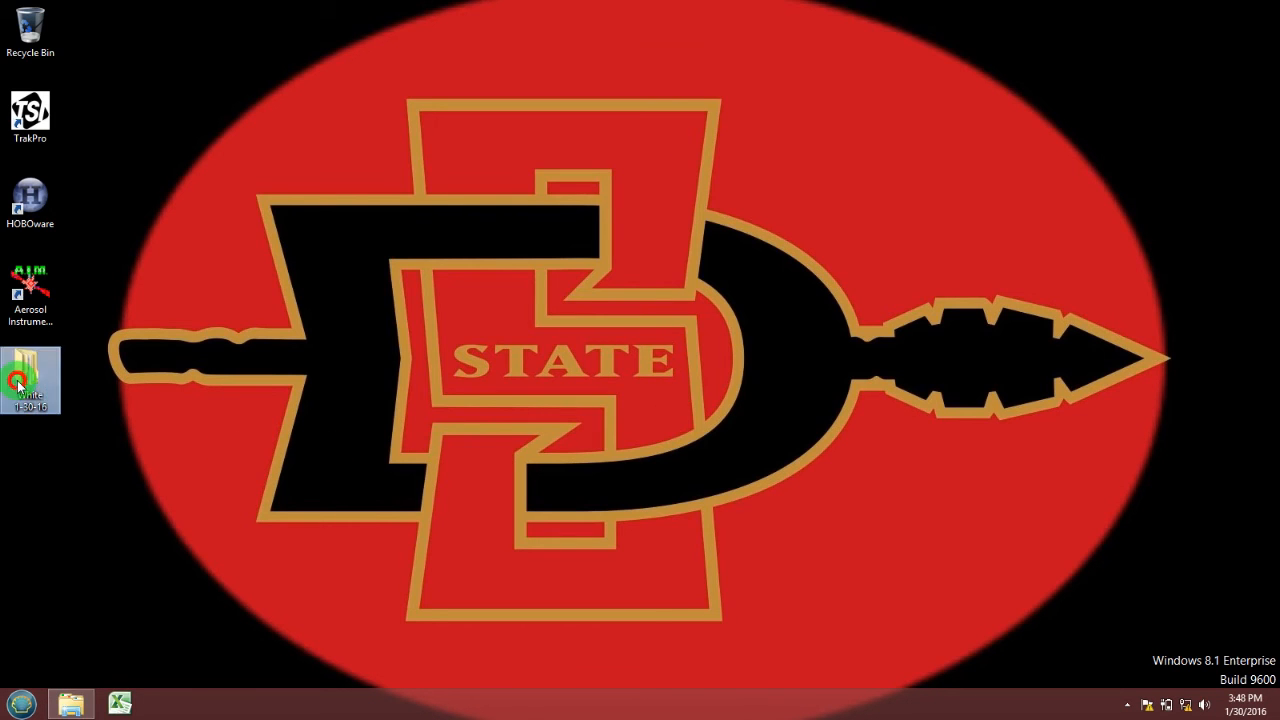
pyautogui.doubleClick(30, 380)
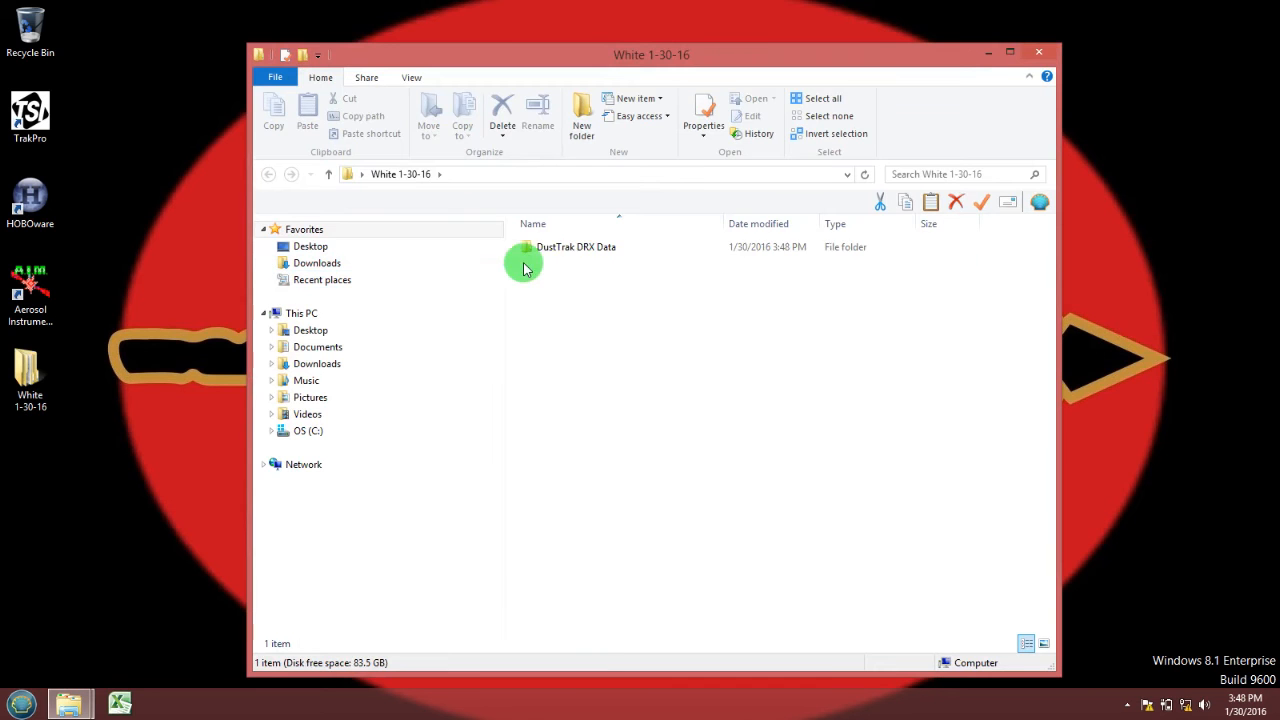
# Step: Open DustTrak DRX Data and the exported White 1-30-16 DRX.txt file
pyautogui.doubleClick(570, 248)
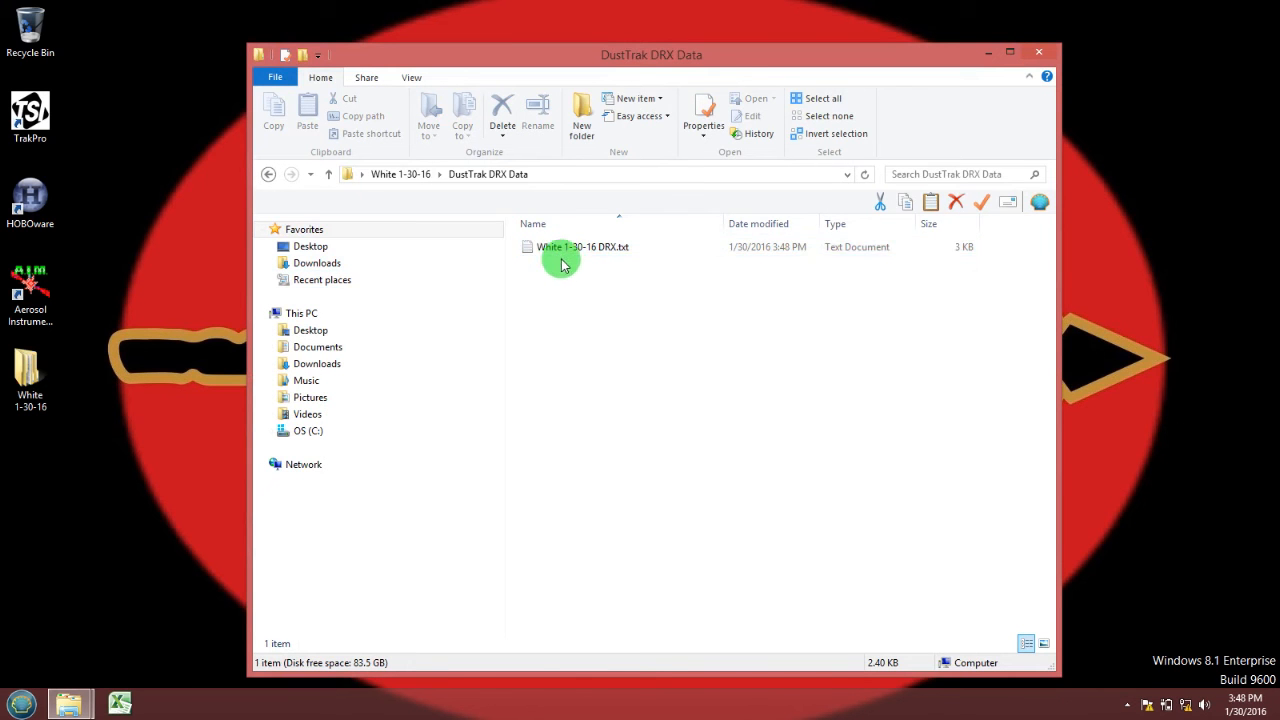
pyautogui.click(582, 248)
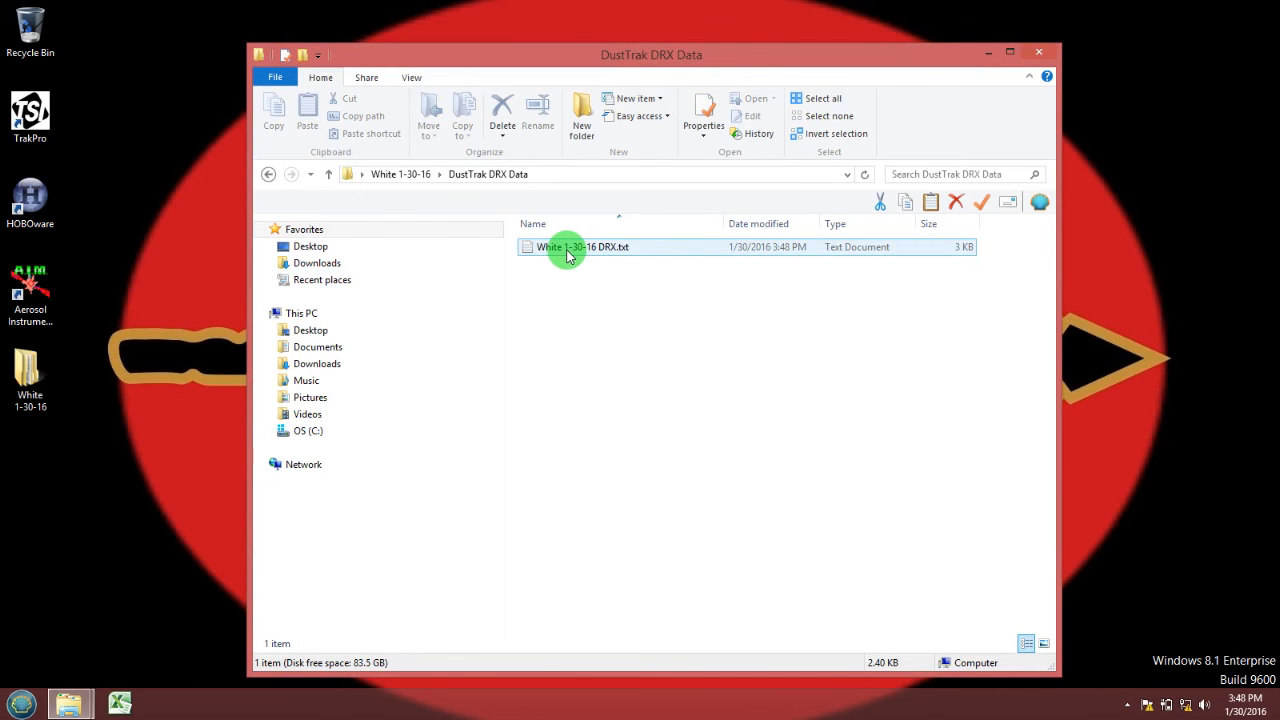
pyautogui.doubleClick(584, 248)
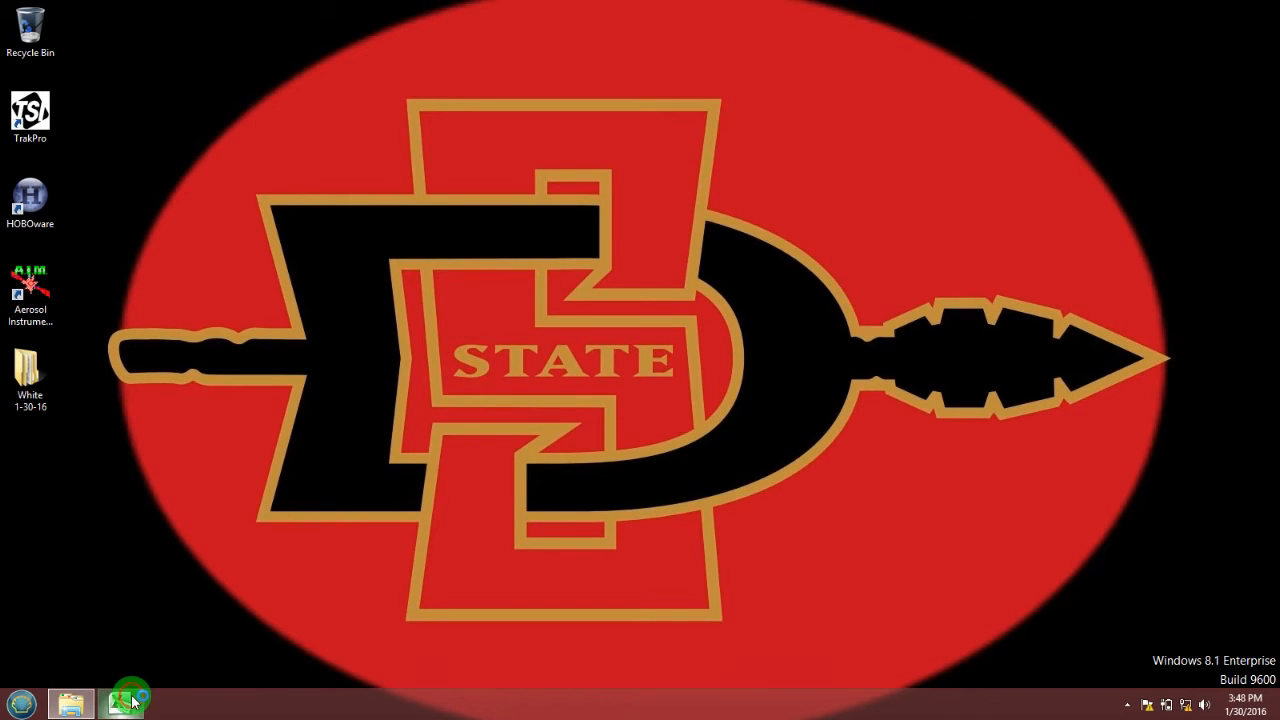
# Step: Launch Excel and browse for a file to open
pyautogui.click(130, 700)
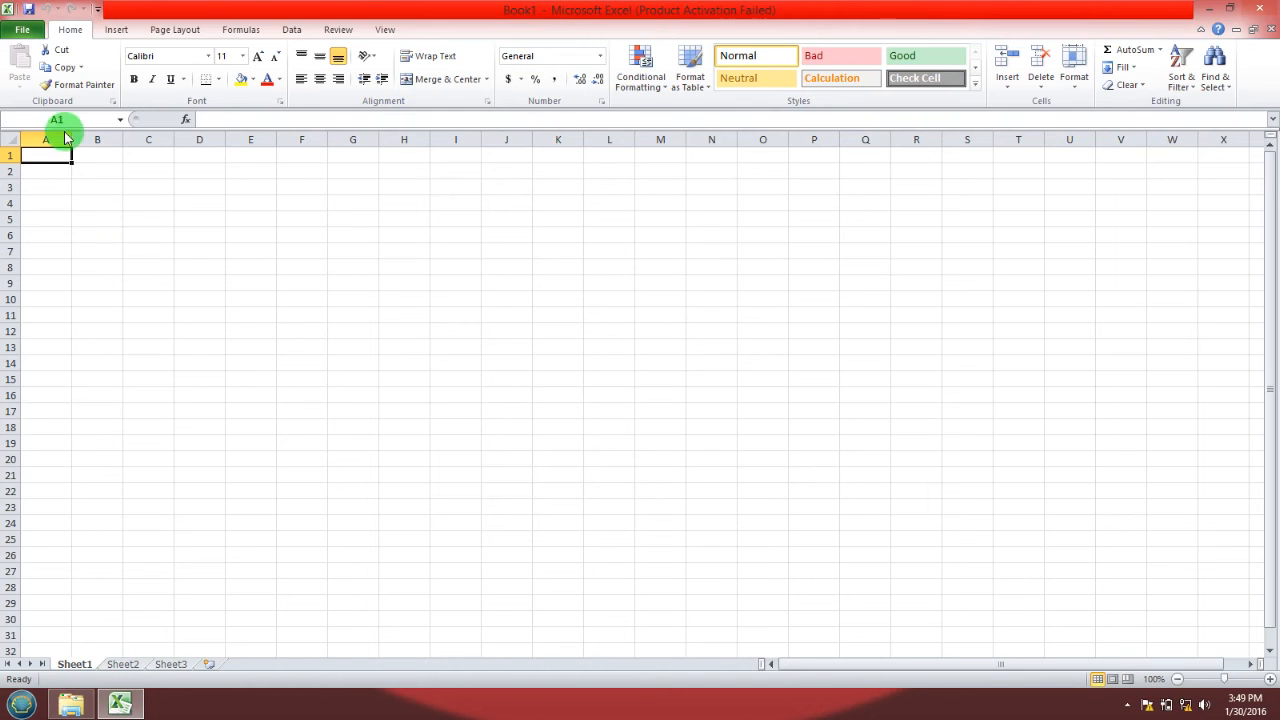
pyautogui.click(22, 30)
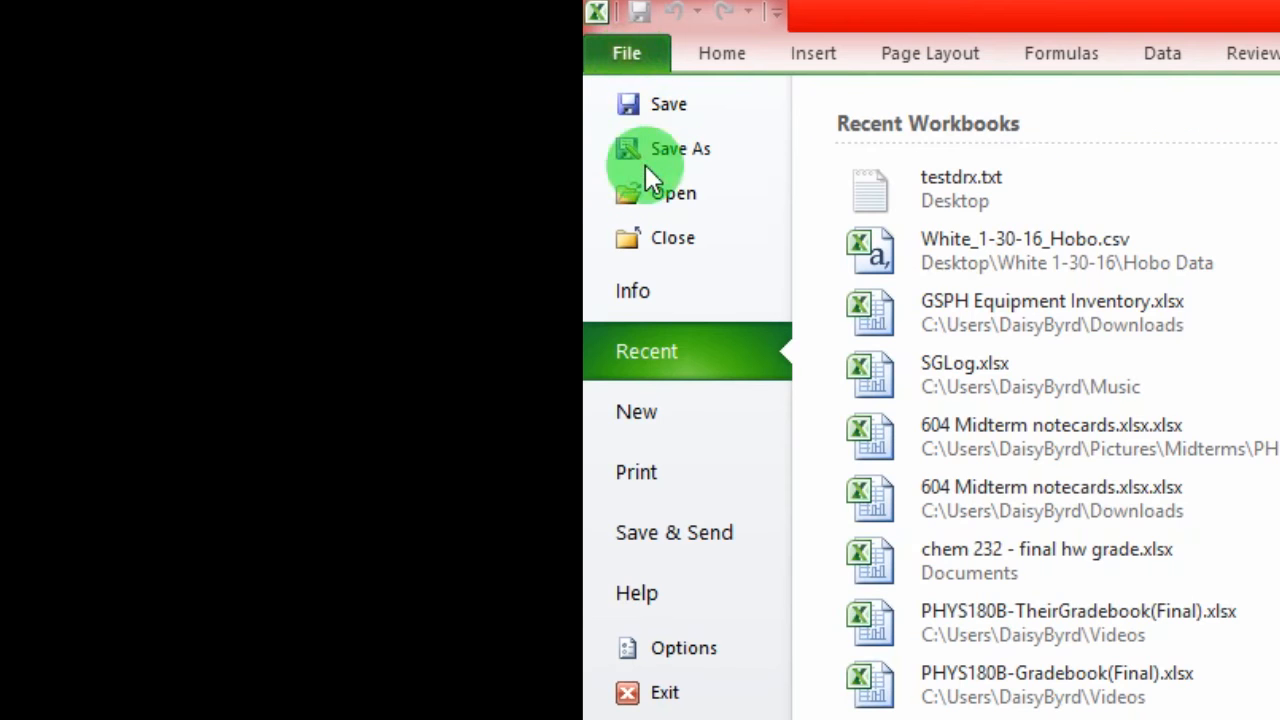
pyautogui.click(672, 192)
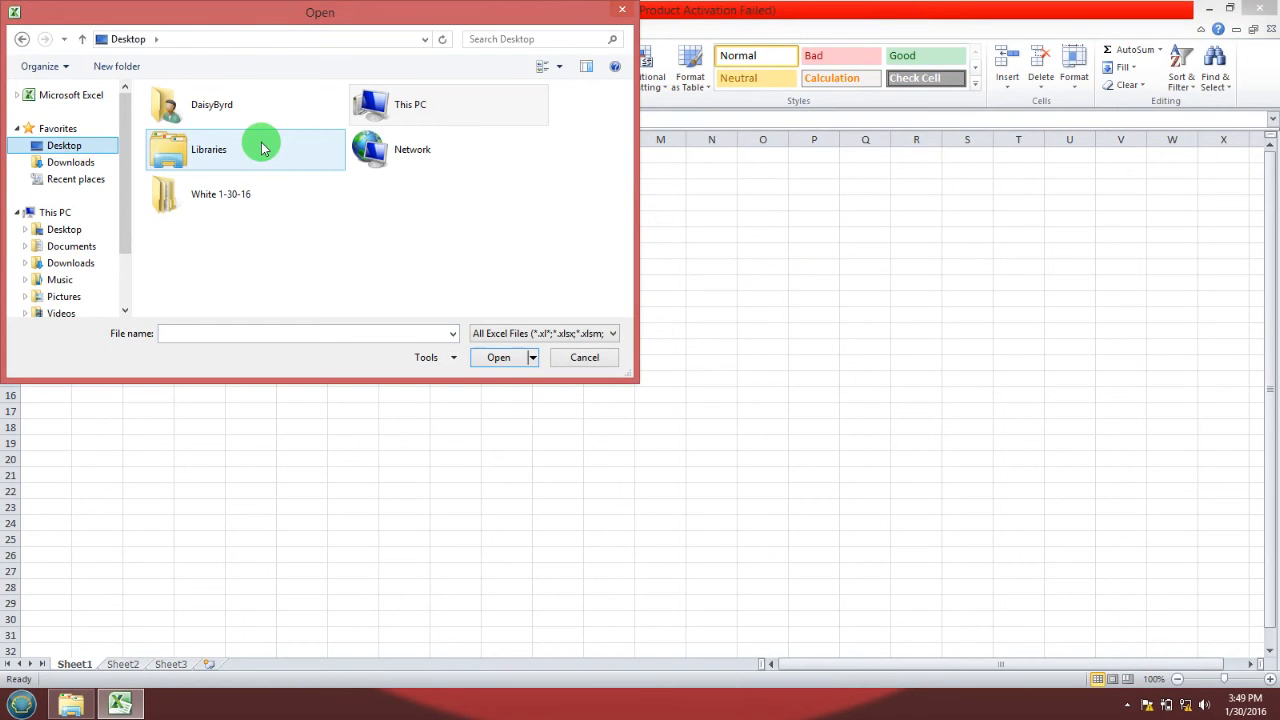
pyautogui.moveTo(252, 138)
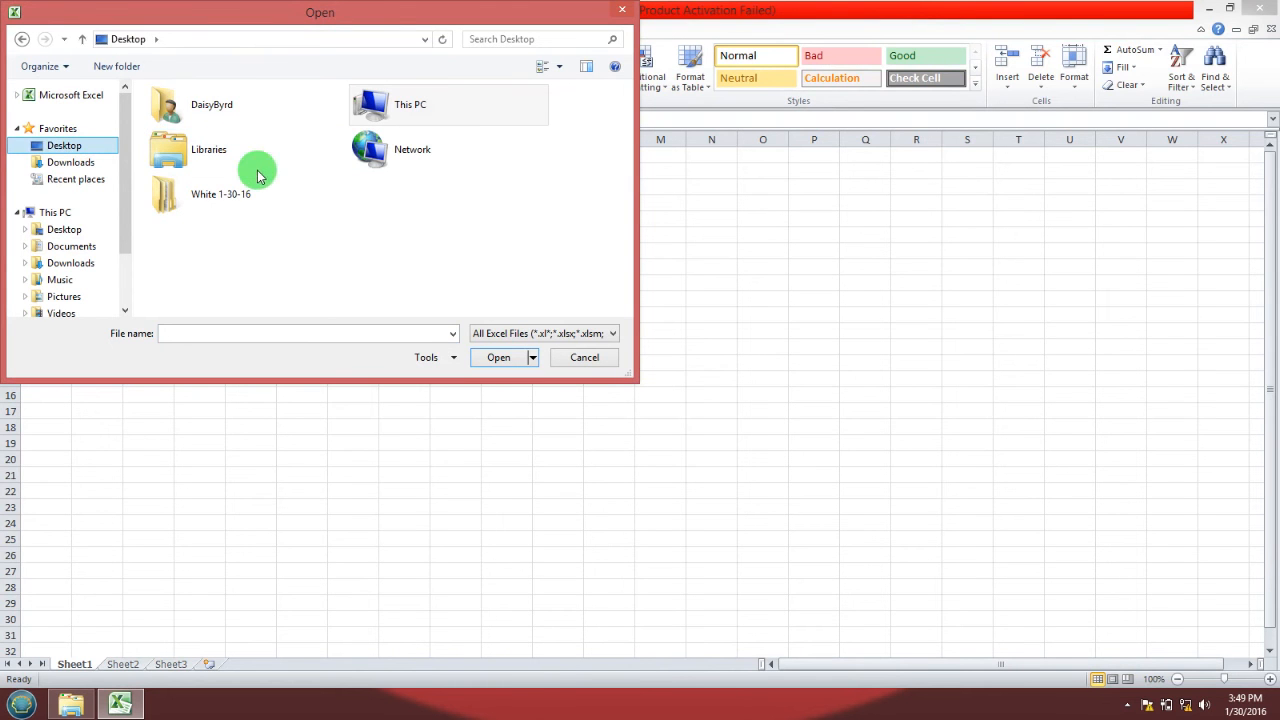
# Step: In DustTrak DRX Data, show All Files and open White 1-30-16 DRX.txt
pyautogui.click(220, 194)
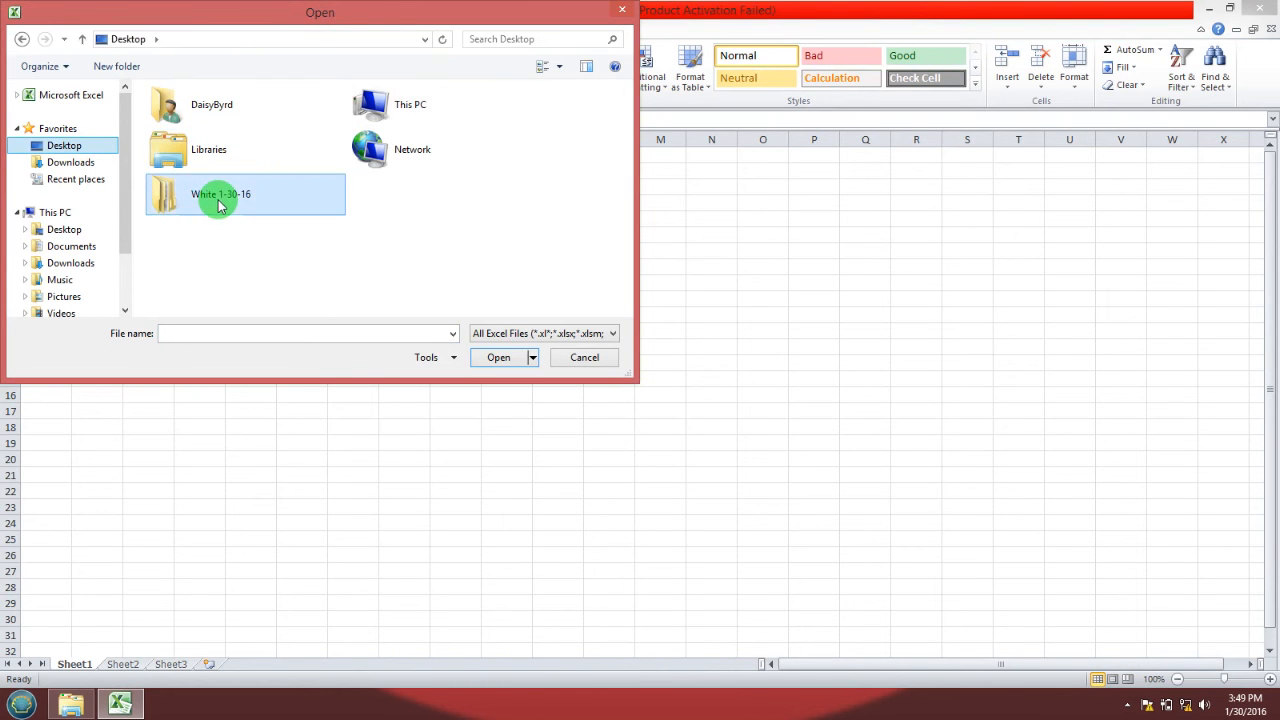
pyautogui.doubleClick(220, 194)
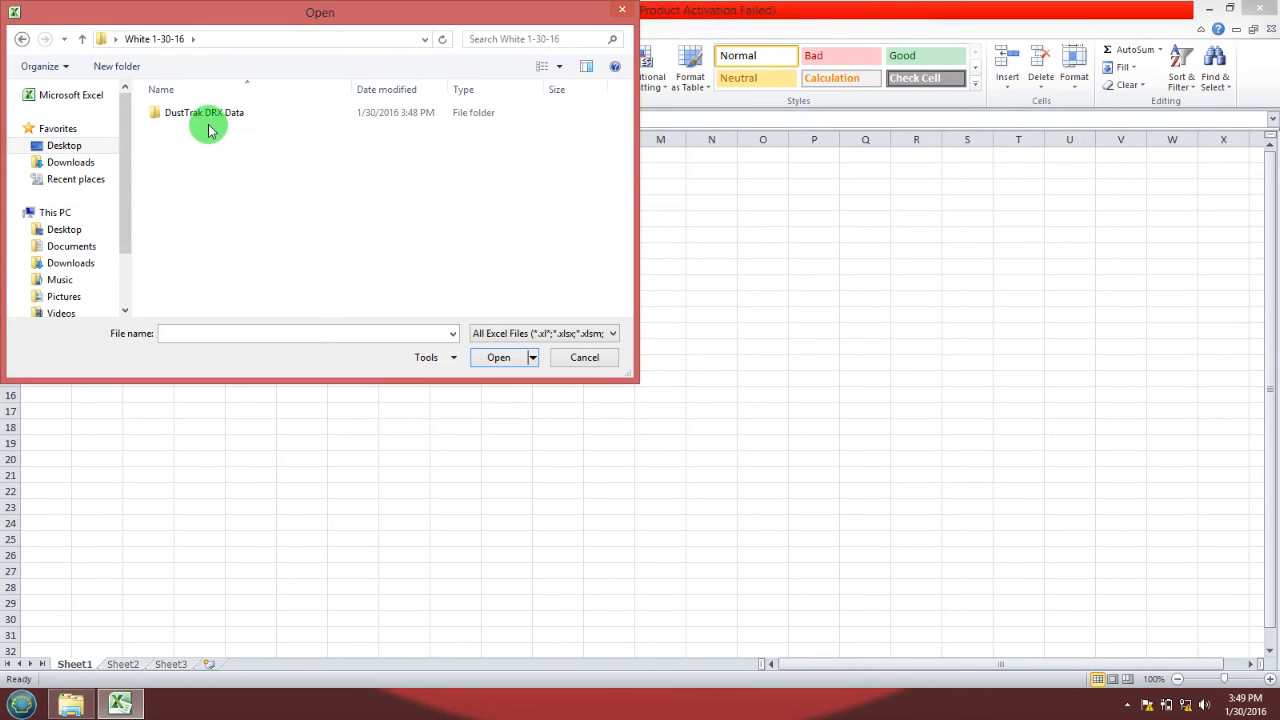
pyautogui.doubleClick(204, 112)
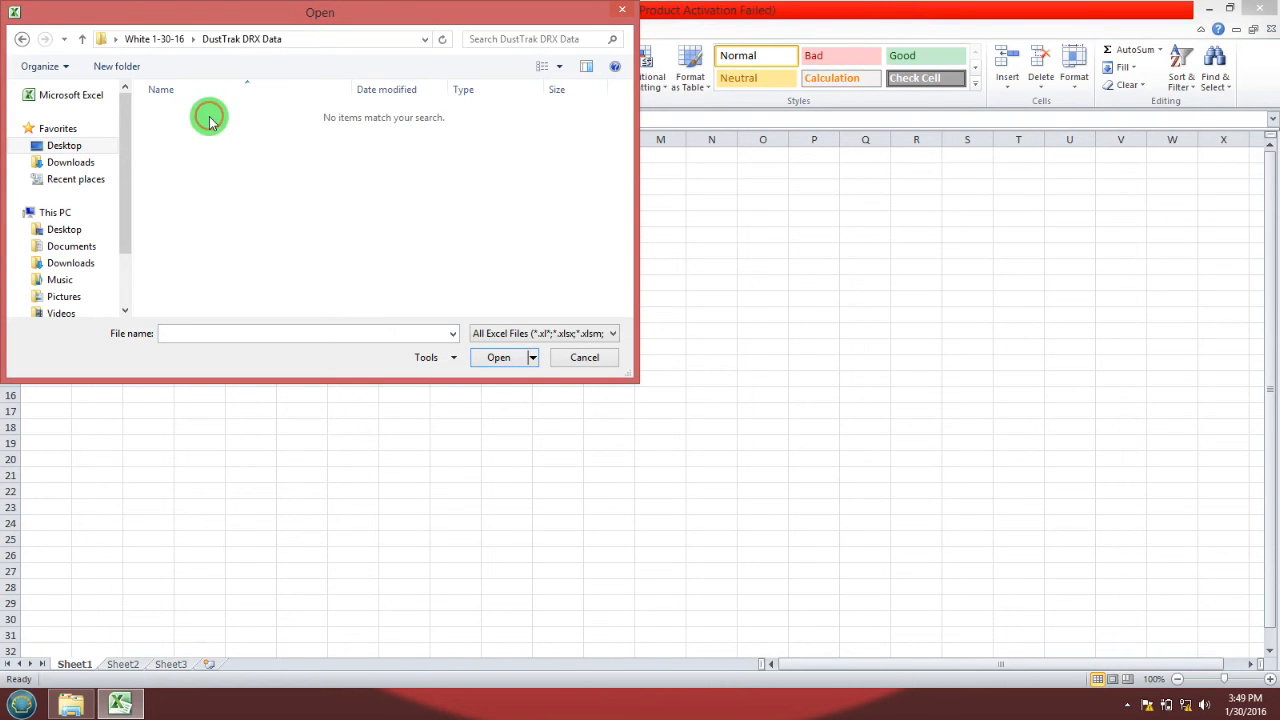
pyautogui.click(308, 332)
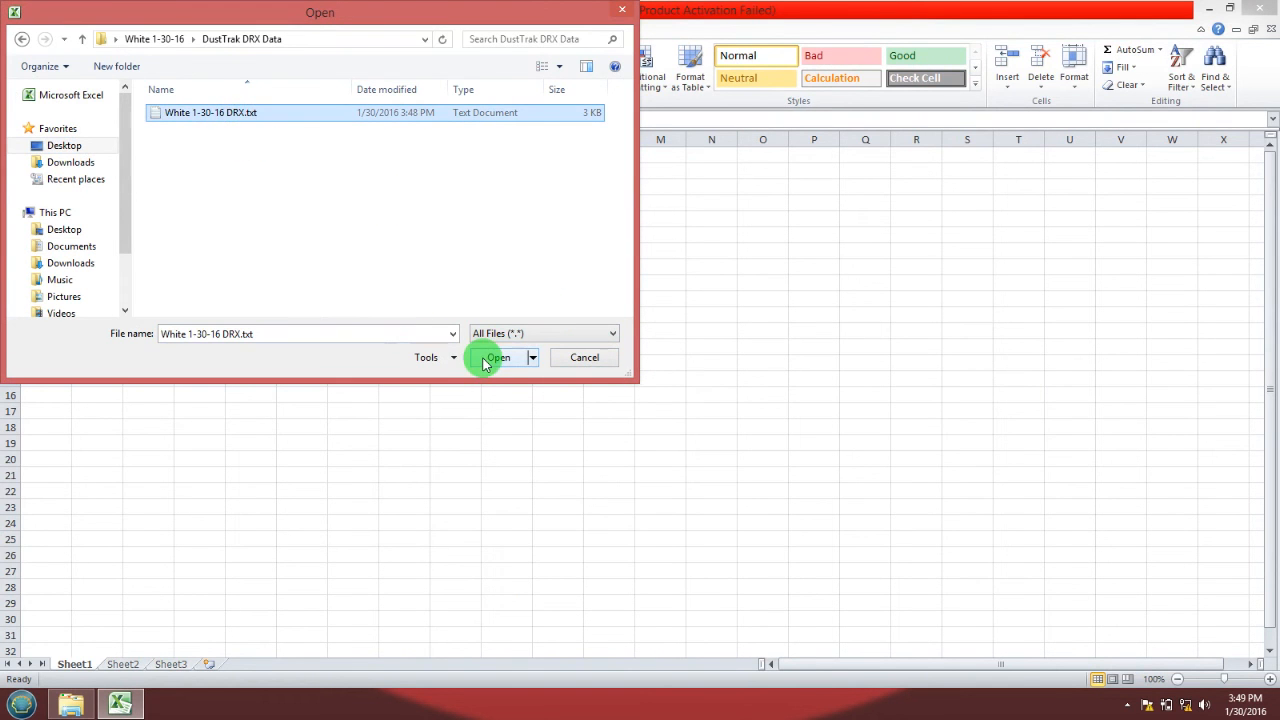
pyautogui.click(496, 356)
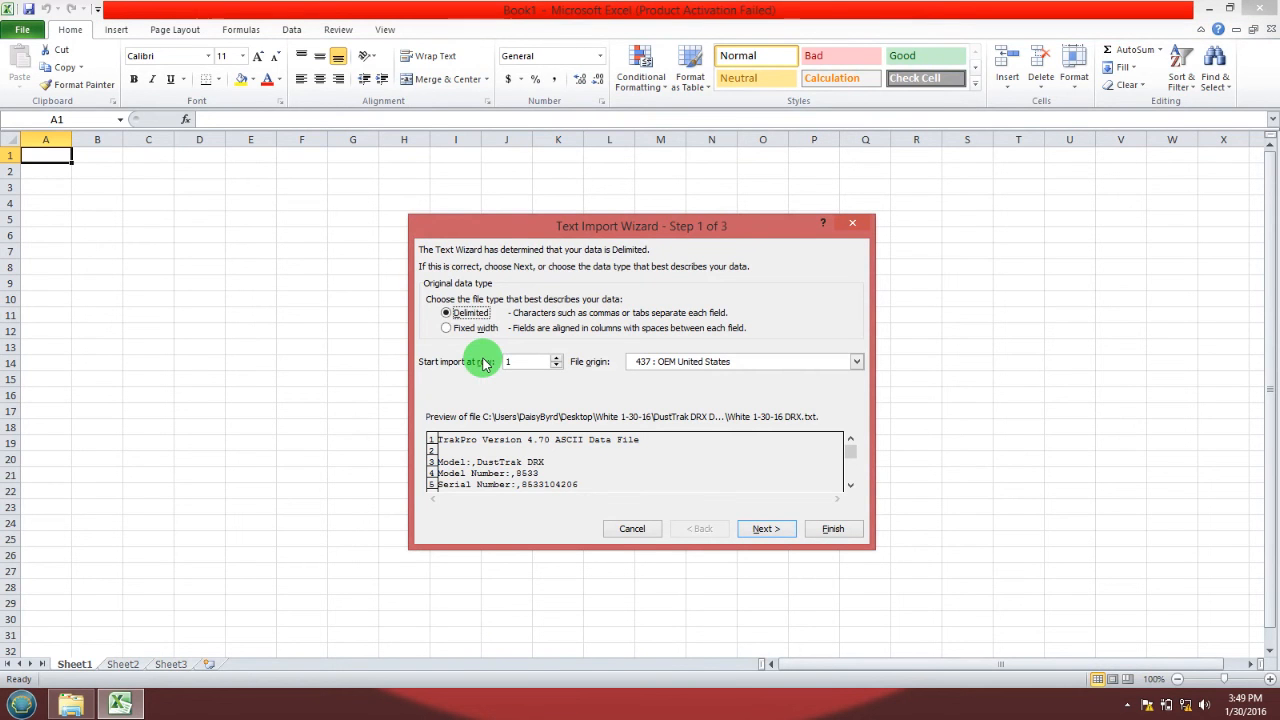
pyautogui.moveTo(704, 468)
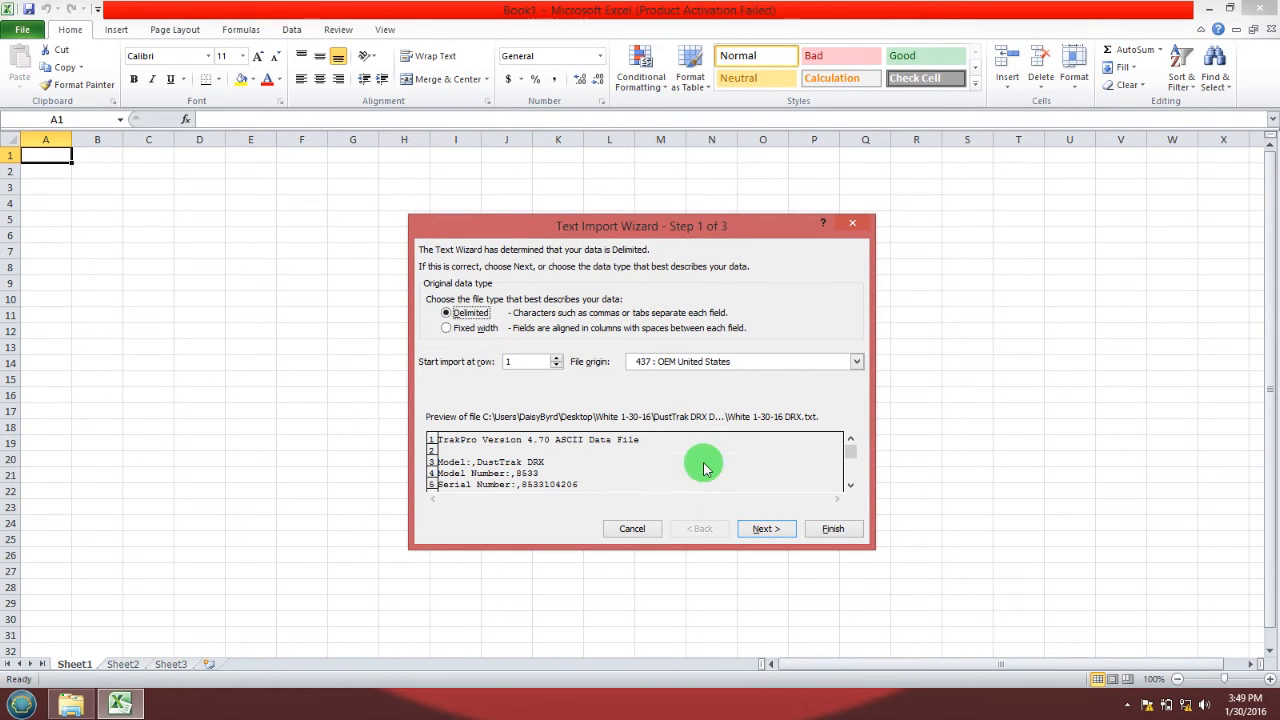
# Step: Import as Delimited with Comma, General column format, and finish into the sheet
pyautogui.click(766, 528)
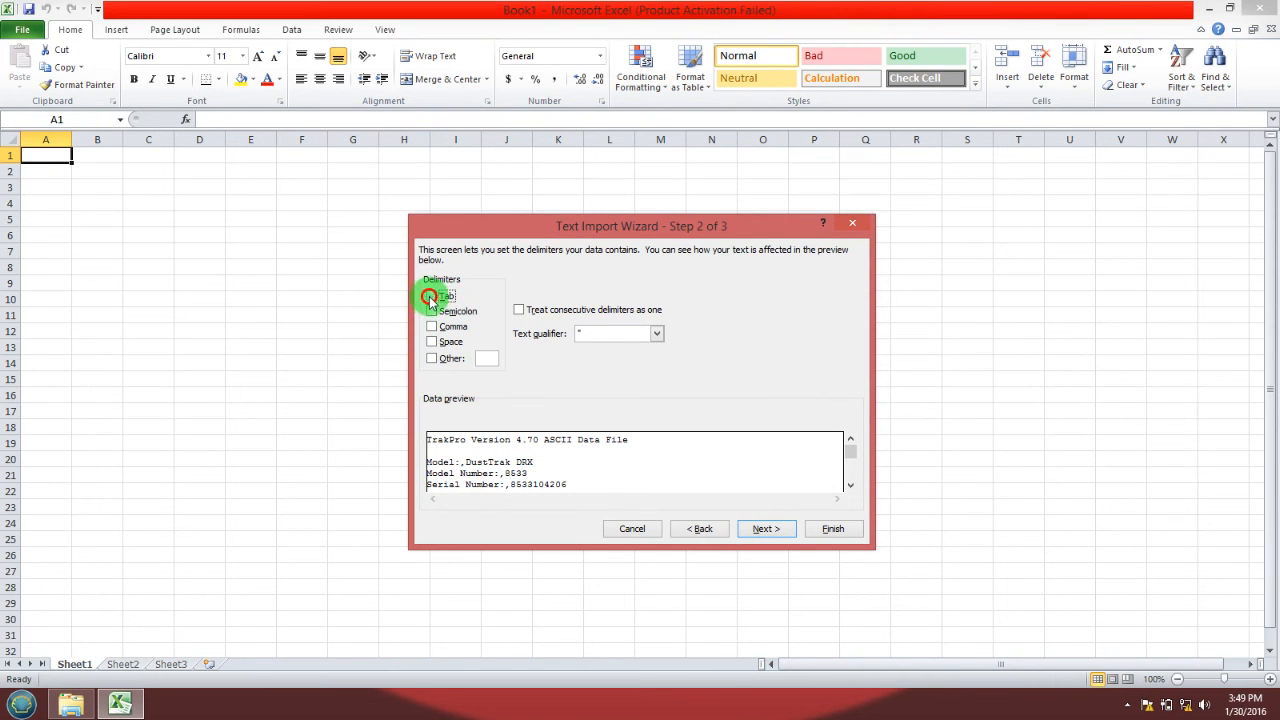
pyautogui.click(432, 328)
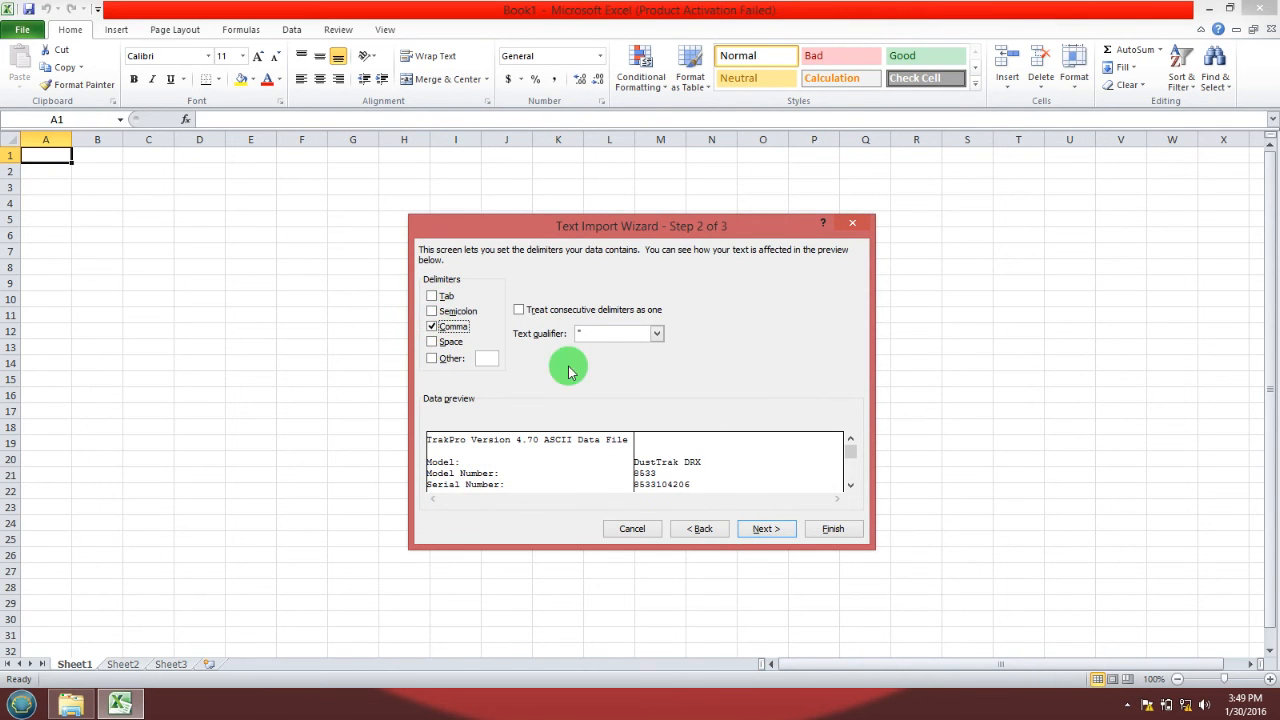
pyautogui.moveTo(688, 518)
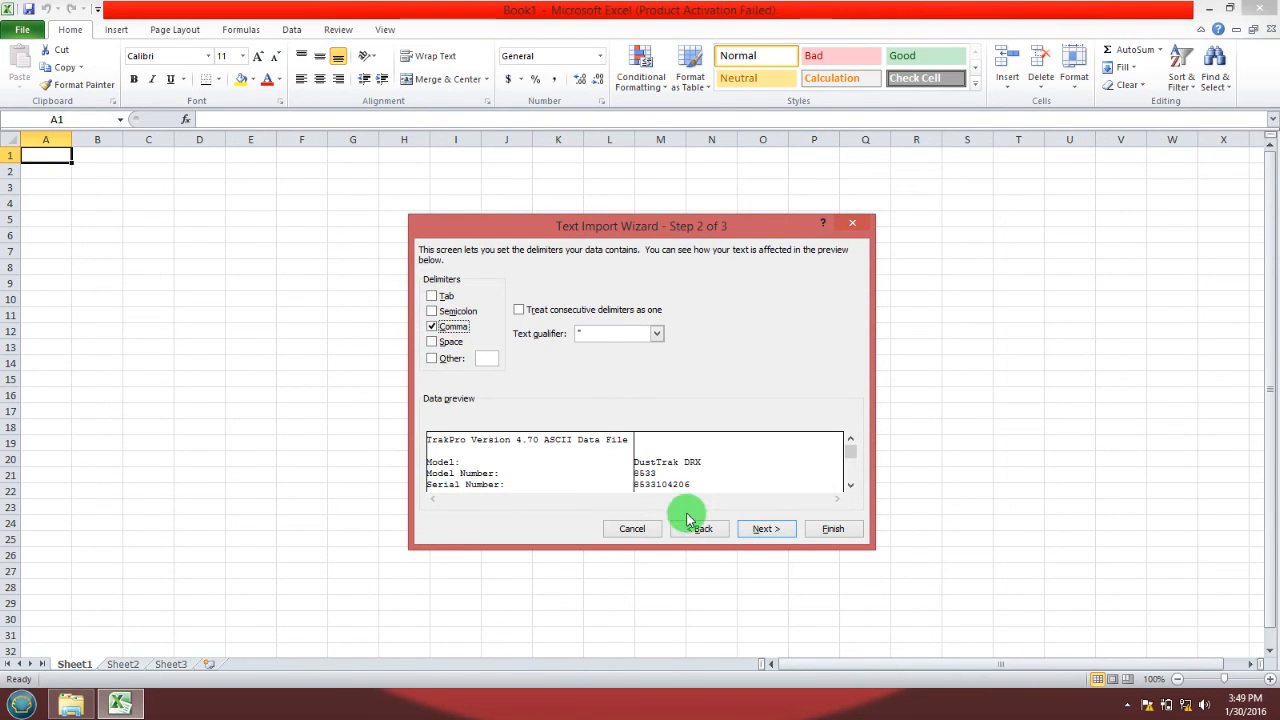
pyautogui.click(764, 528)
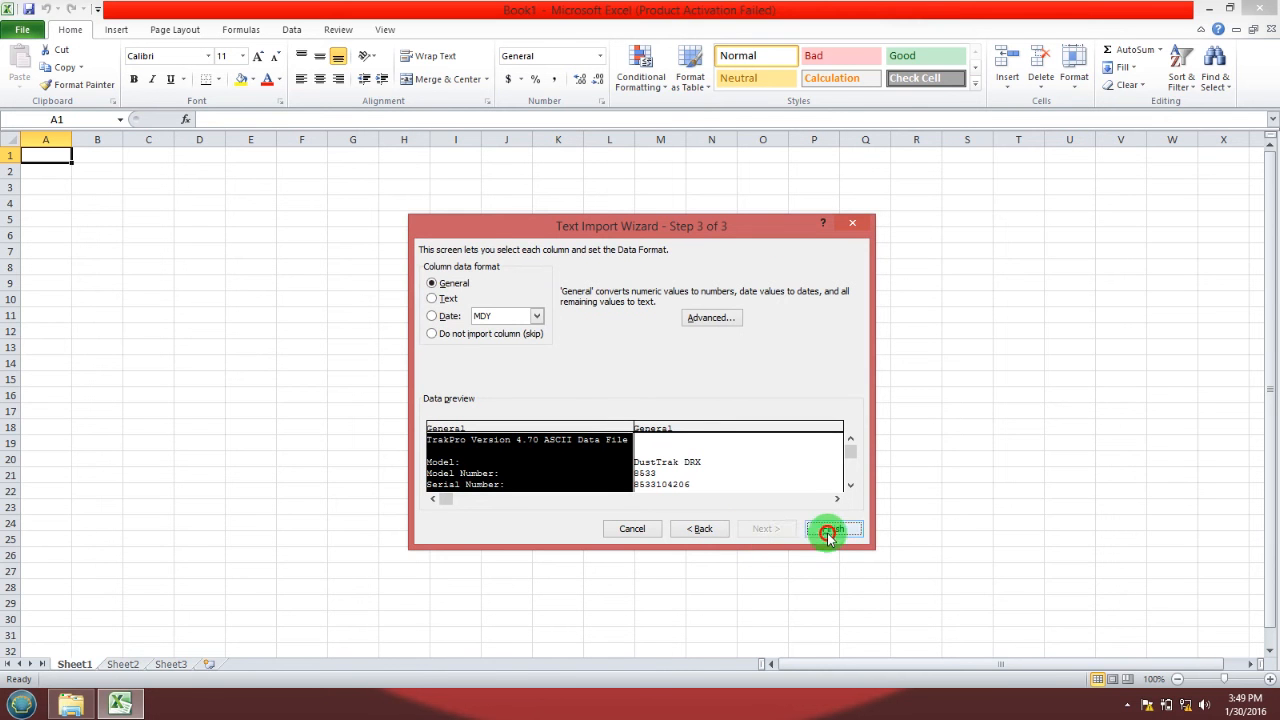
pyautogui.click(832, 528)
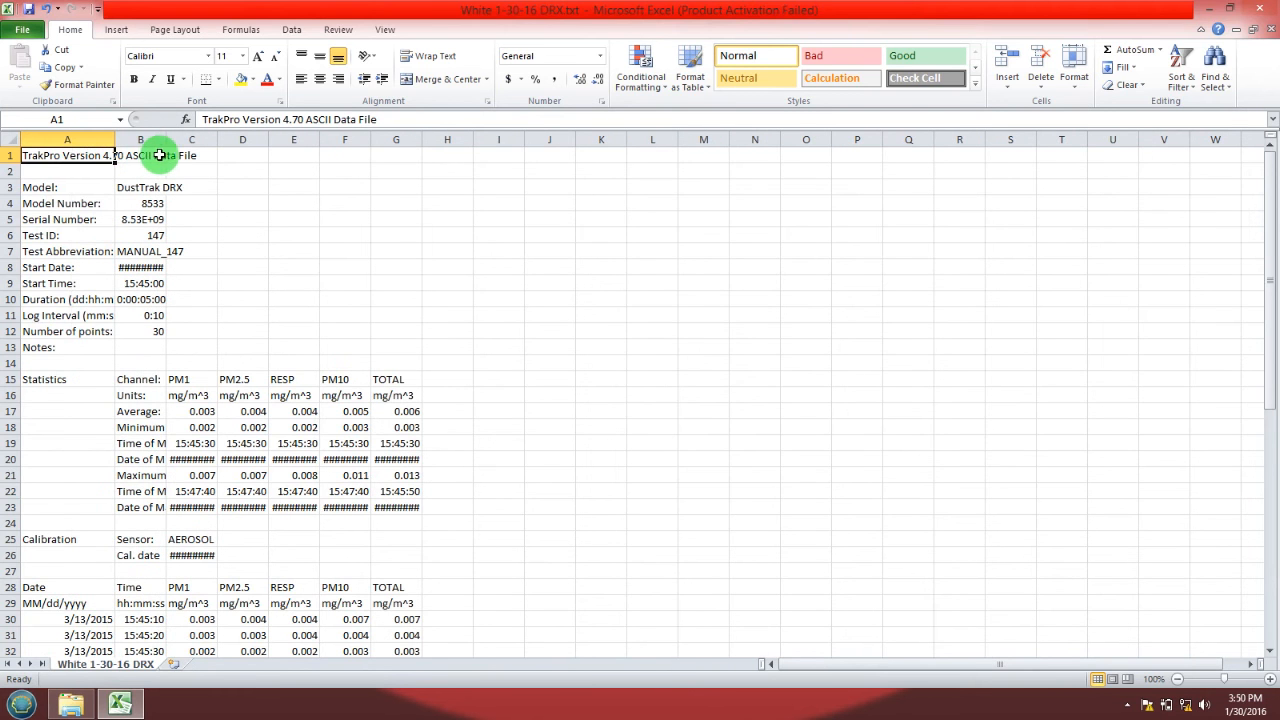
# Step: Widen column A, column B and columns C–G so labels, dates and readings show fully
pyautogui.moveTo(118, 140); pyautogui.dragTo(158, 140)
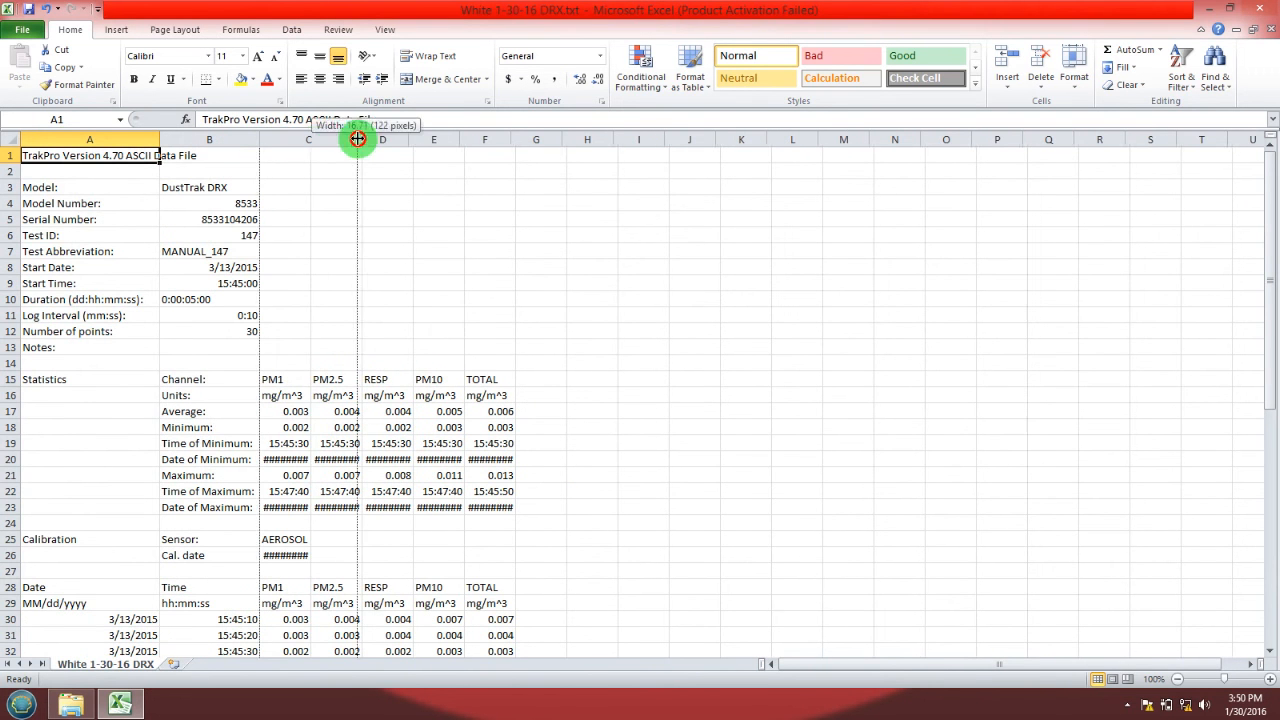
pyautogui.moveTo(356, 140); pyautogui.dragTo(456, 140)
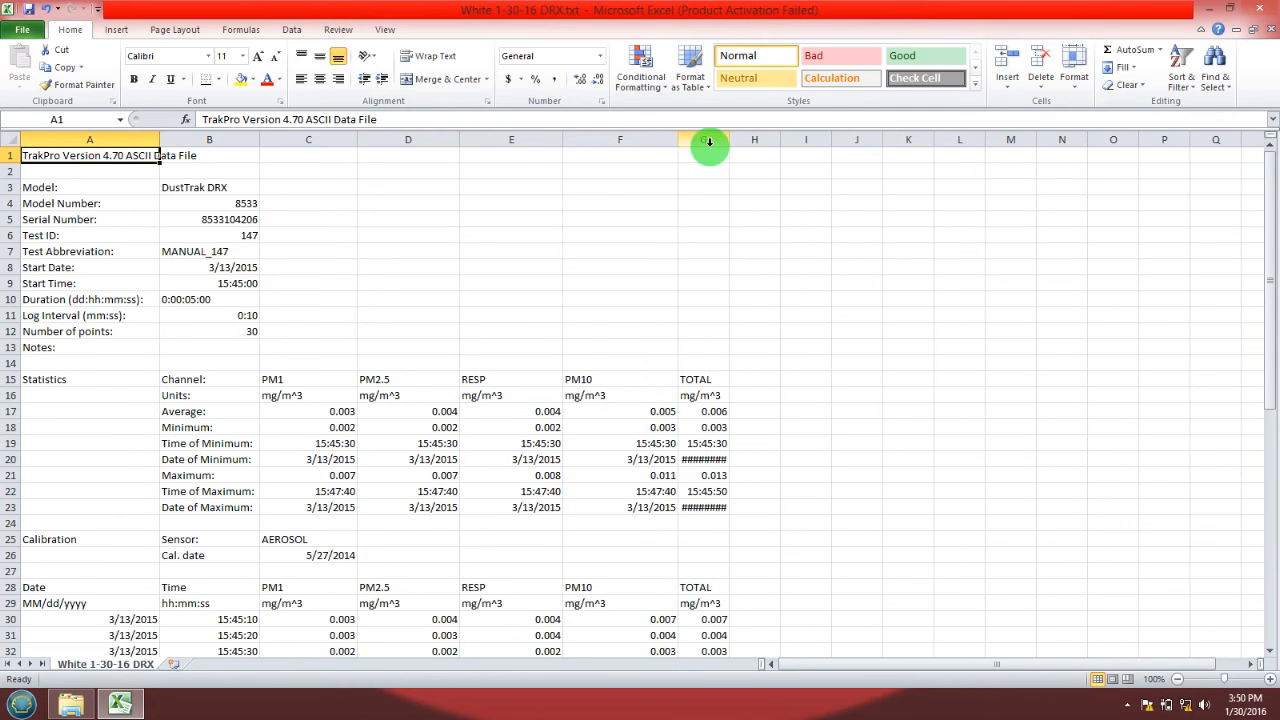
pyautogui.moveTo(710, 140); pyautogui.dragTo(782, 140)
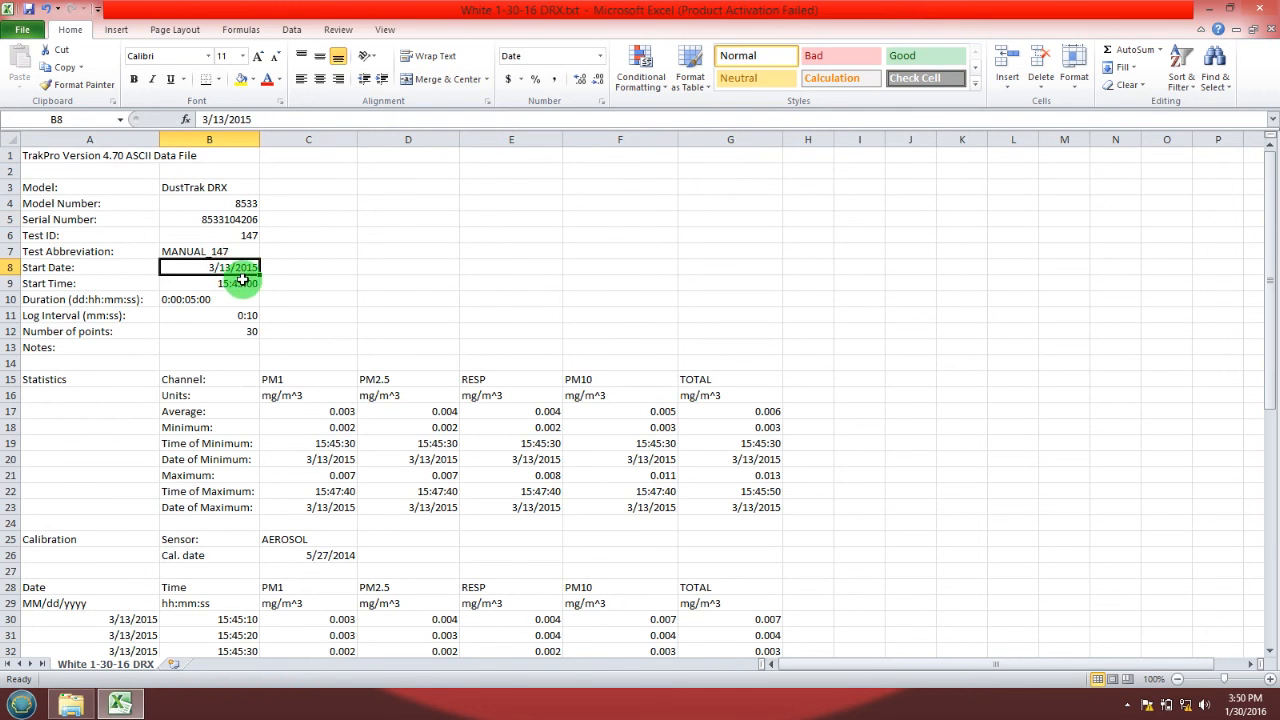
# Step: Check the start date in B8, review the readings down to row 59, and start Save As
pyautogui.click(208, 300)
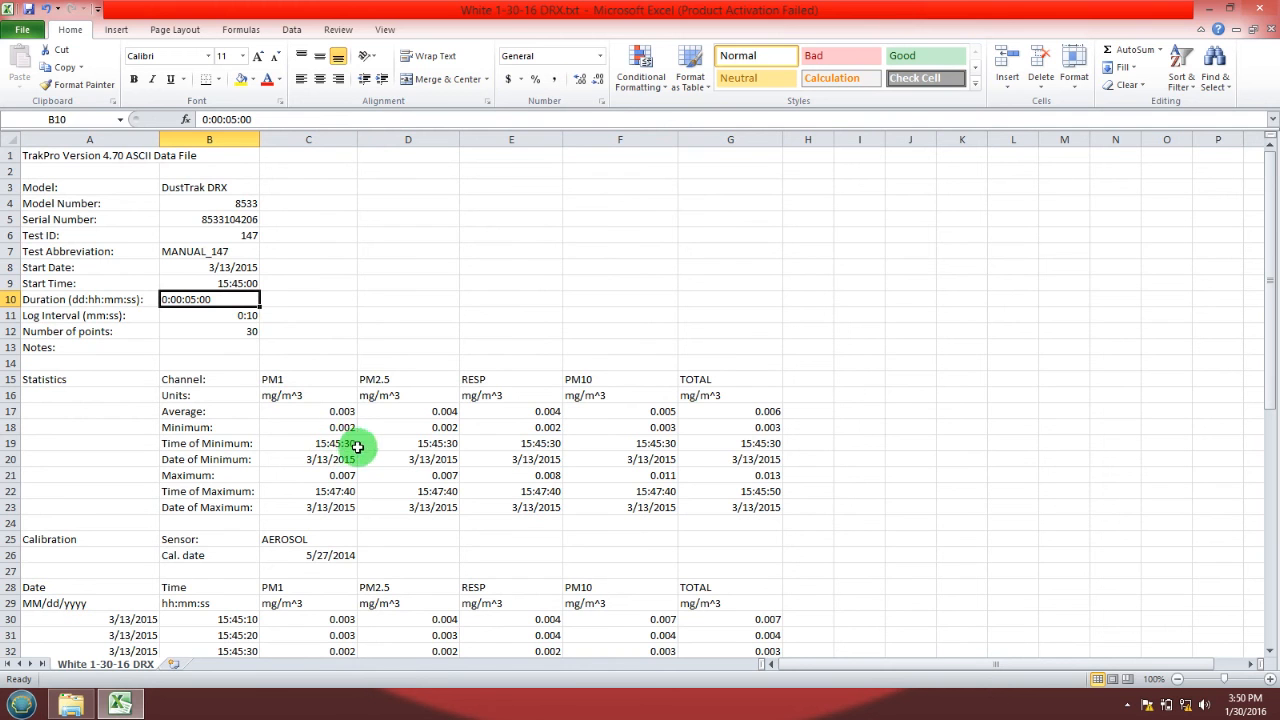
pyautogui.moveTo(568, 392)
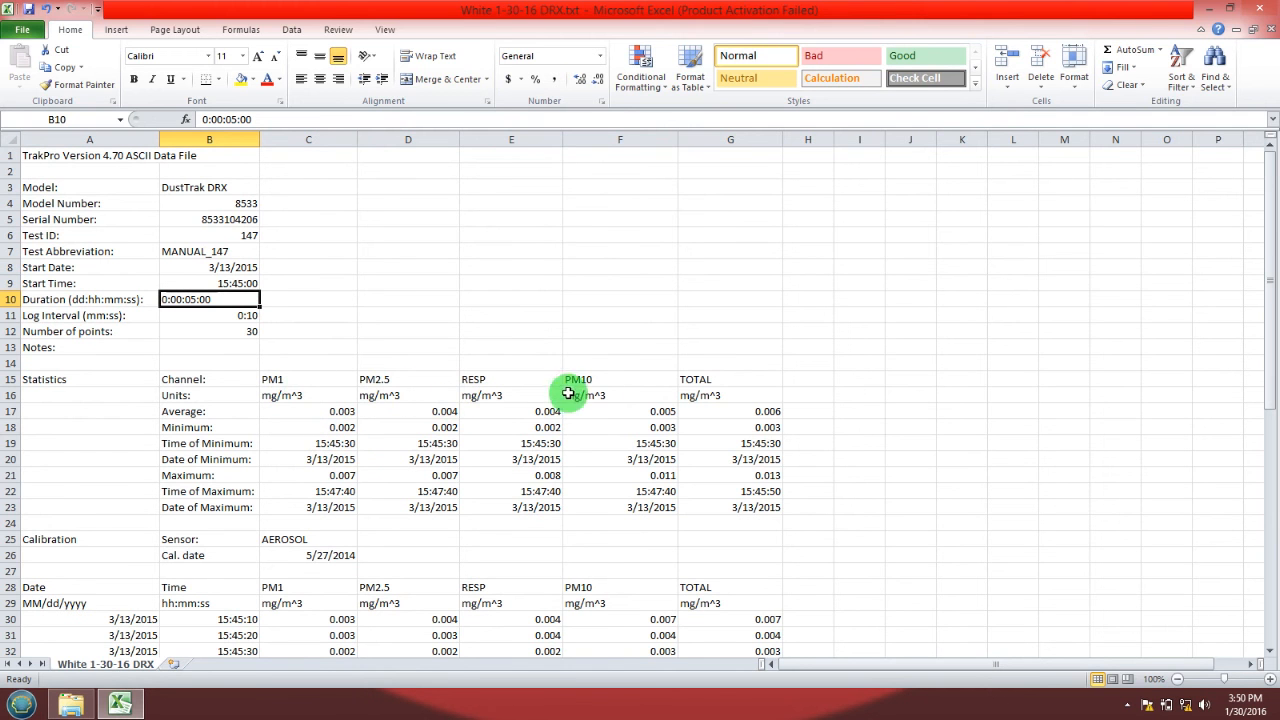
pyautogui.moveTo(1270, 296)
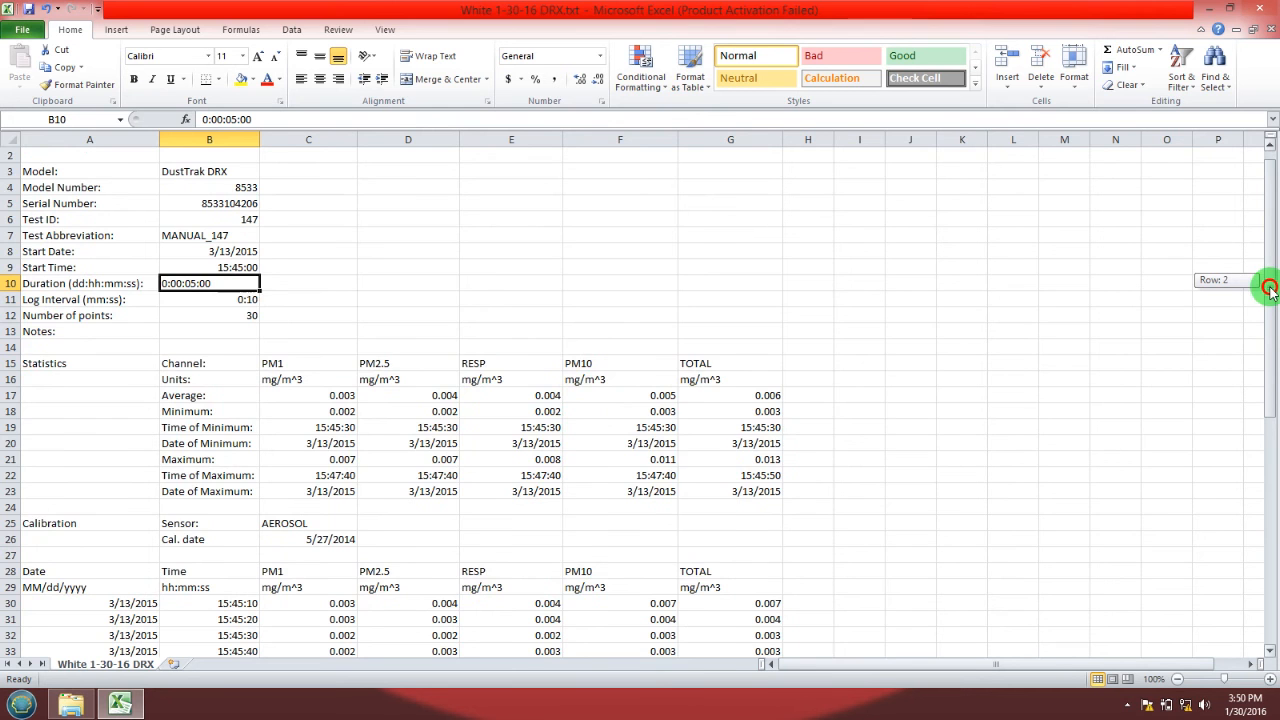
pyautogui.scroll(-3)
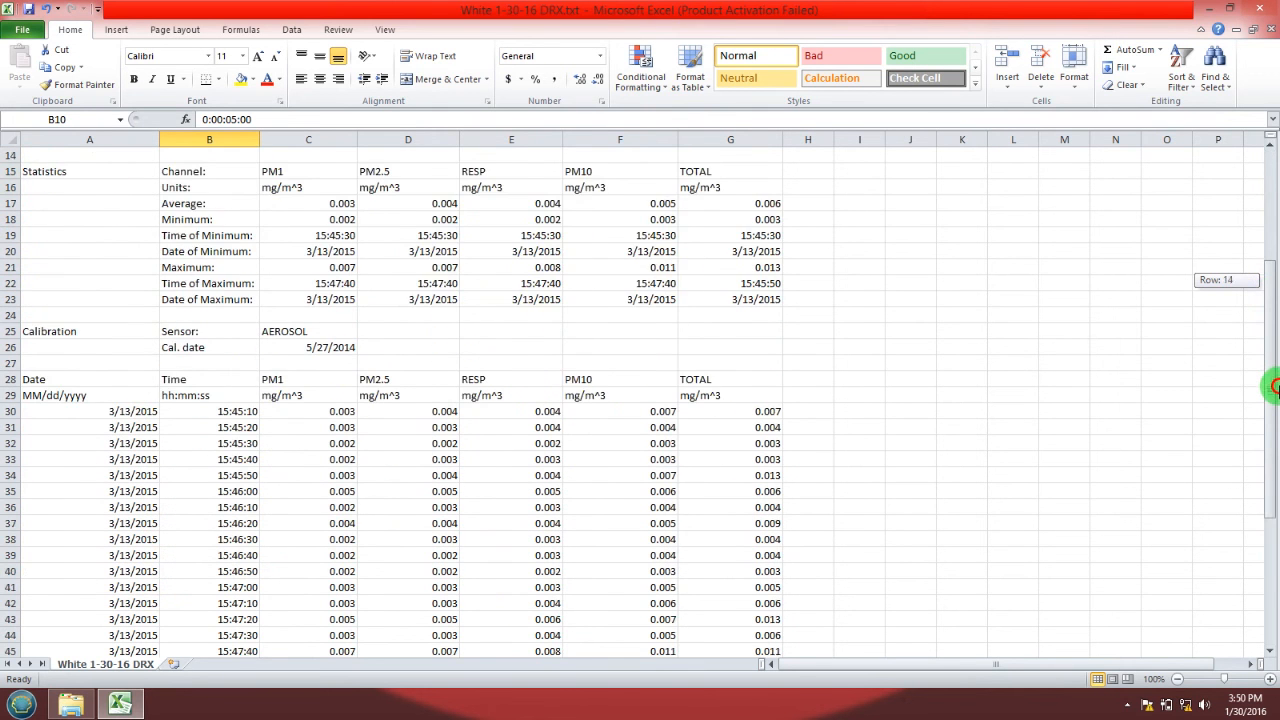
pyautogui.scroll(-3)
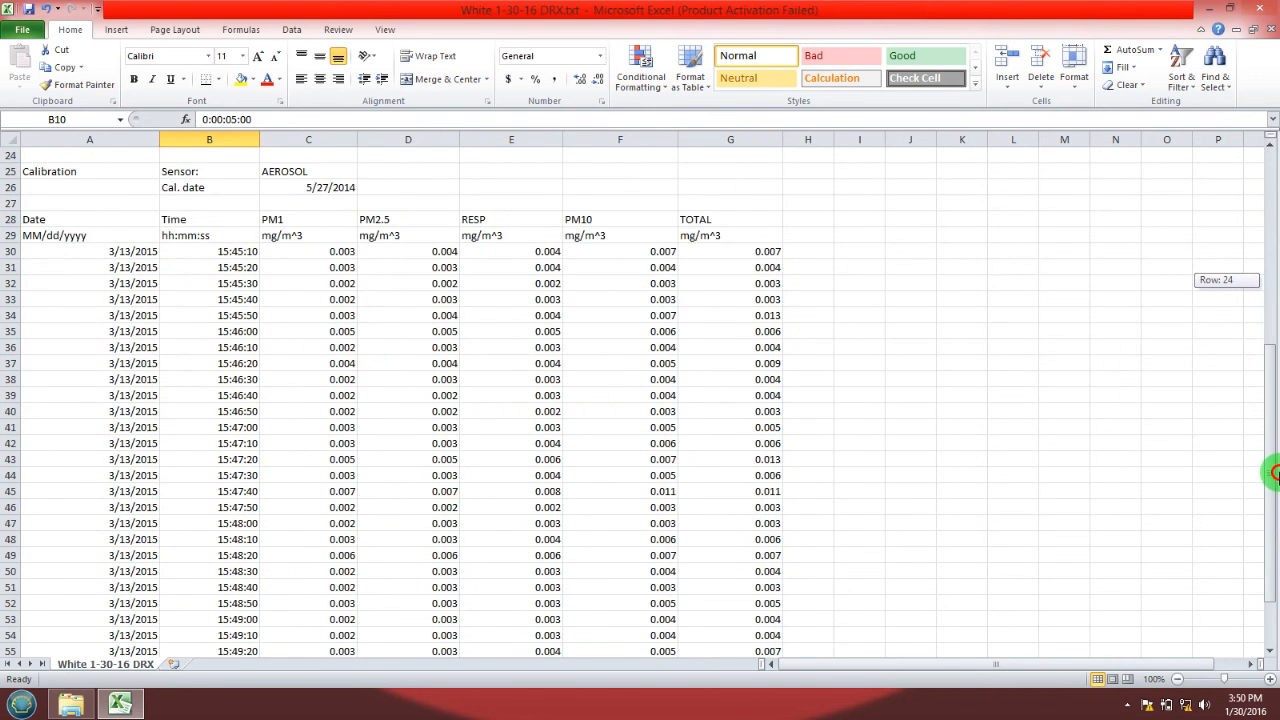
pyautogui.scroll(-3)
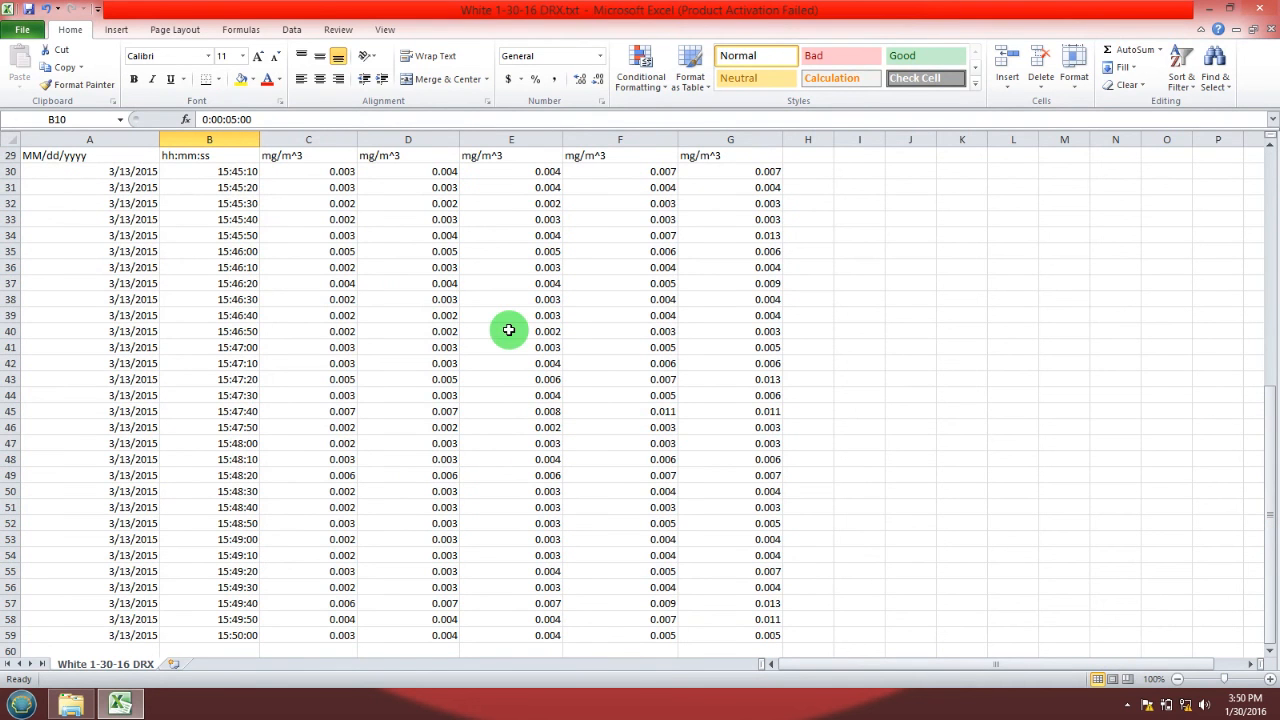
pyautogui.moveTo(468, 268)
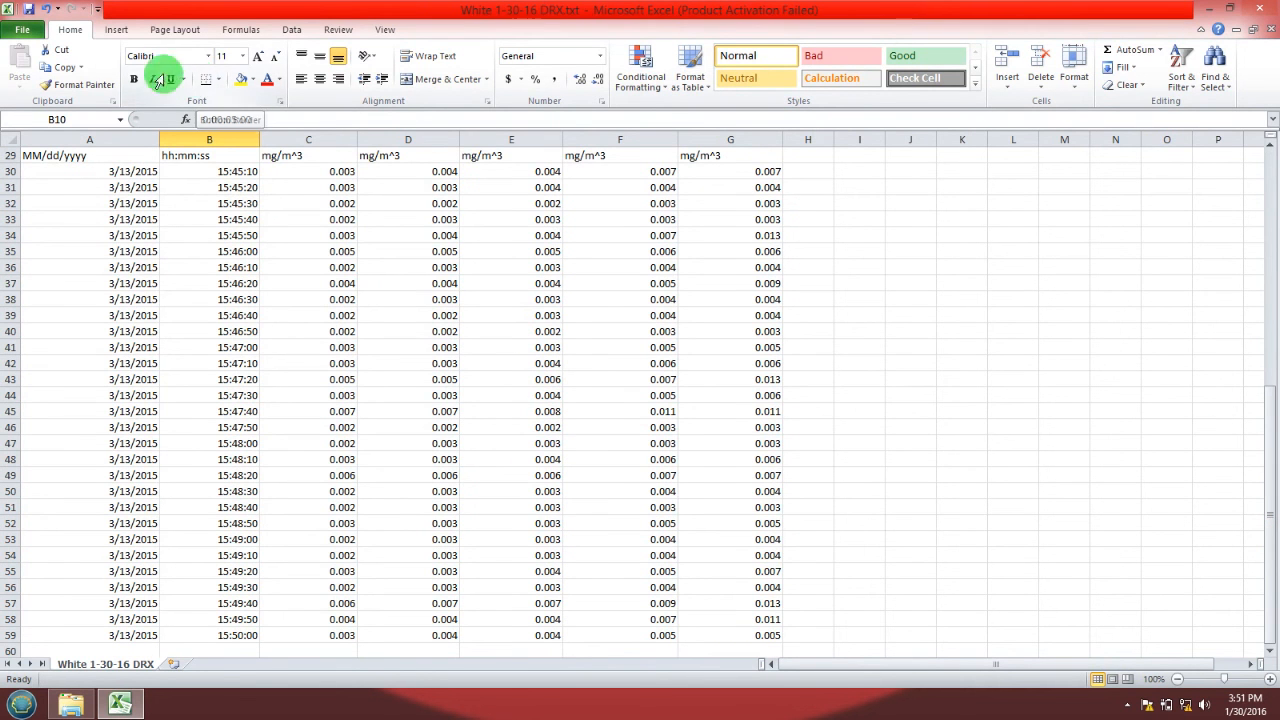
pyautogui.click(22, 30)
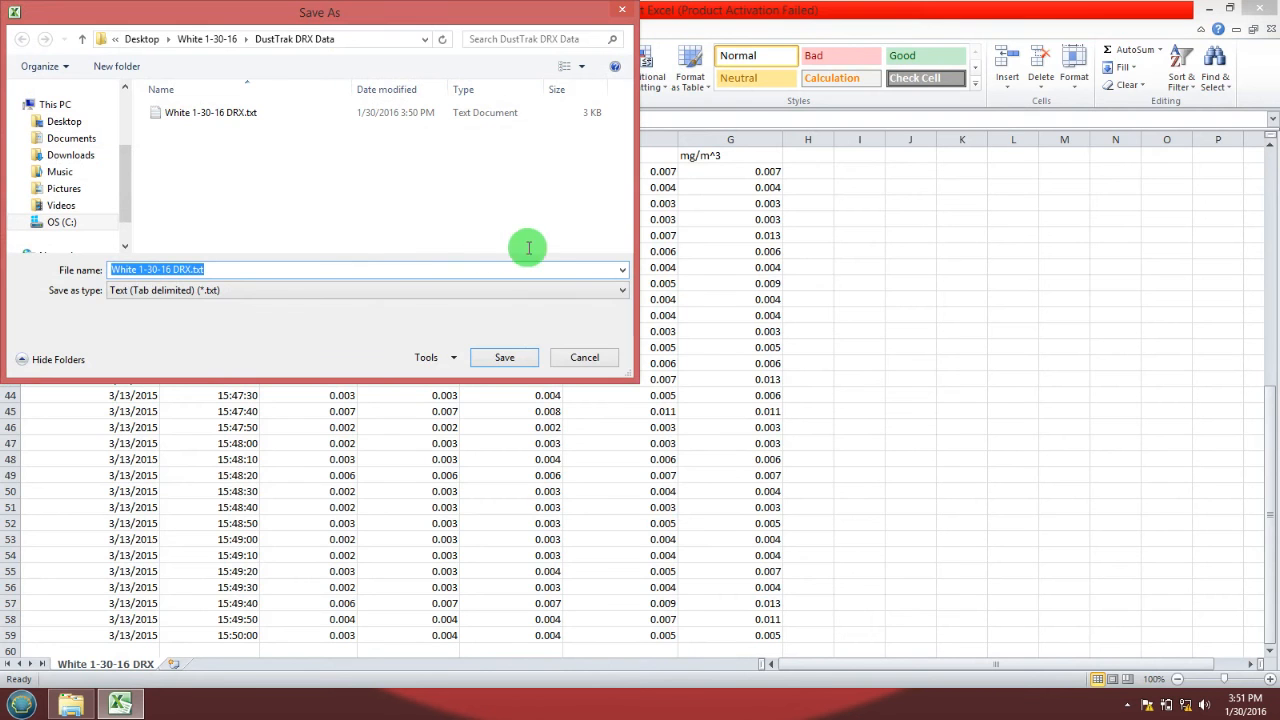
# Step: Save as Excel Workbook 'White 1-30-16 DRX.xlsx' in the DustTrak DRX Data folder
pyautogui.click(620, 290)
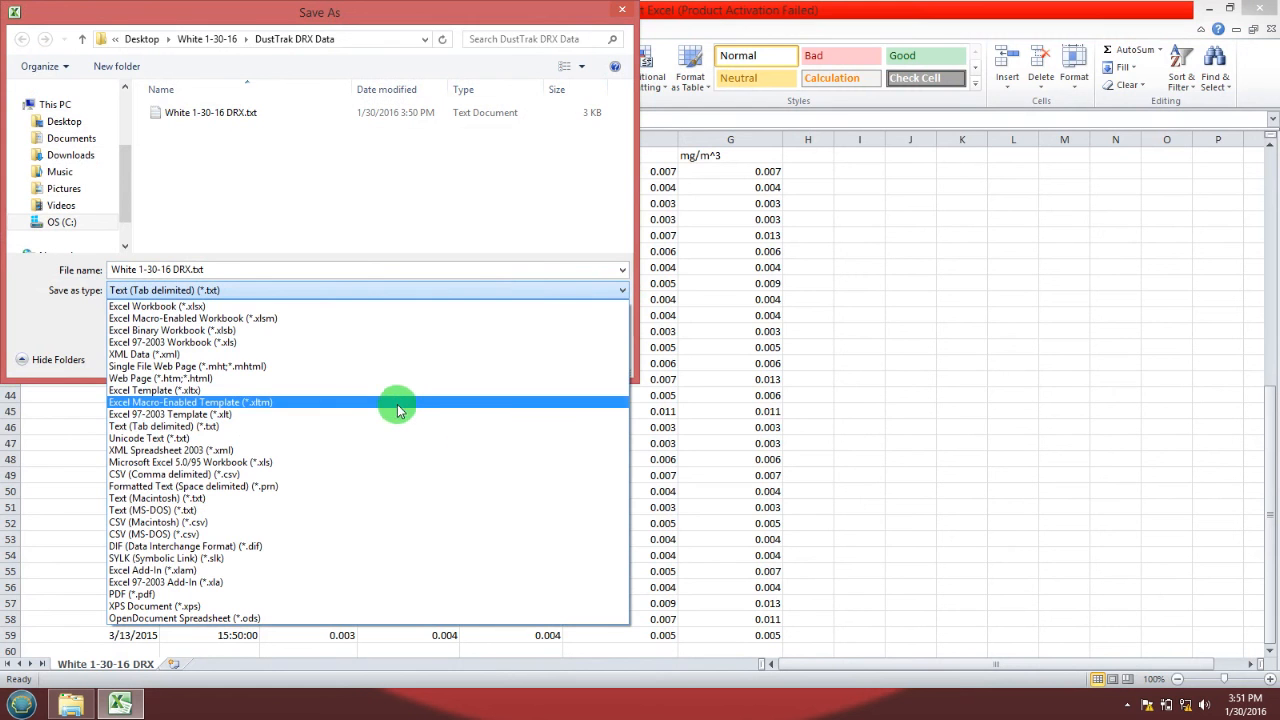
pyautogui.moveTo(280, 330)
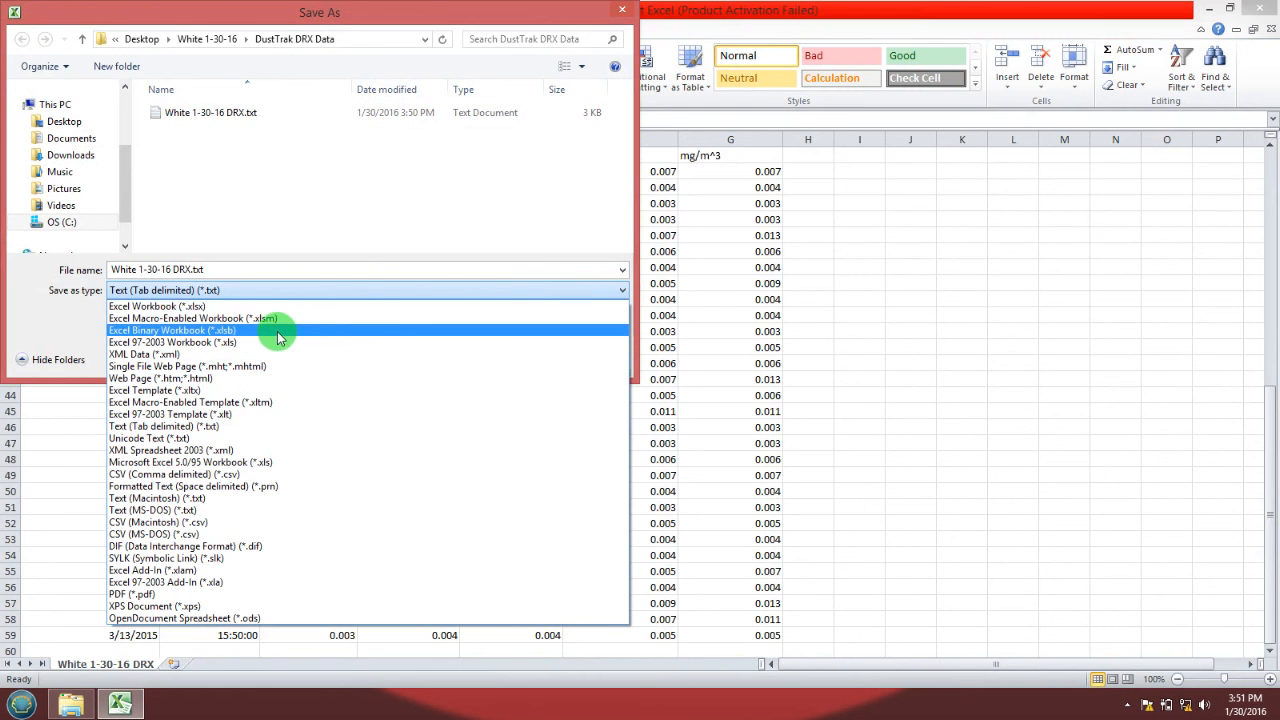
pyautogui.moveTo(264, 306)
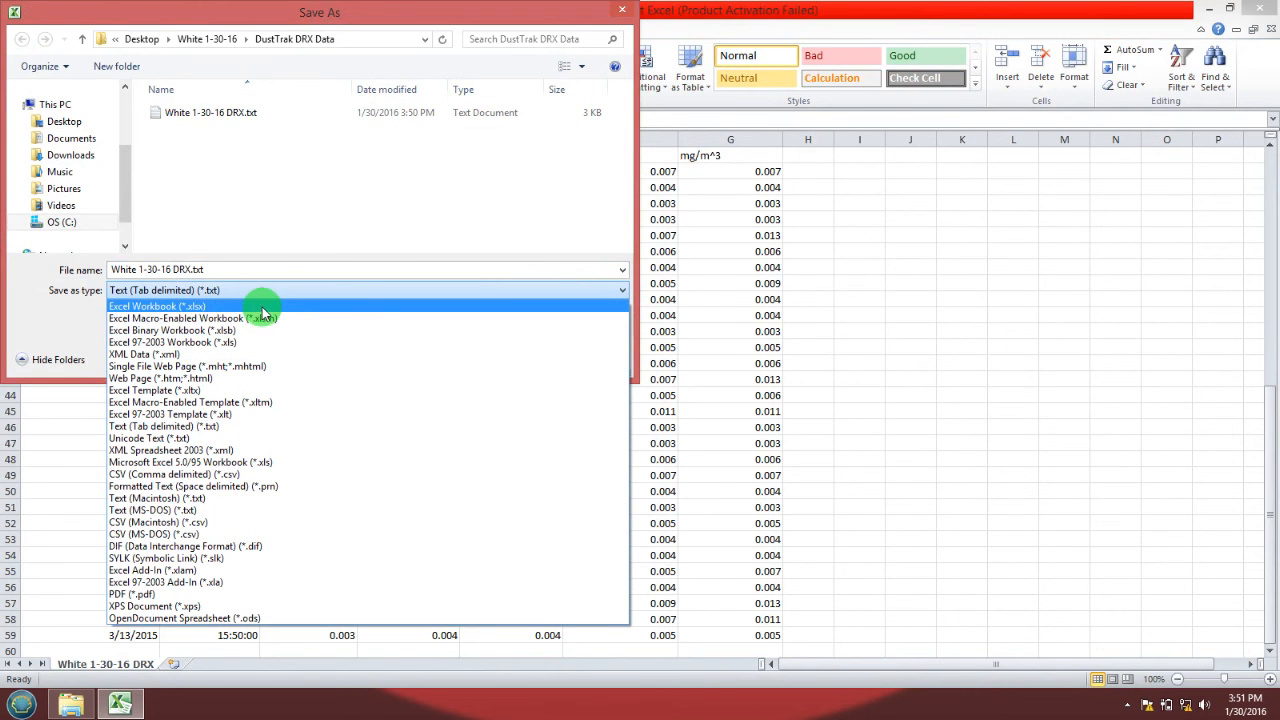
pyautogui.click(156, 306)
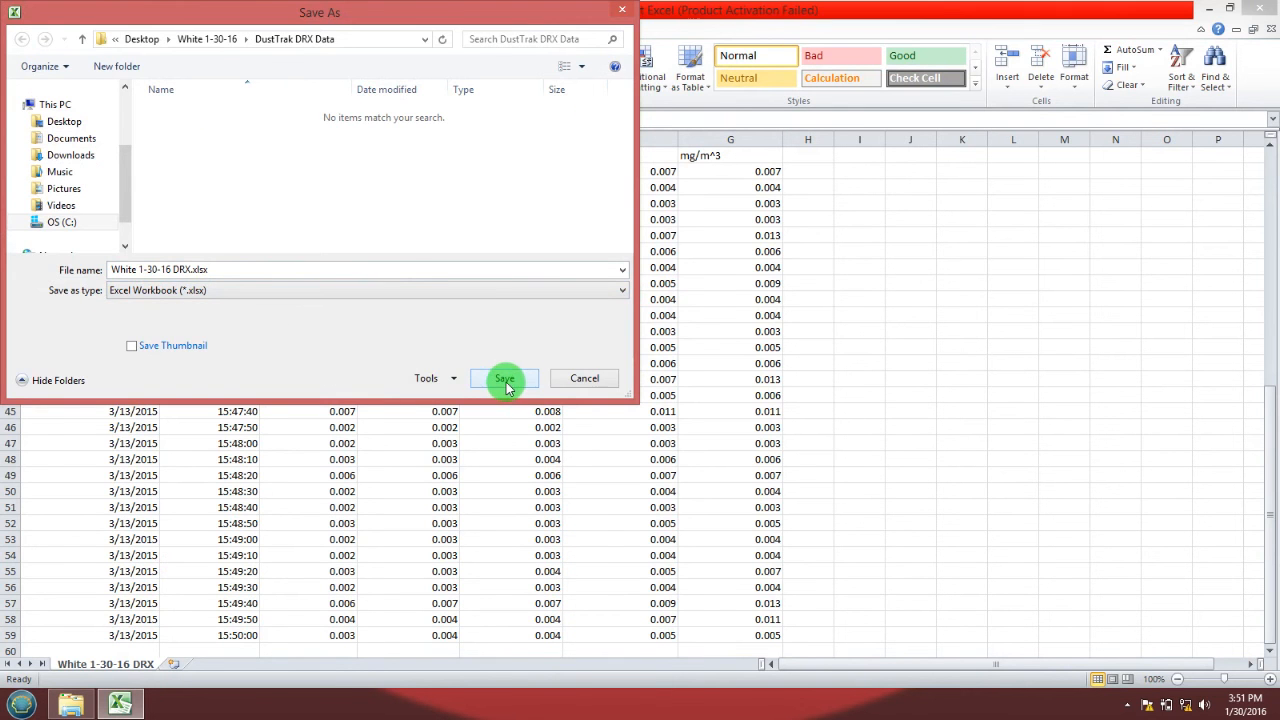
pyautogui.click(504, 378)
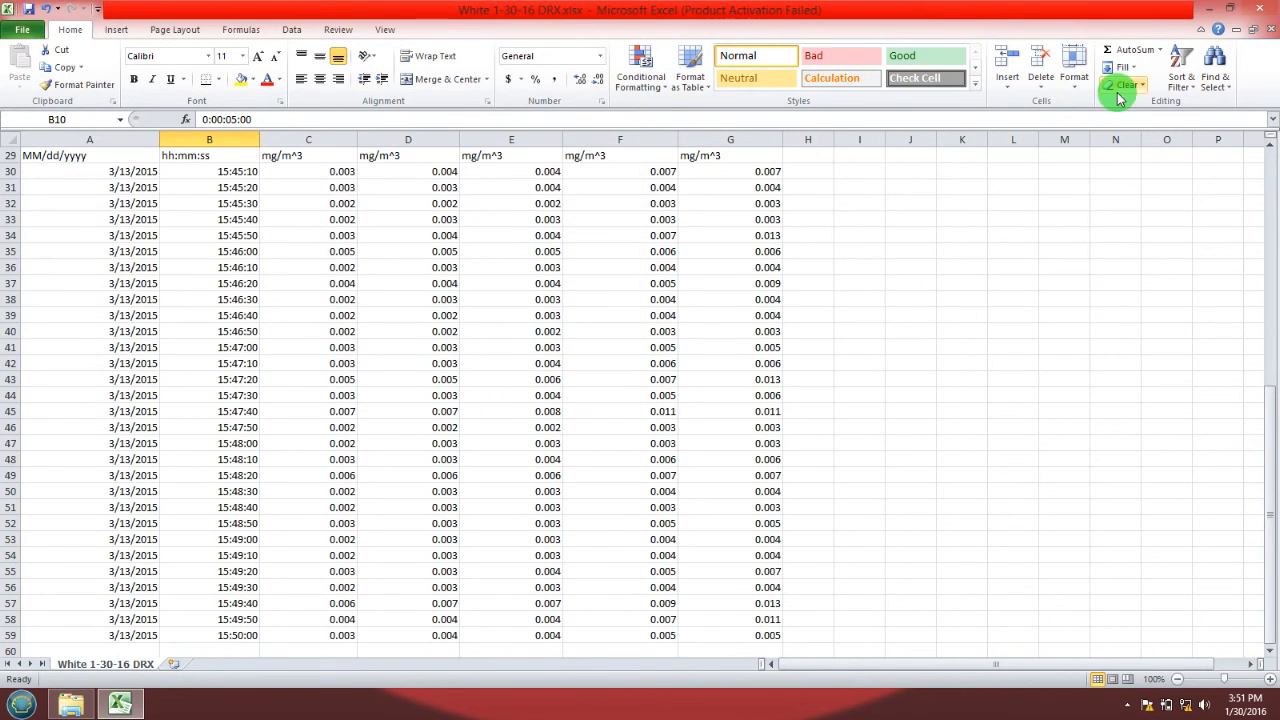